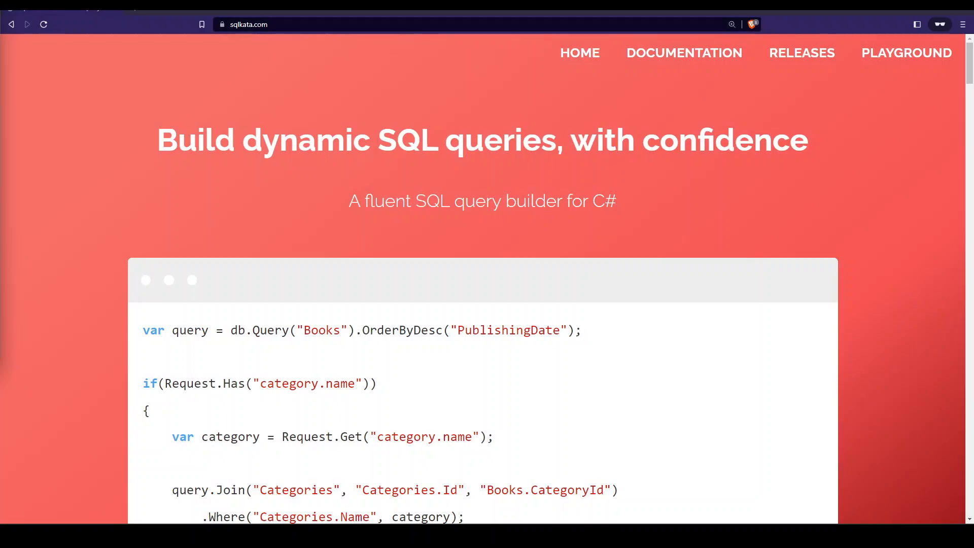
mouse_move(305, 237)
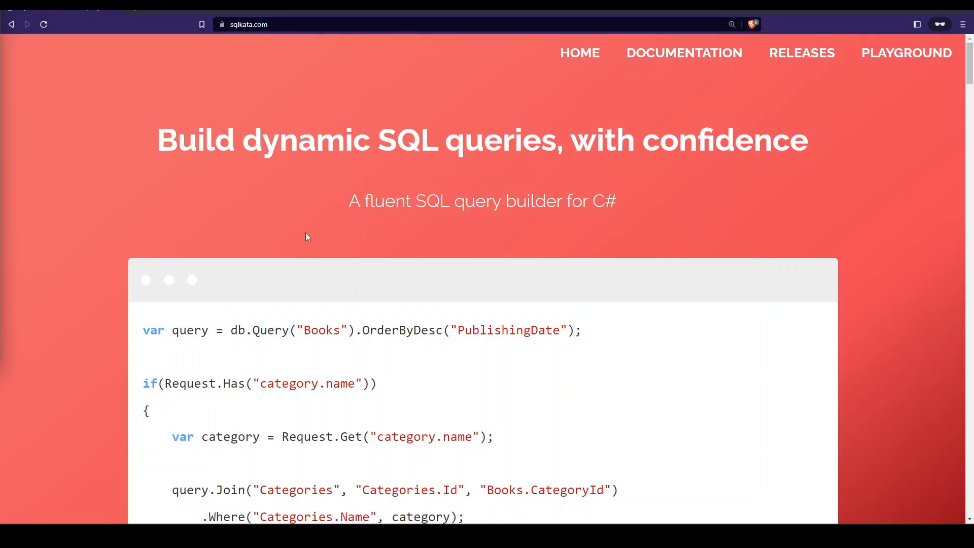
mouse_move(385, 201)
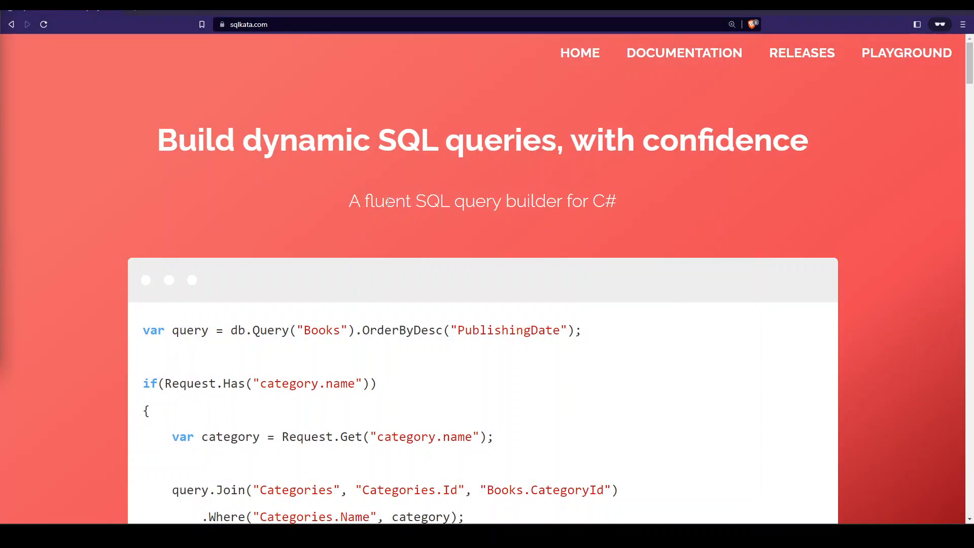
mouse_move(247, 212)
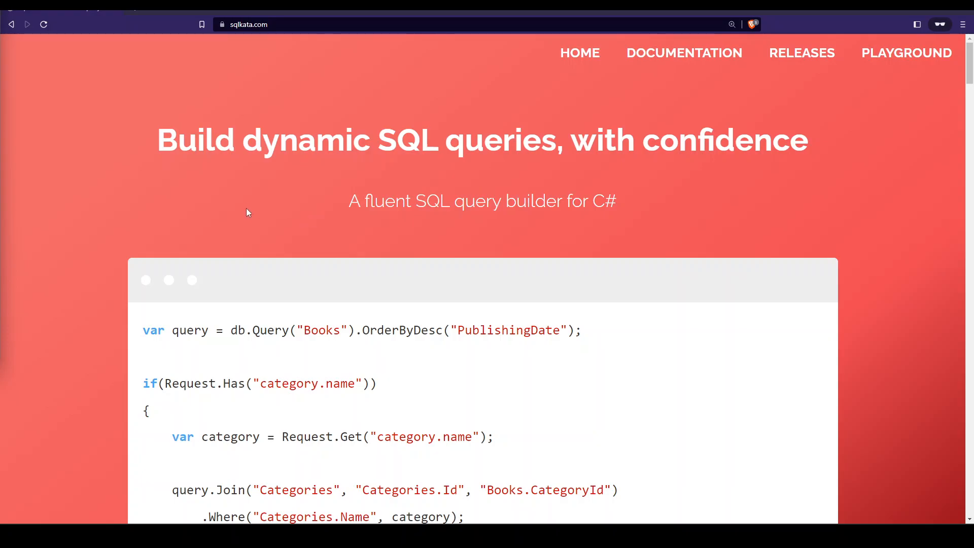
Scroll through the sqlkata.com homepage features and open the Documentation section.
scroll(down, 3)
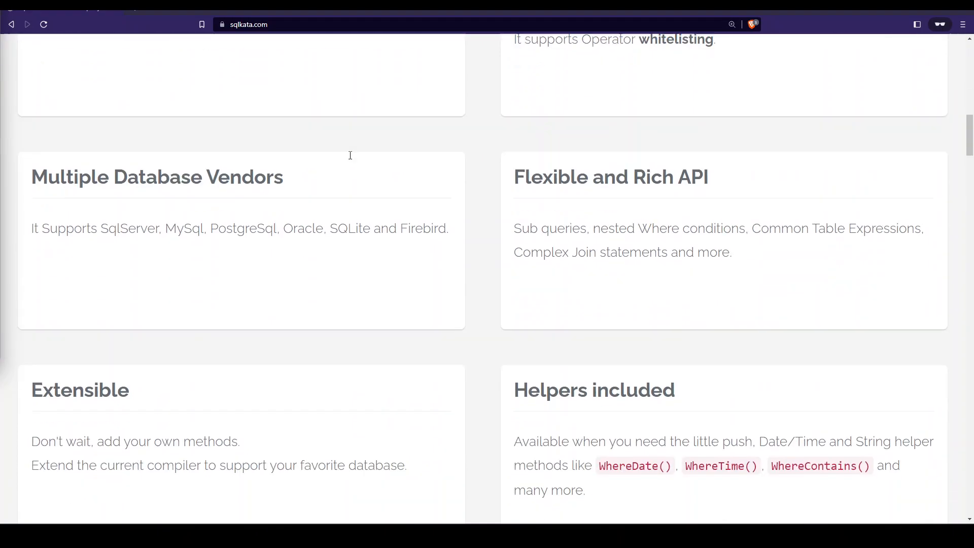
scroll(down, 3)
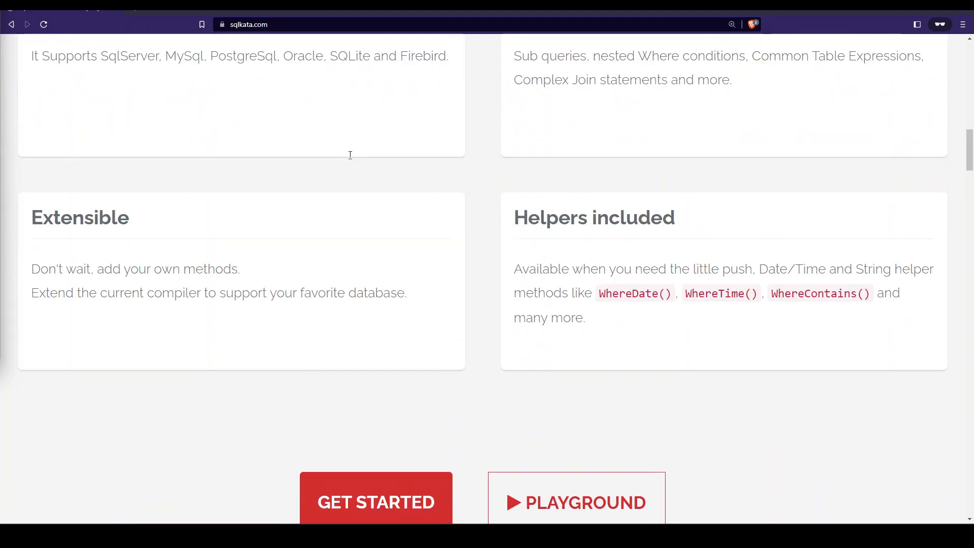
scroll(up, 3)
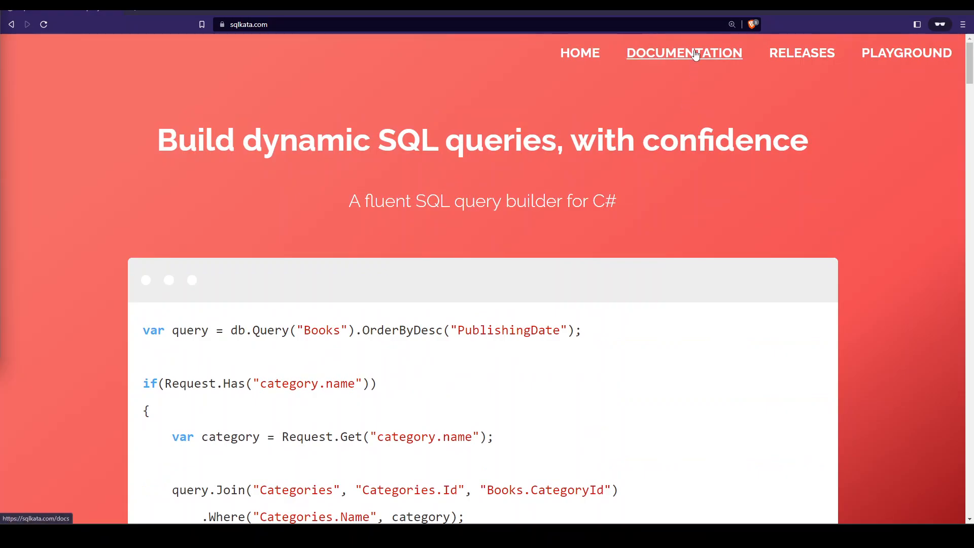
click(683, 53)
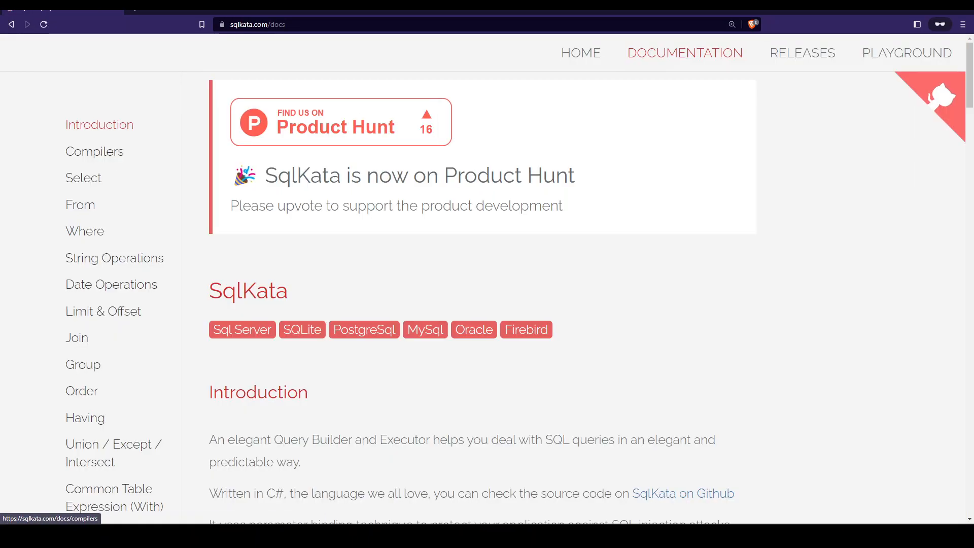
mouse_move(167, 212)
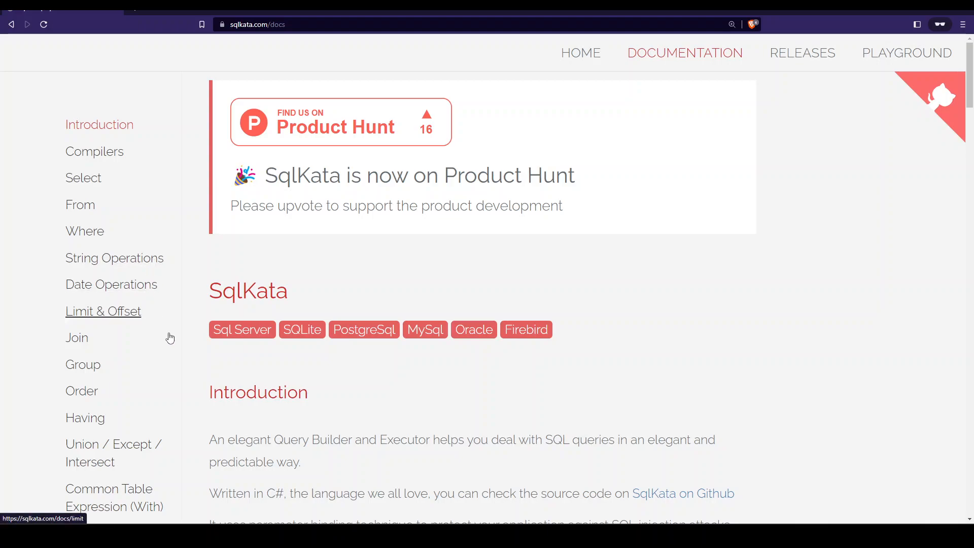
mouse_move(323, 370)
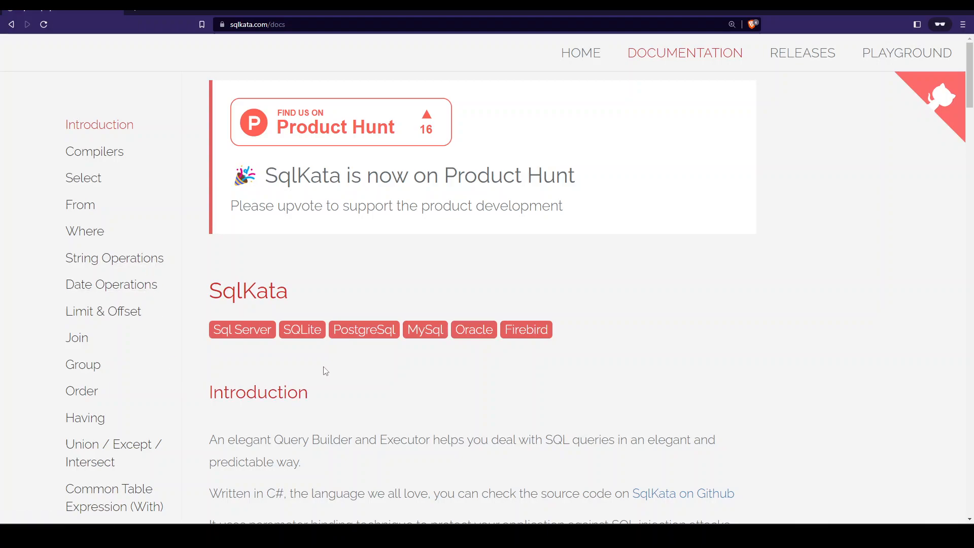
mouse_move(694, 434)
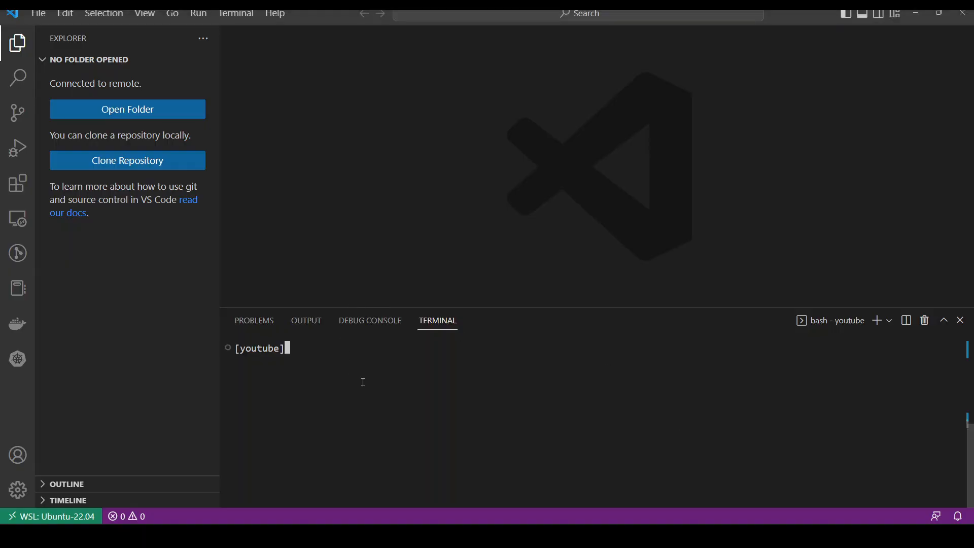
Create the sqlkata folder, scaffold a console project with --use-program-main, and build it.
text(mkdi)
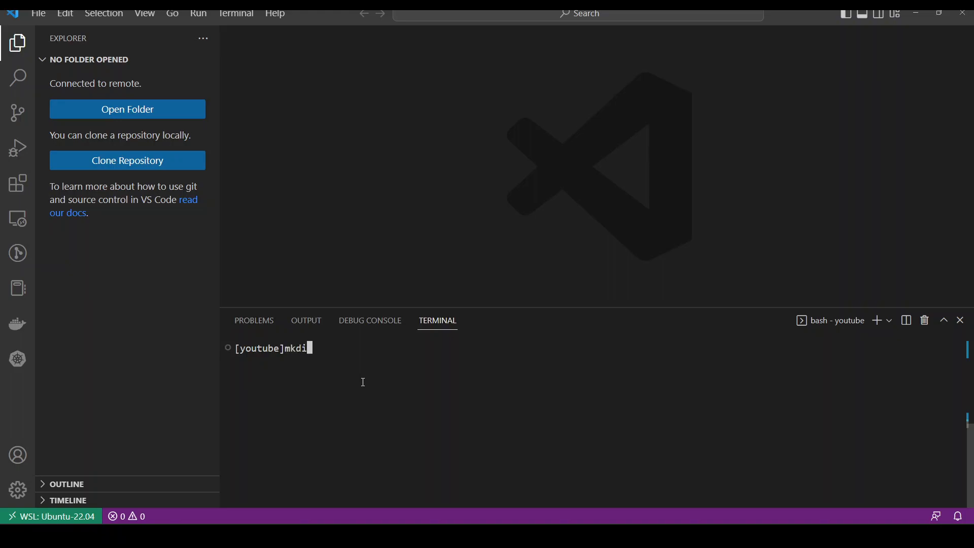
text(r sqlkata)
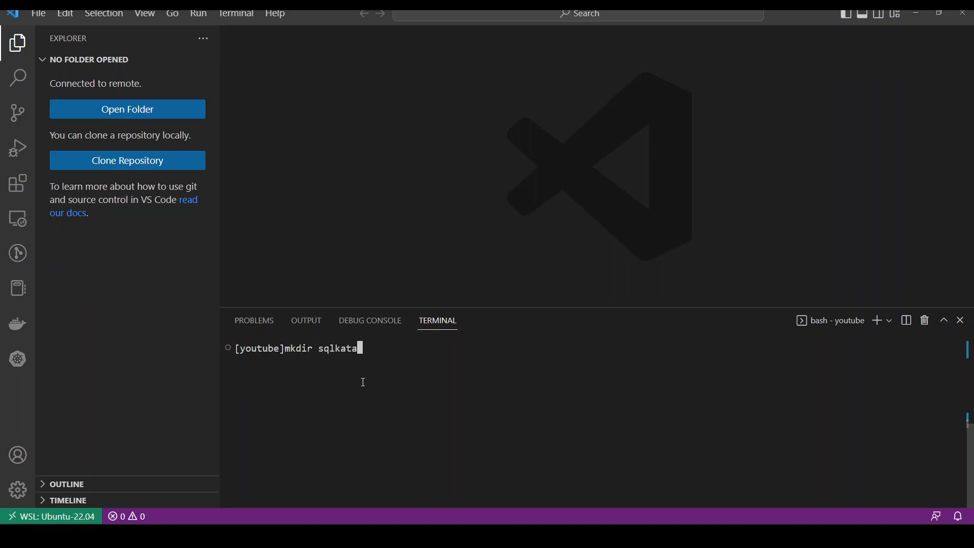
key(Return)
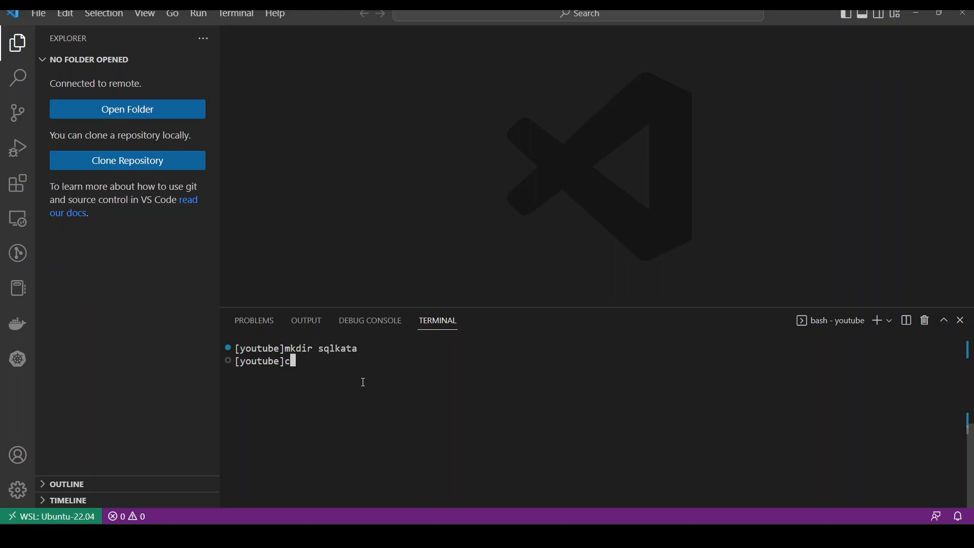
text(d sqlkata)
text(dotnet new console)
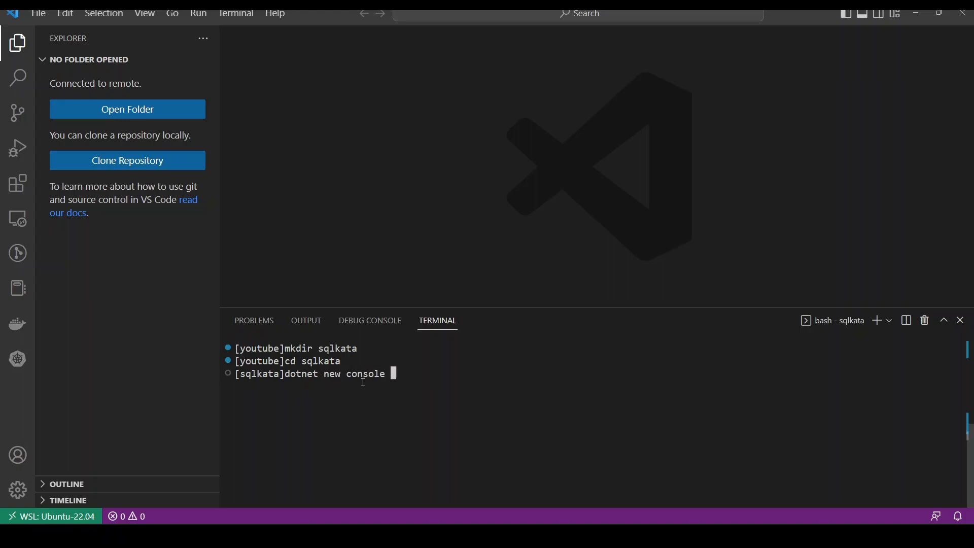
text(--use-program-main)
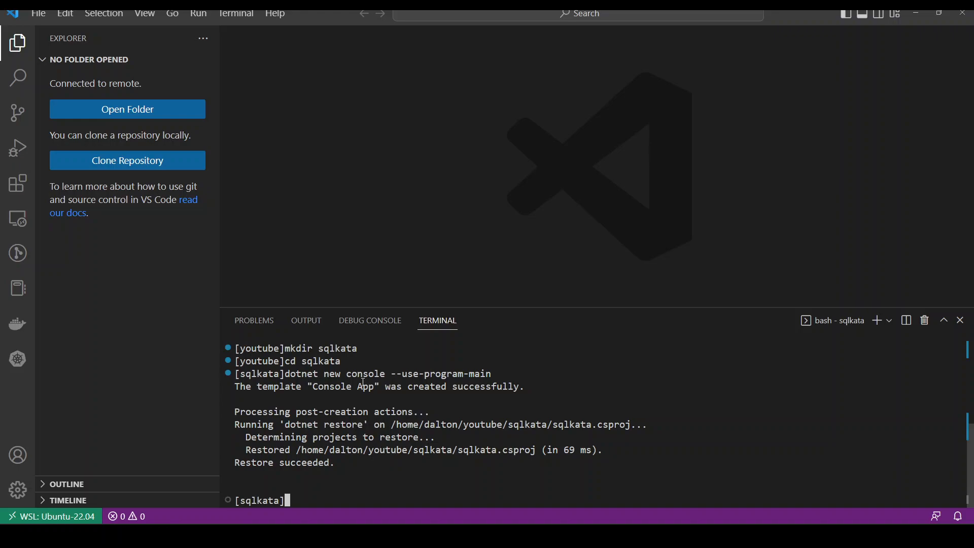
text(dob)
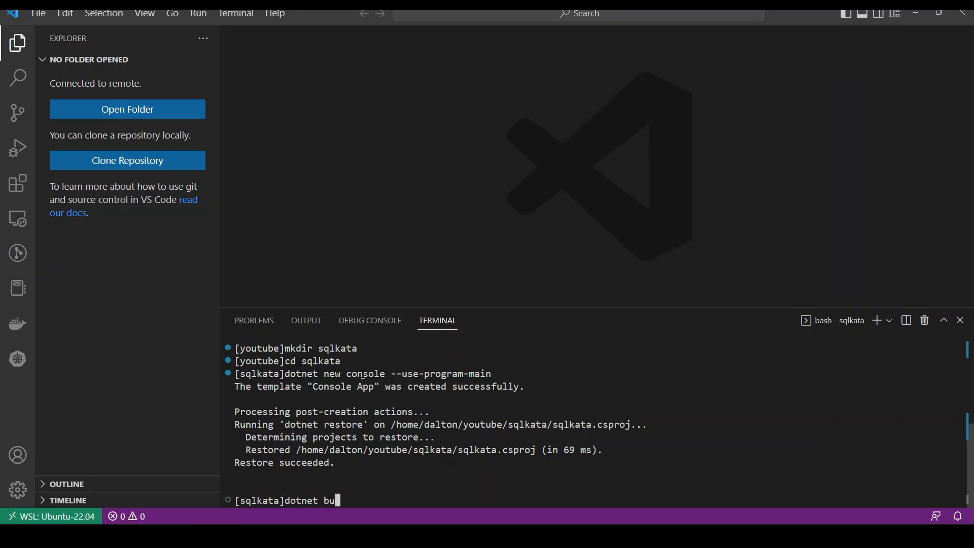
key(Return)
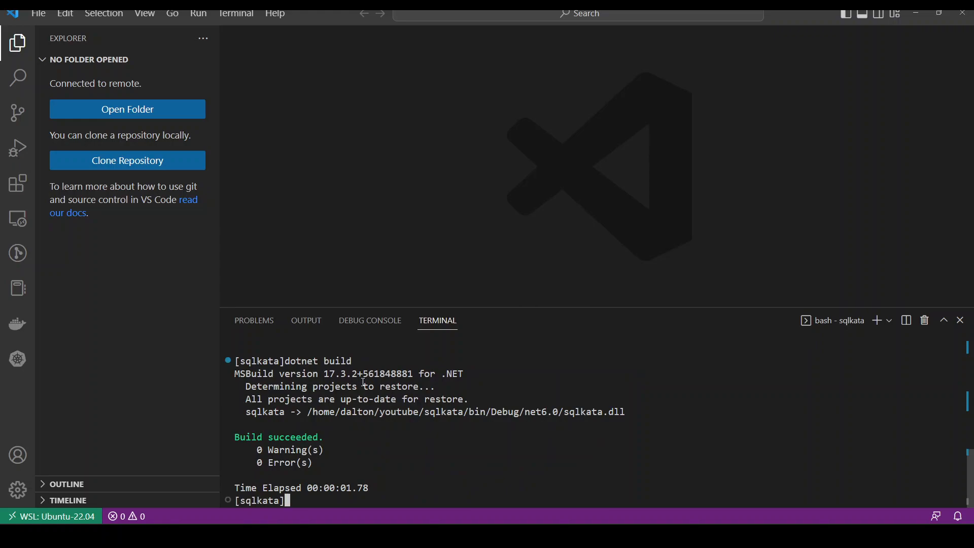
Open the sqlkata project folder in the current VS Code window with code . -r.
text(dot)
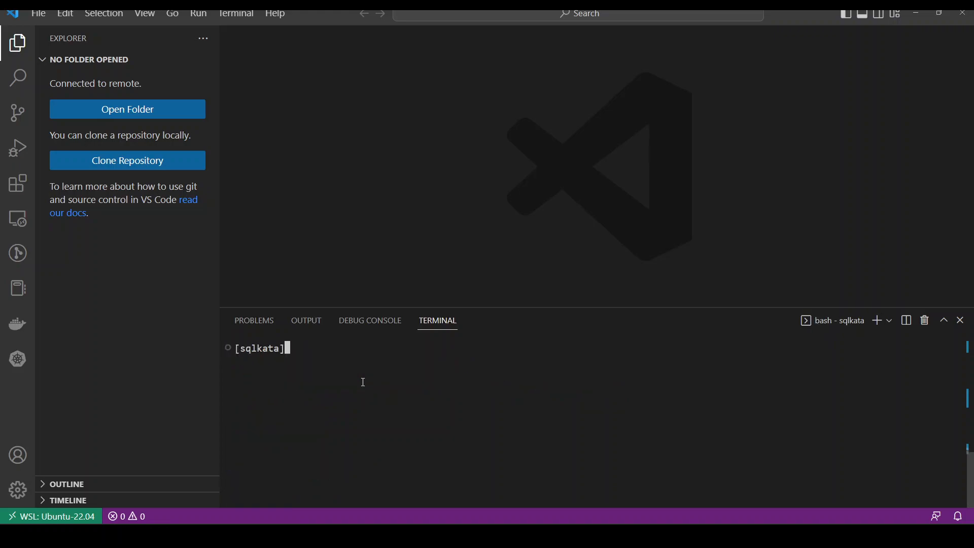
text(code . -)
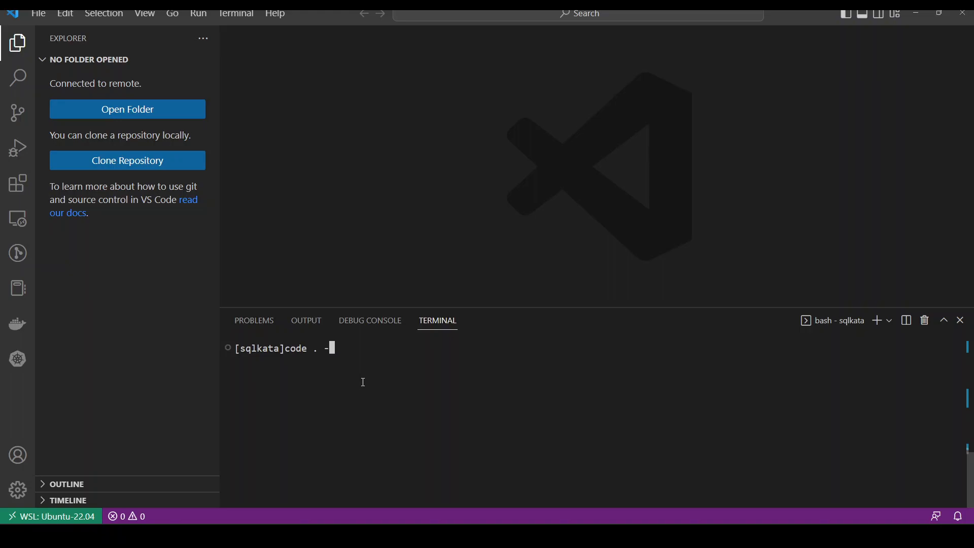
key(Return)
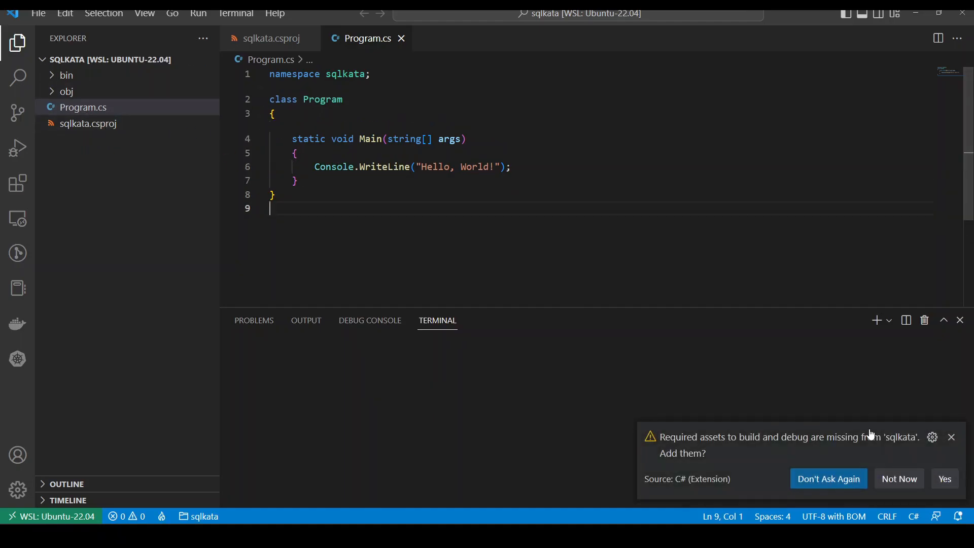
Add build assets, install System.Data.SqlClient, and type the SqlKata.Net6.Execution add command.
click(944, 478)
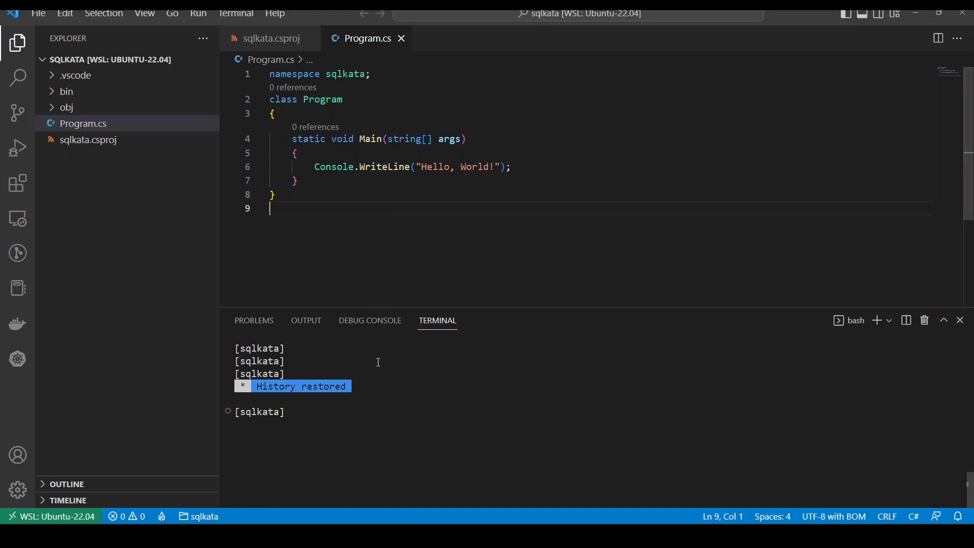
mouse_move(389, 166)
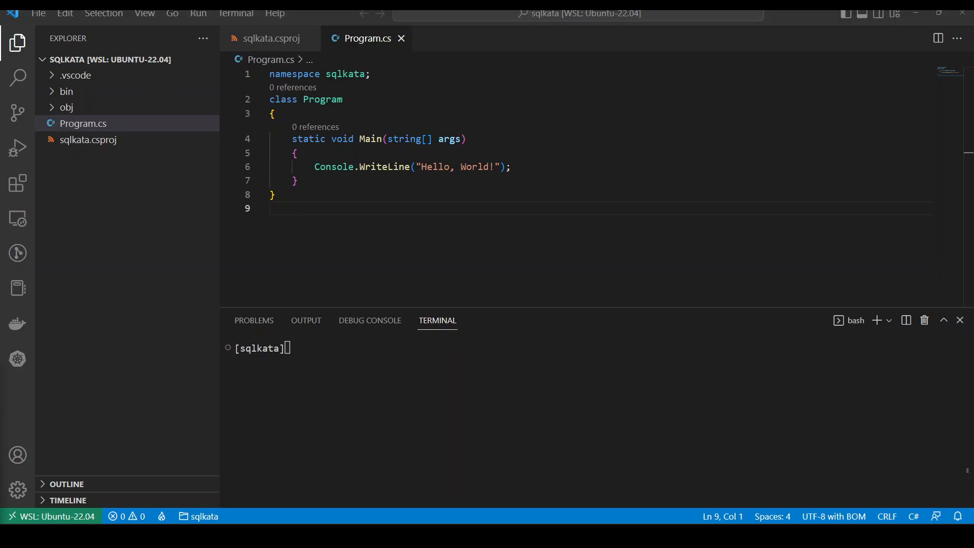
click(477, 419)
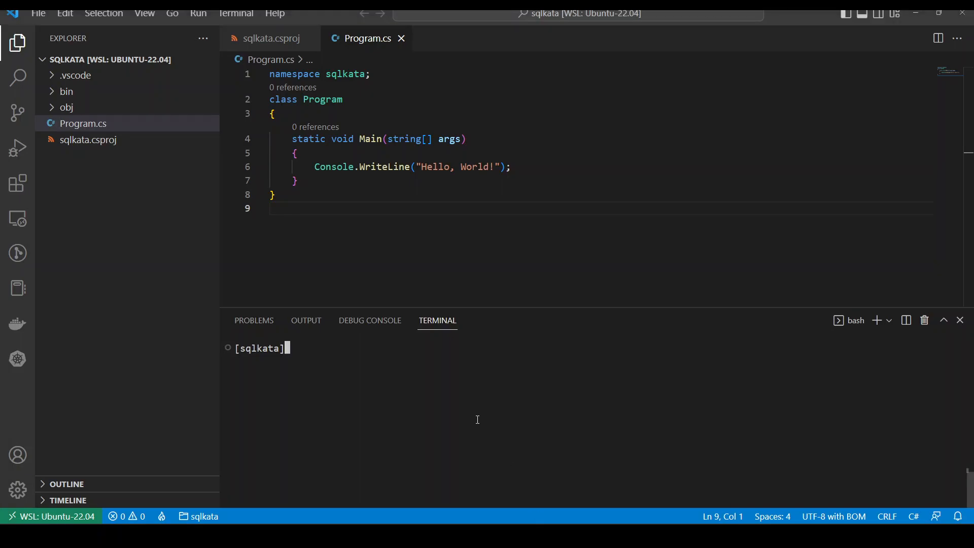
text(dotnet add package System.Data.SqlClient)
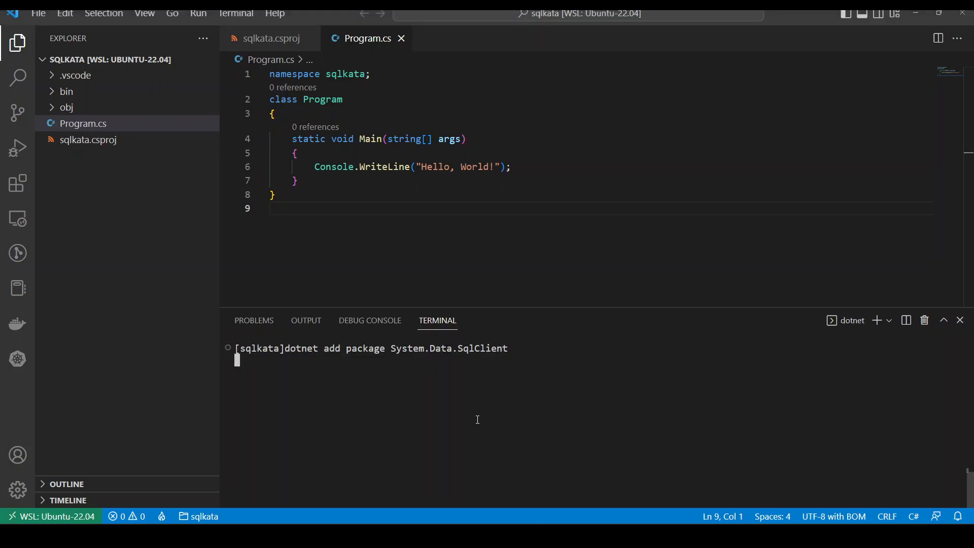
key(Return)
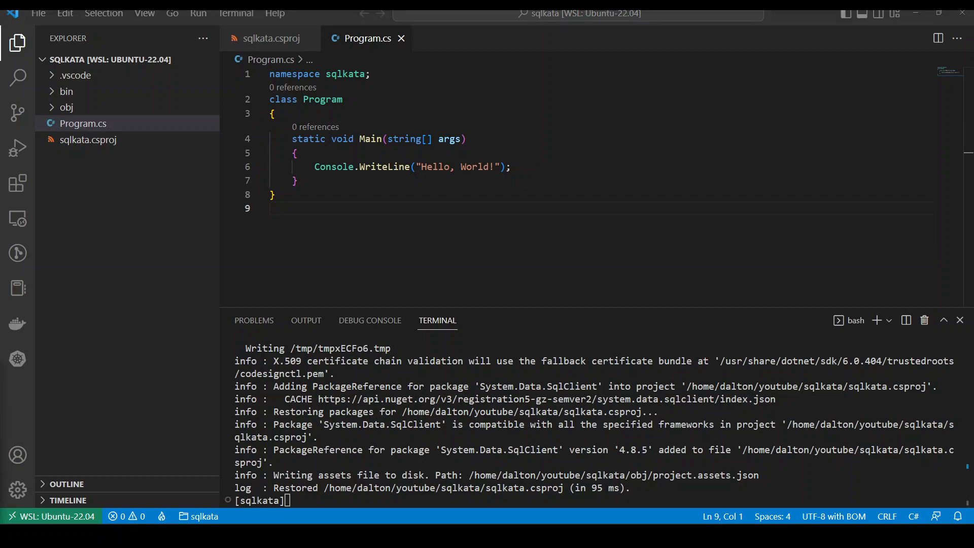
mouse_move(494, 515)
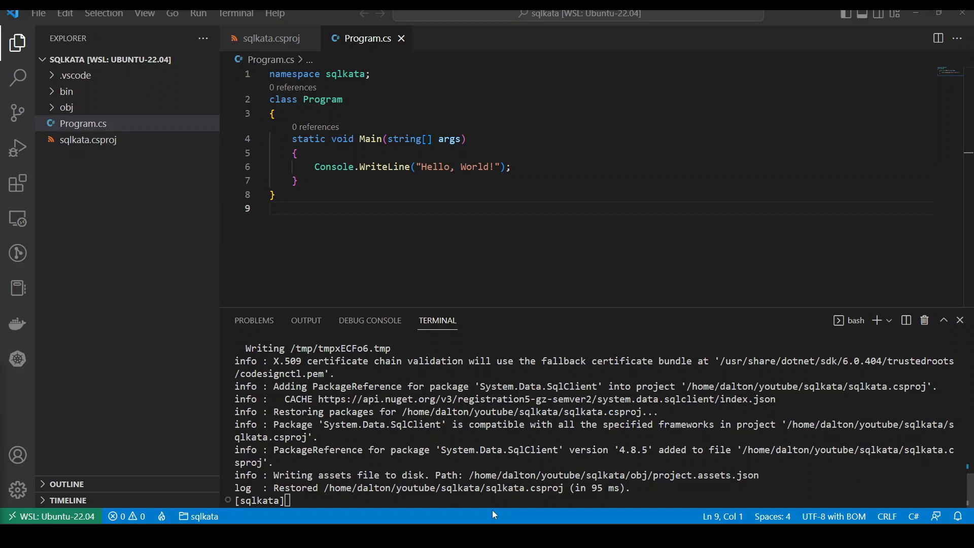
text(dotnet add package SqlKata.Net6.Execution)
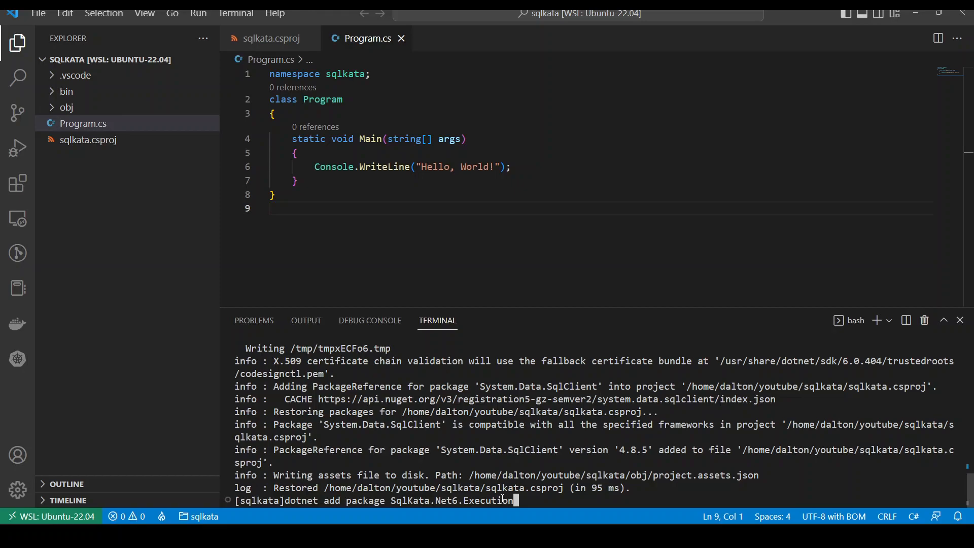
Install SqlKata.Net6.Execution, then add the Newtonsoft.Json package.
key(Return)
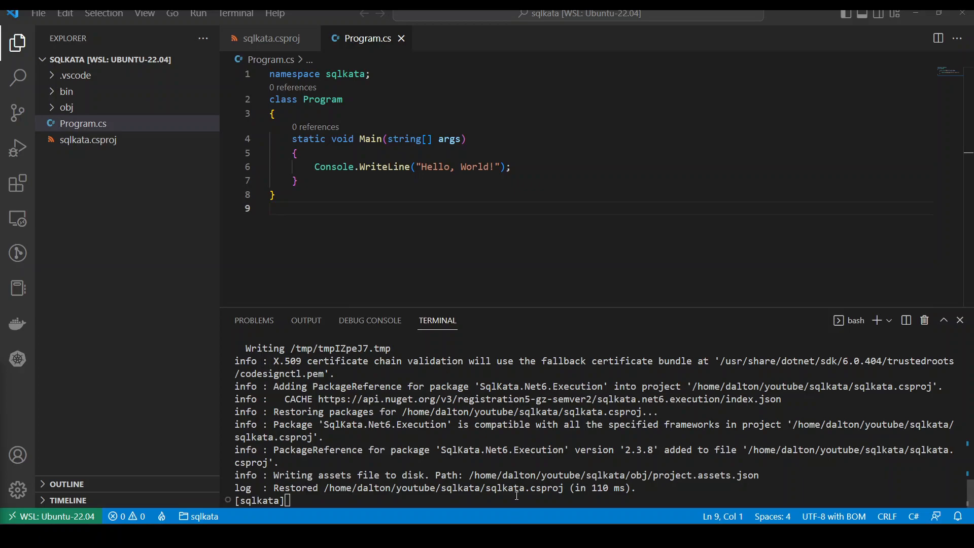
text(dotnet add package Newtonsoft.Json)
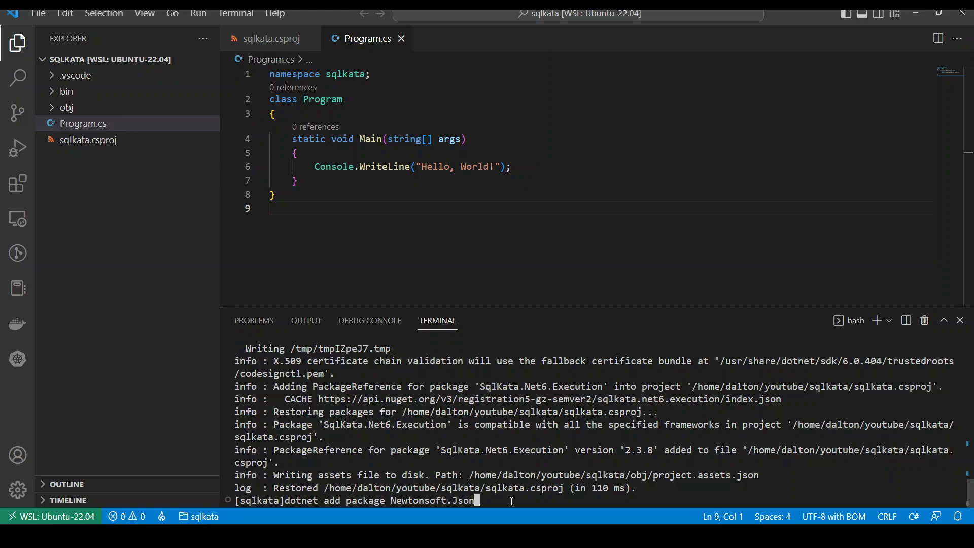
key(Return)
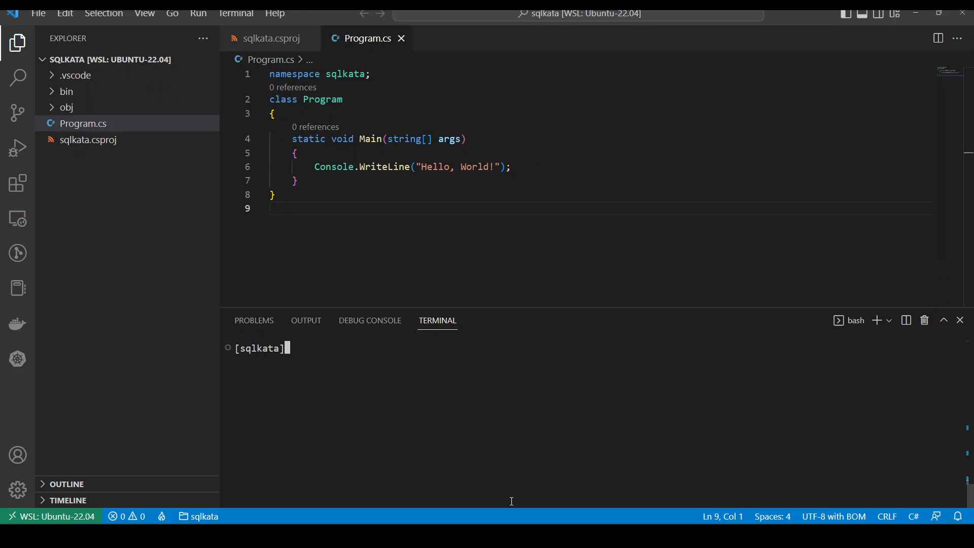
Run the app with dotnet run, check sqlkata.csproj package references, and return to Program.cs Main.
text(dotnet run)
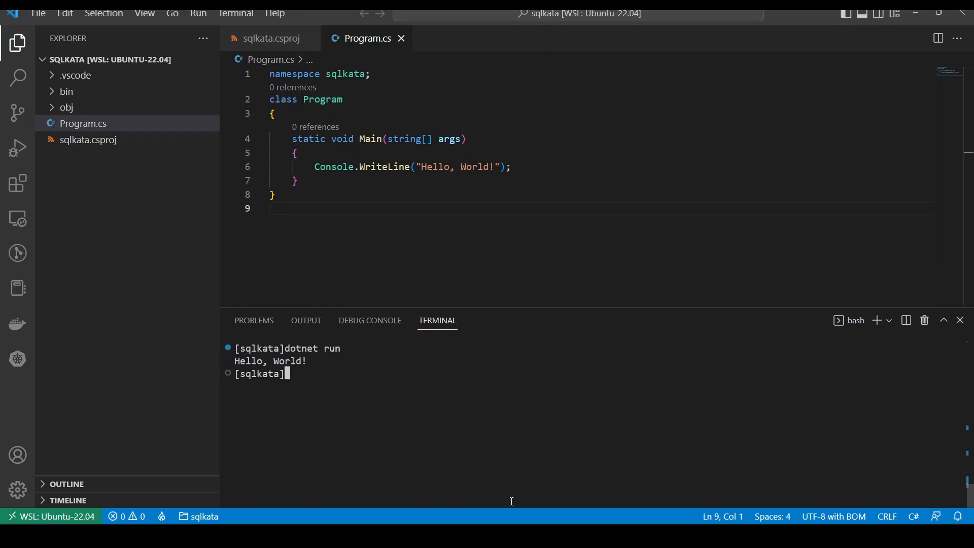
mouse_move(81, 139)
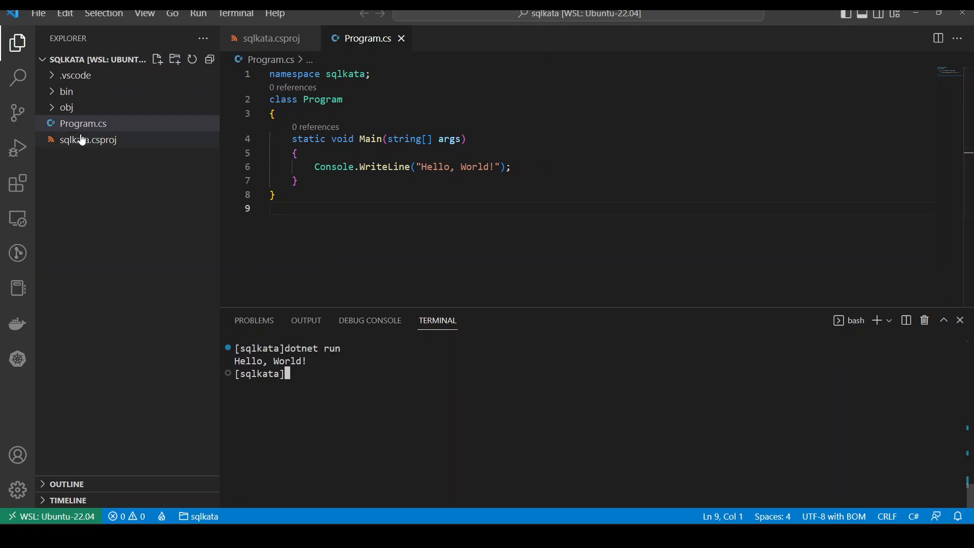
click(88, 139)
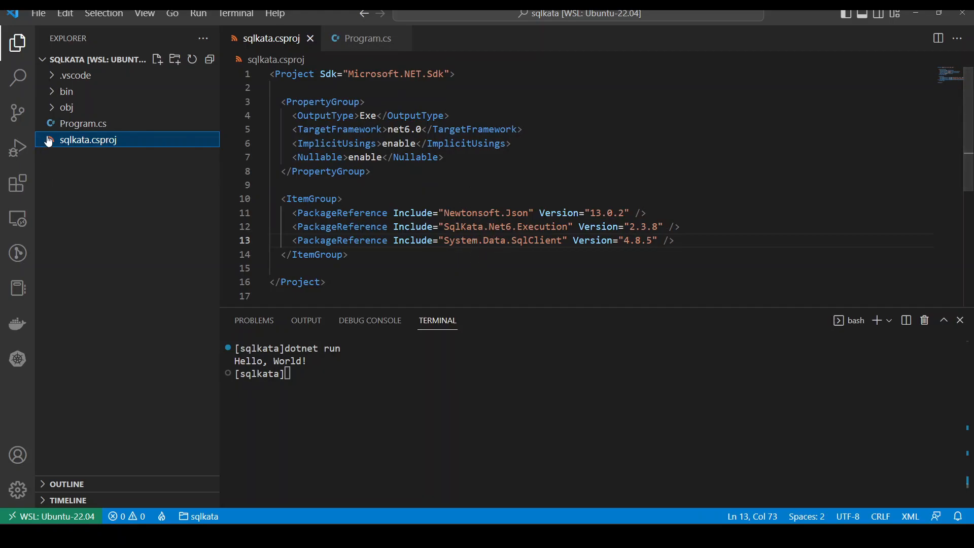
click(82, 122)
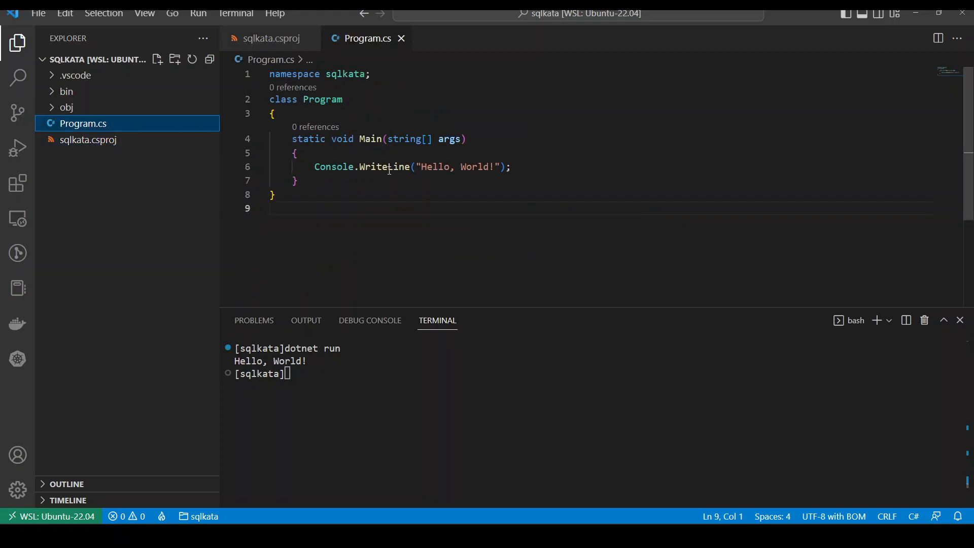
click(295, 181)
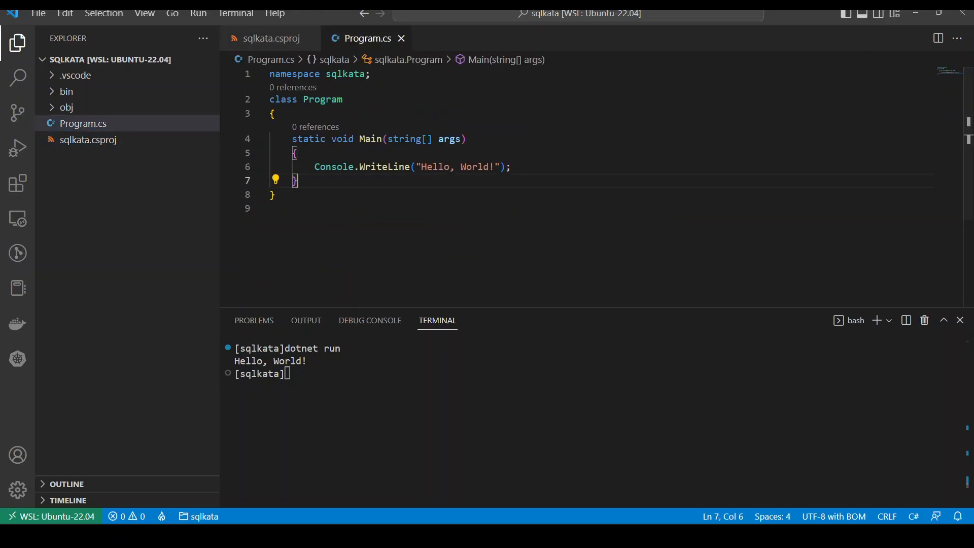
mouse_move(493, 360)
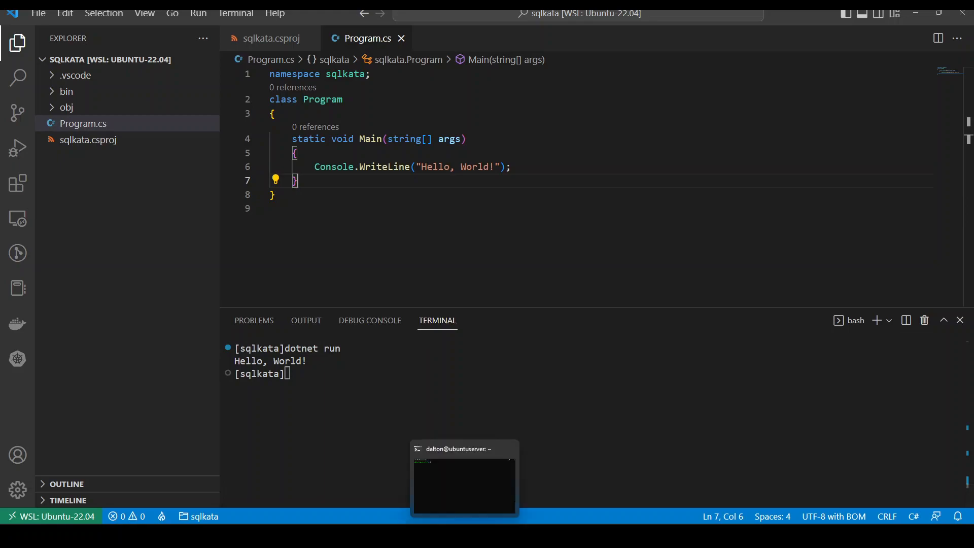
Start the mssql-server-youtube SQL Server docker container with ACCEPT_EULA and SA_PASSWORD set.
click(463, 485)
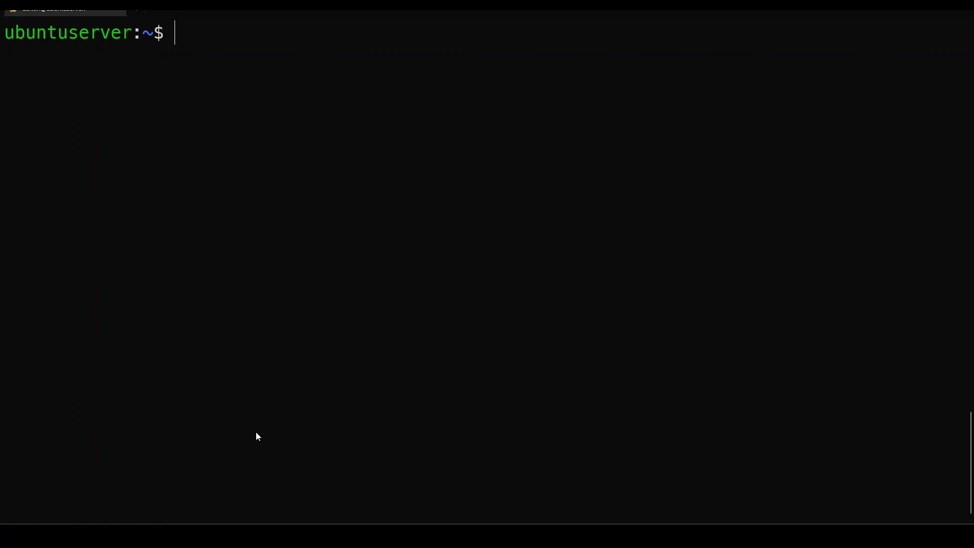
mouse_move(339, 115)
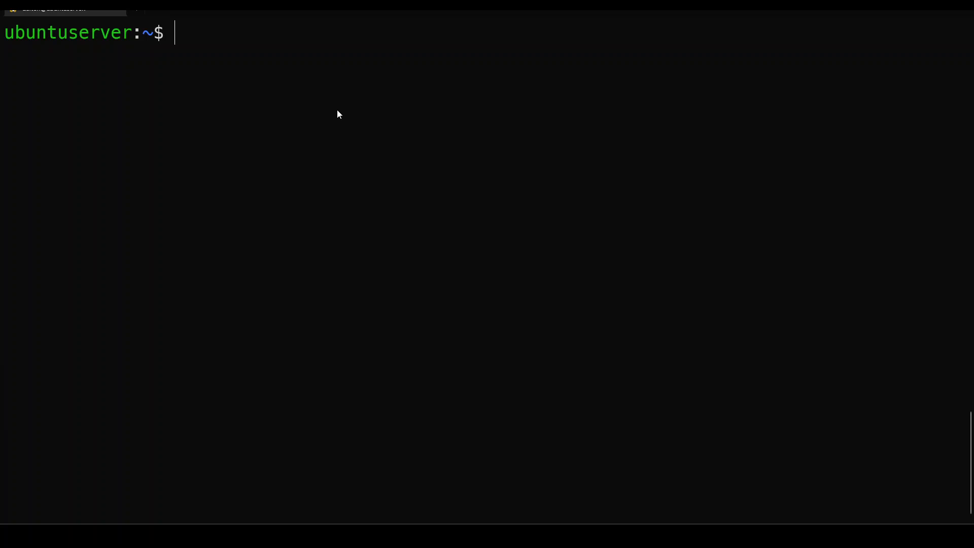
mouse_move(248, 181)
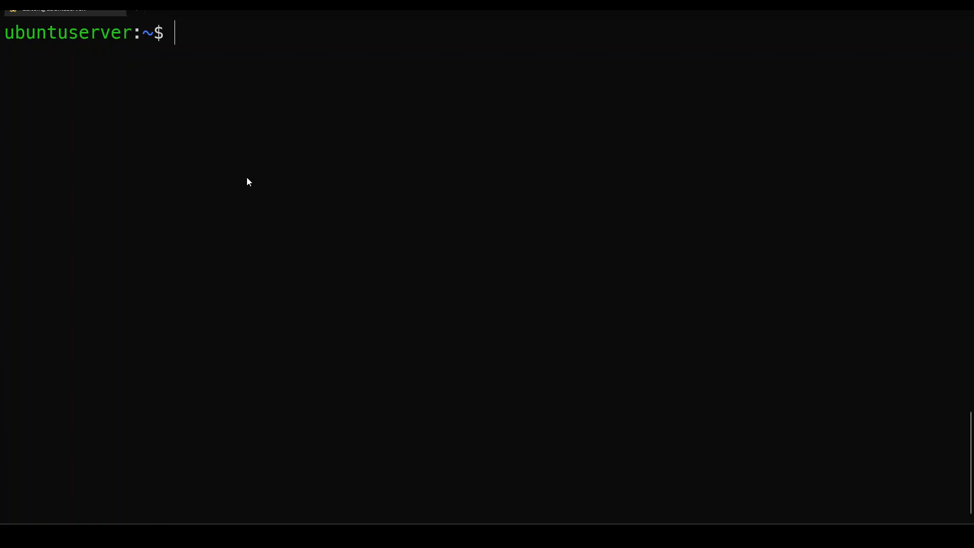
text(sudo docker run --name mssql-server-youtube -e "ACCEPT_EULA=Y" -e "SA_PASSWORD=Youtube1!" -e "MSSQL_PID=Developer" -p 14333:1433 -d mcr.microsoft.com/mssql/server)
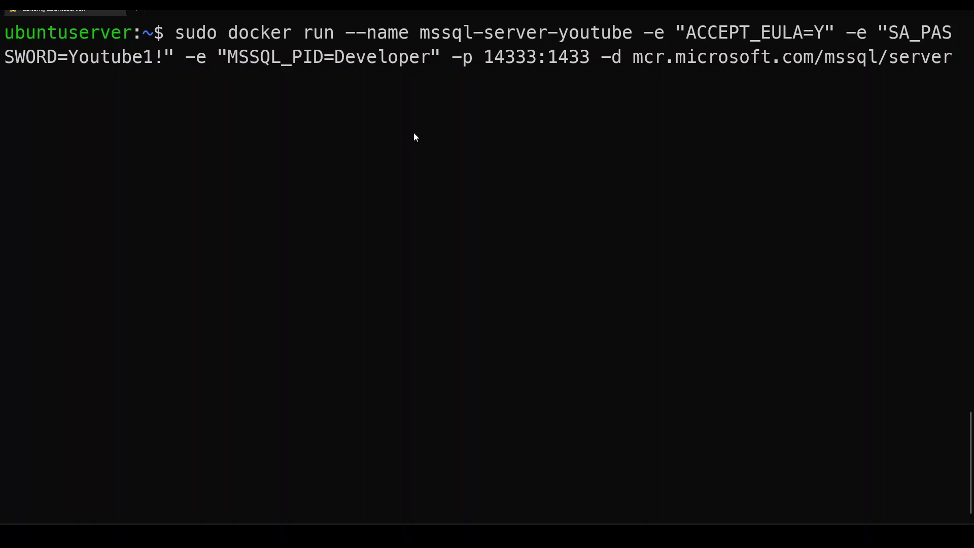
key(Return)
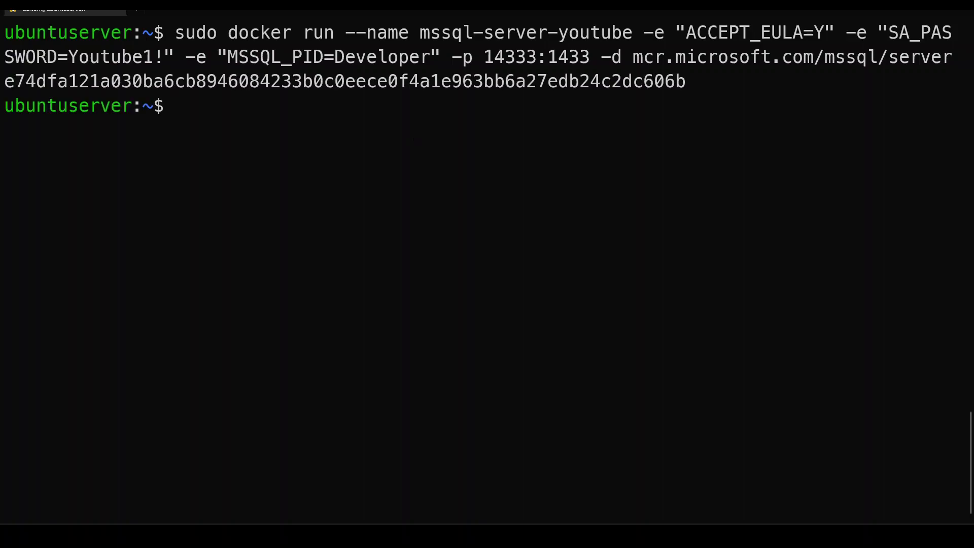
text(sudo)
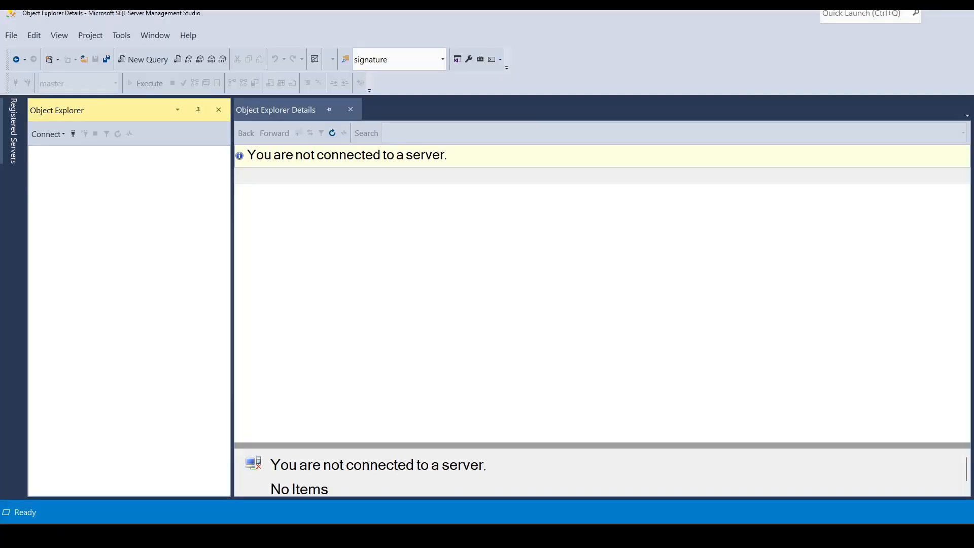
mouse_move(143, 59)
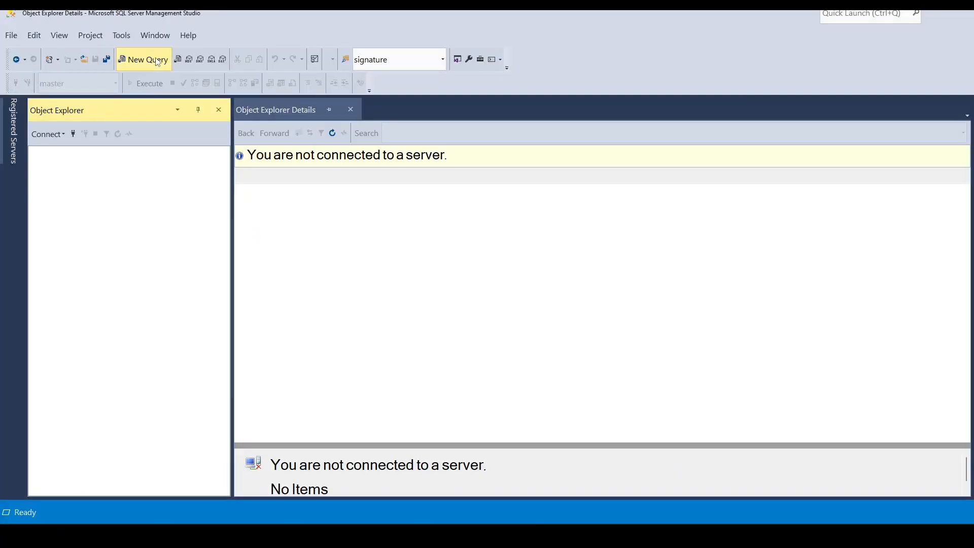
Connect a new query to ubuntuserver,14333 as sa with its password.
click(143, 59)
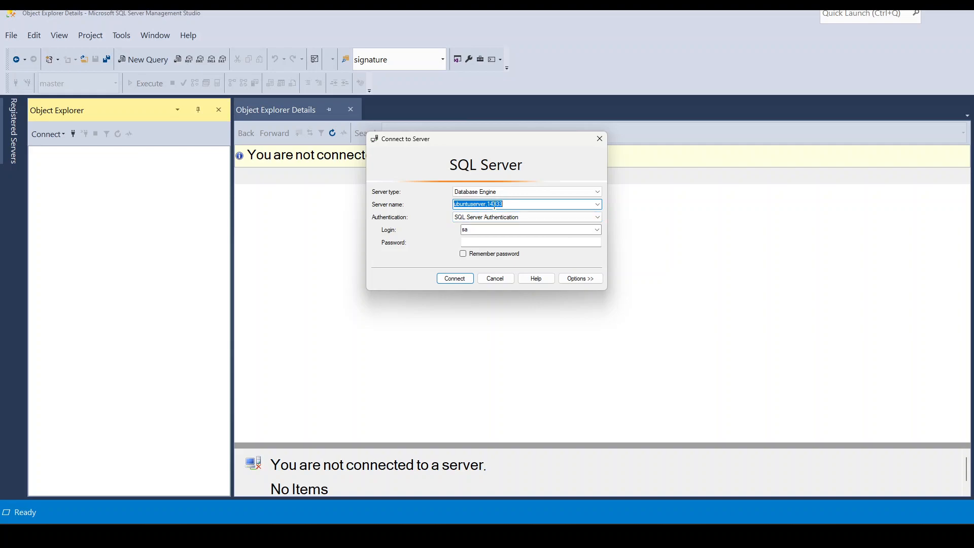
click(528, 242)
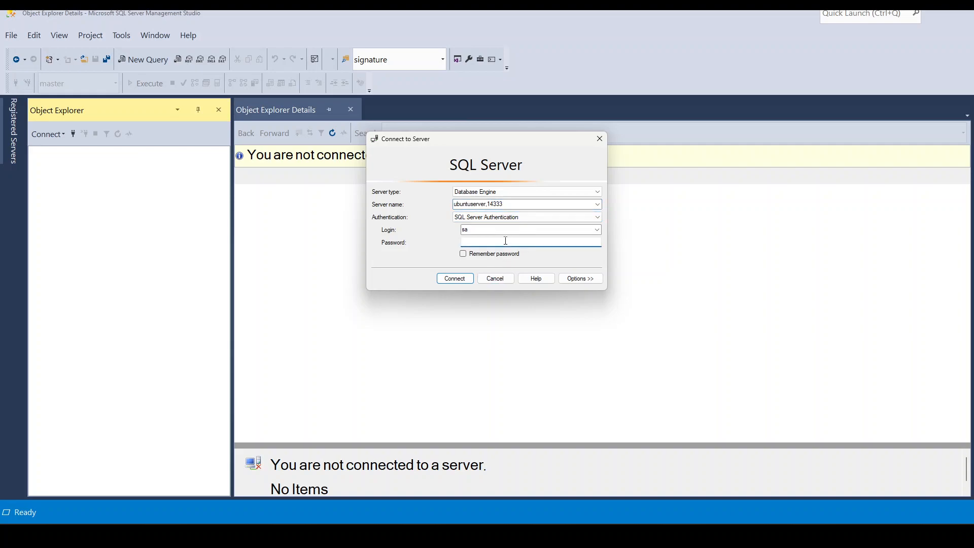
text(••••••••••)
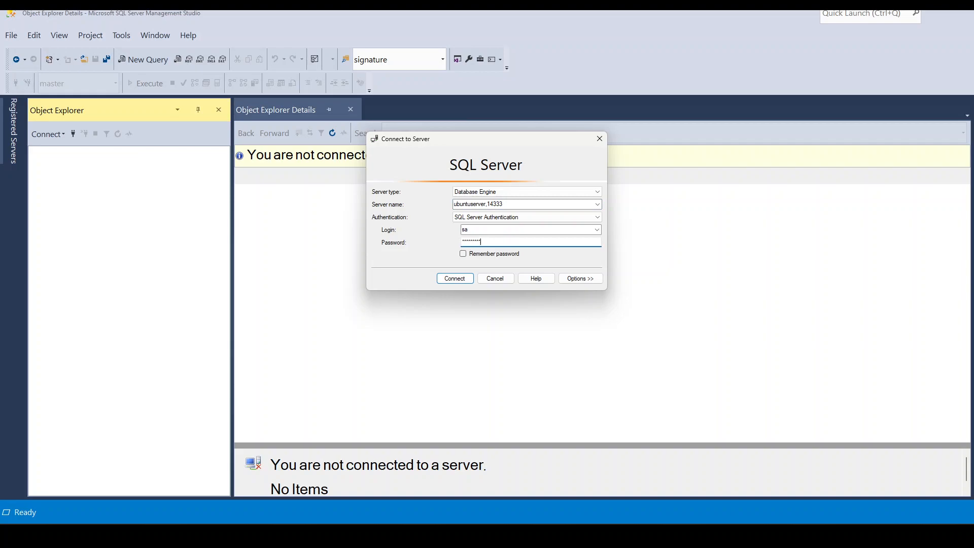
click(455, 278)
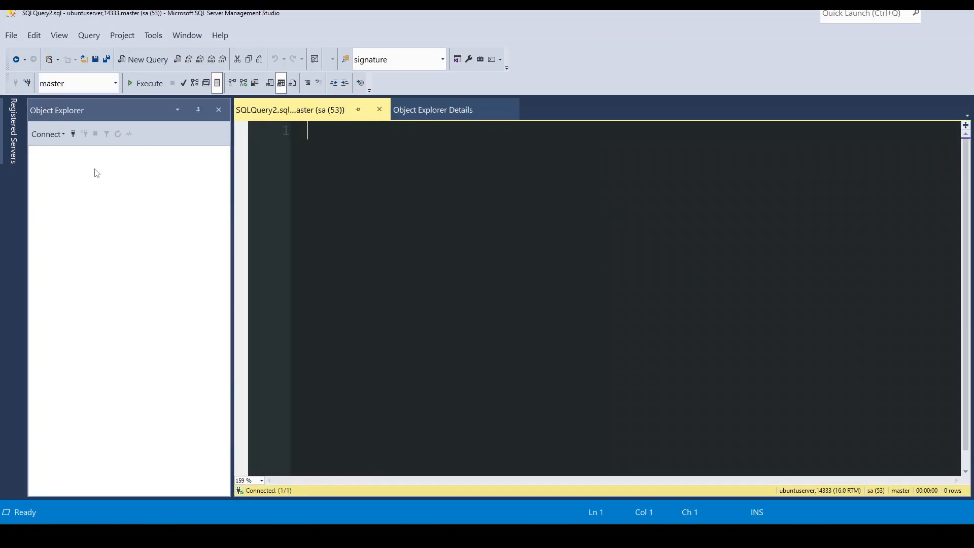
mouse_move(380, 109)
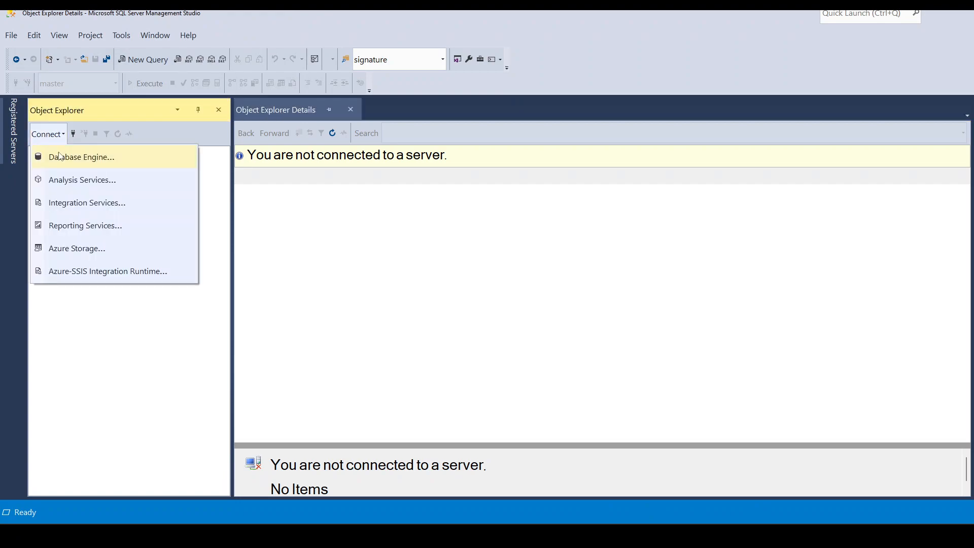
Connect Object Explorer to the ubuntuserver,14333 database engine.
click(81, 156)
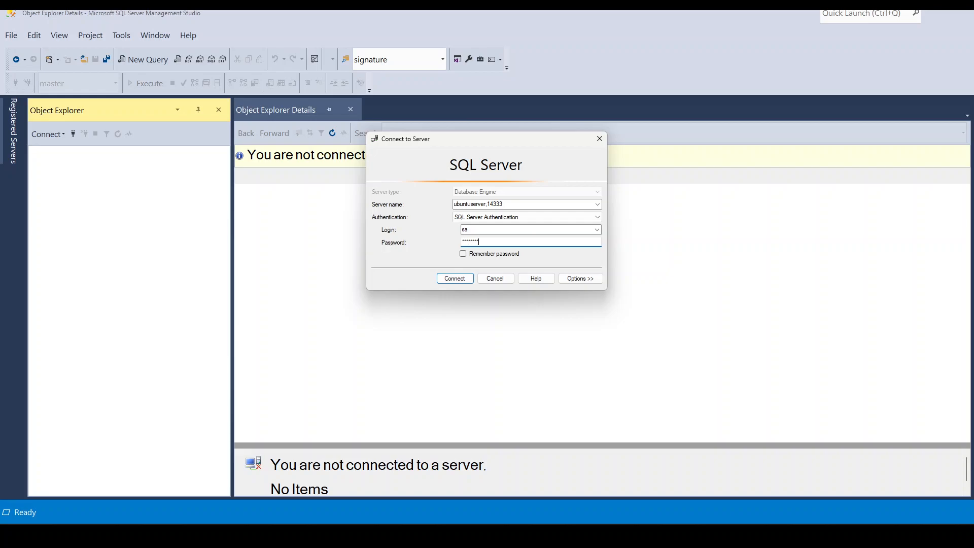
click(454, 278)
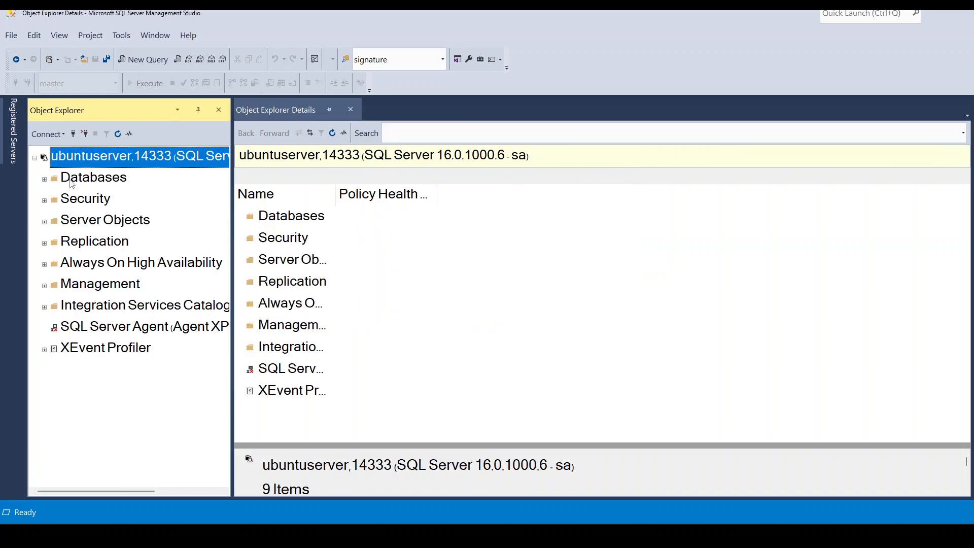
Create a new database named youtube from the Databases folder and expand it to its Tables folder.
click(44, 177)
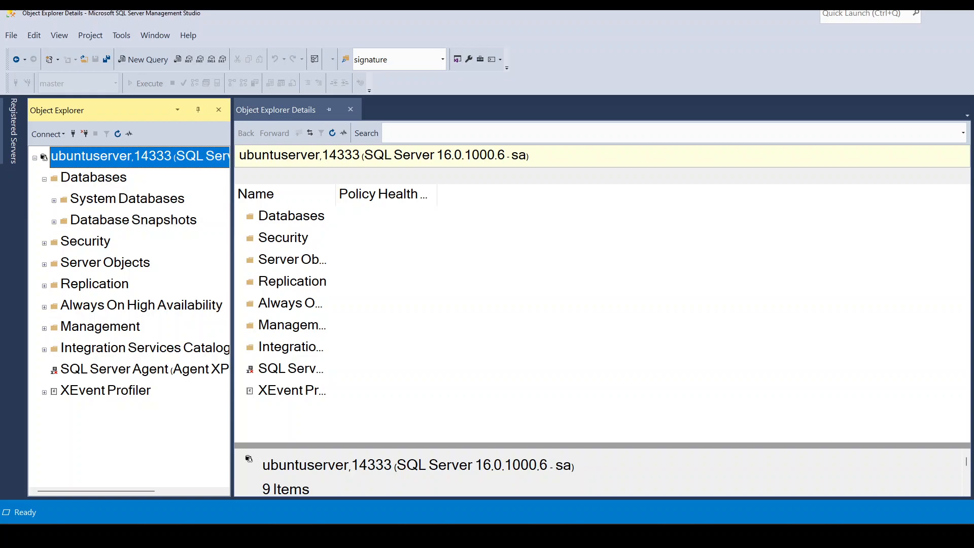
mouse_move(170, 446)
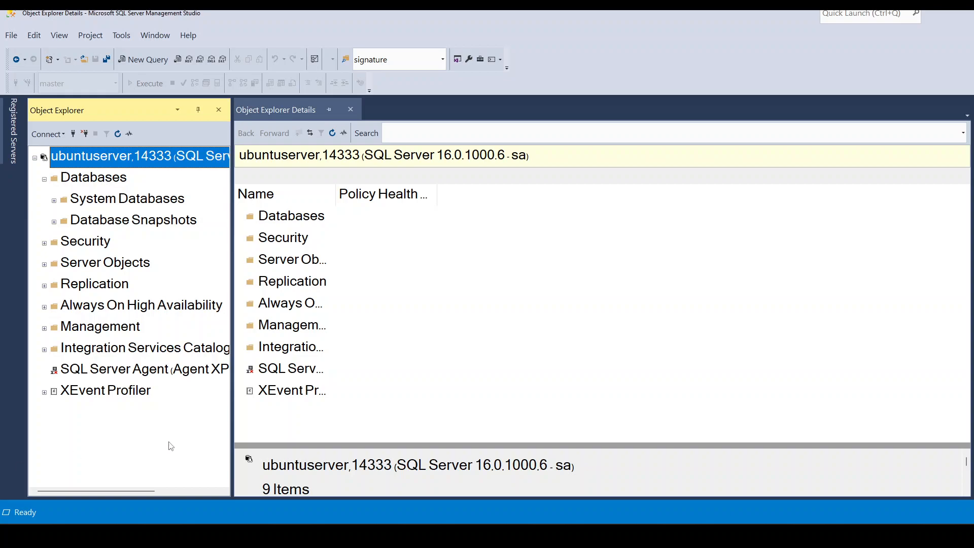
right_click(94, 176)
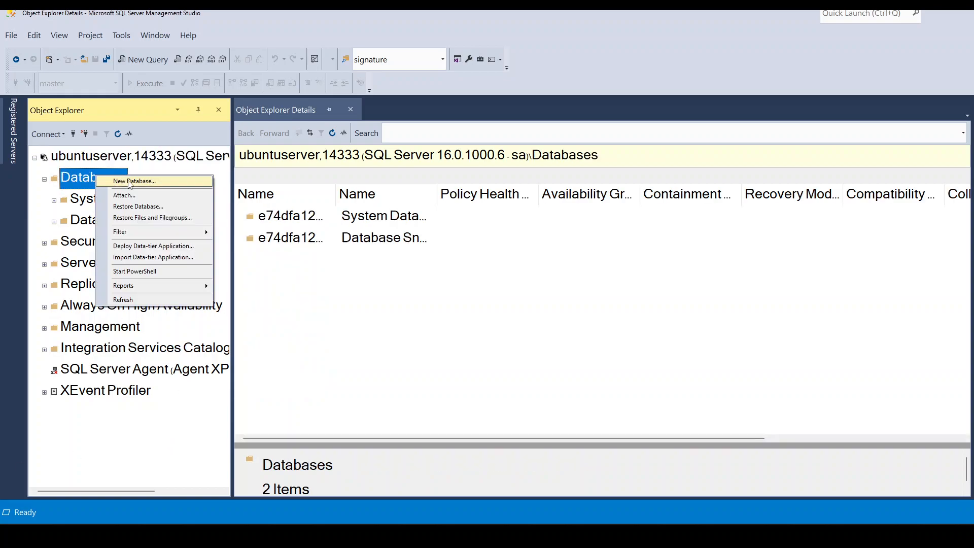
click(134, 181)
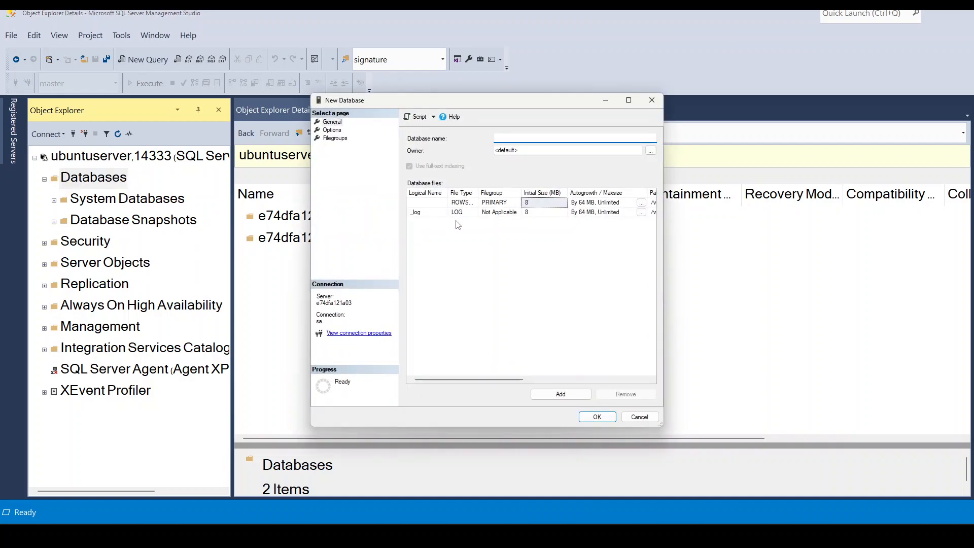
click(574, 138)
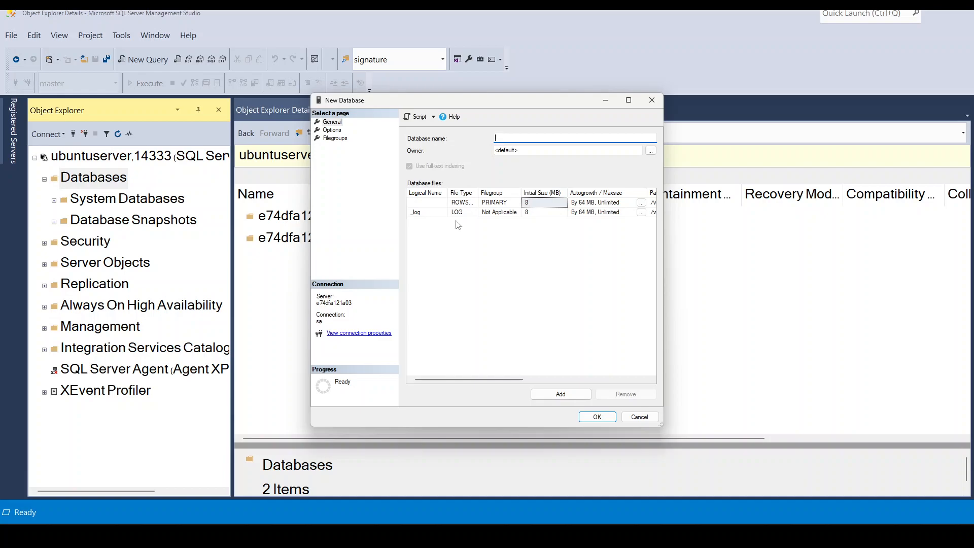
click(596, 417)
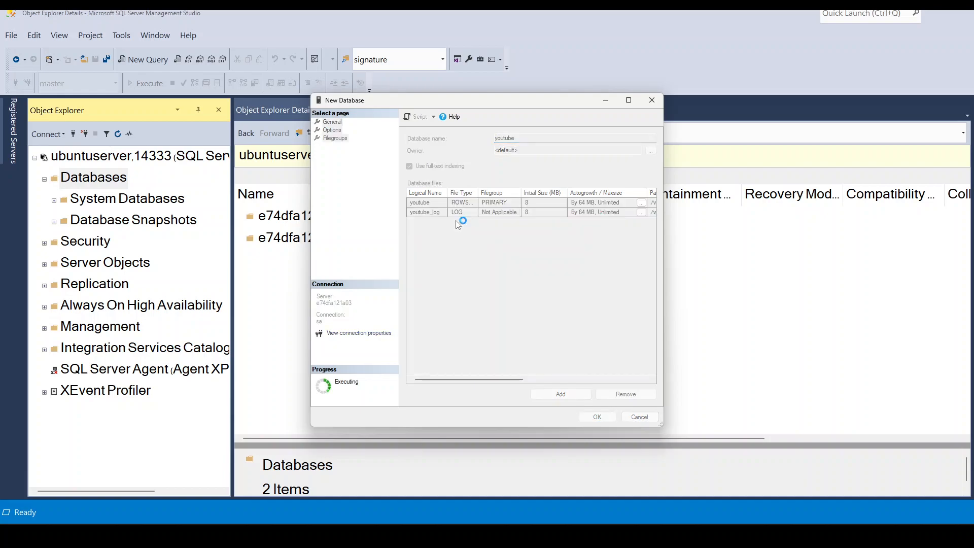
click(596, 417)
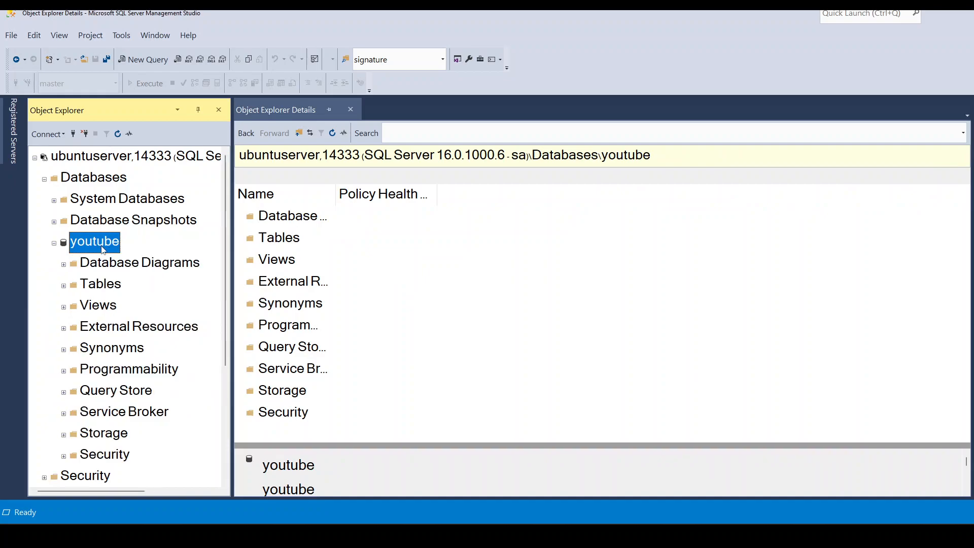
right_click(100, 283)
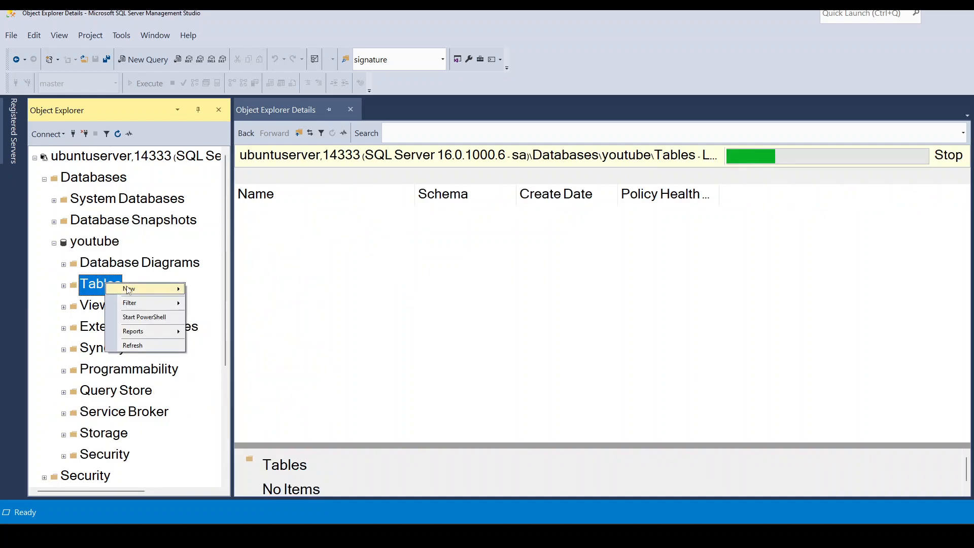
Design a new table with id int identity, name varchar(50) and createdAt datetime columns.
click(128, 288)
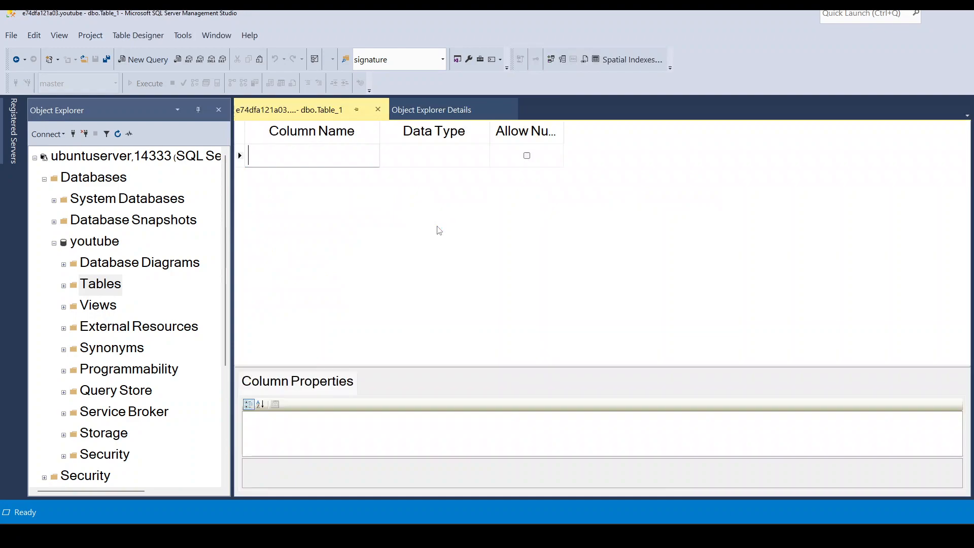
text(id)
click(434, 155)
text(int)
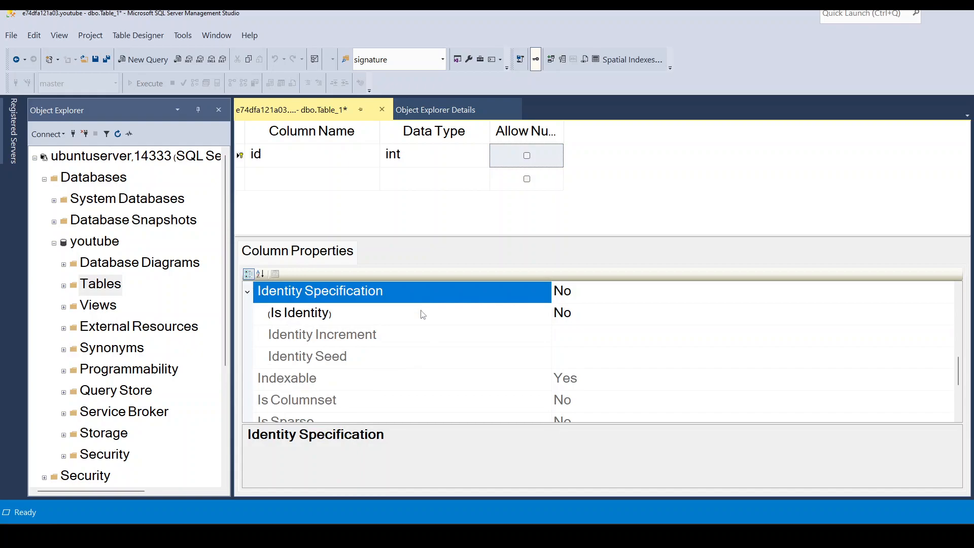
click(310, 178)
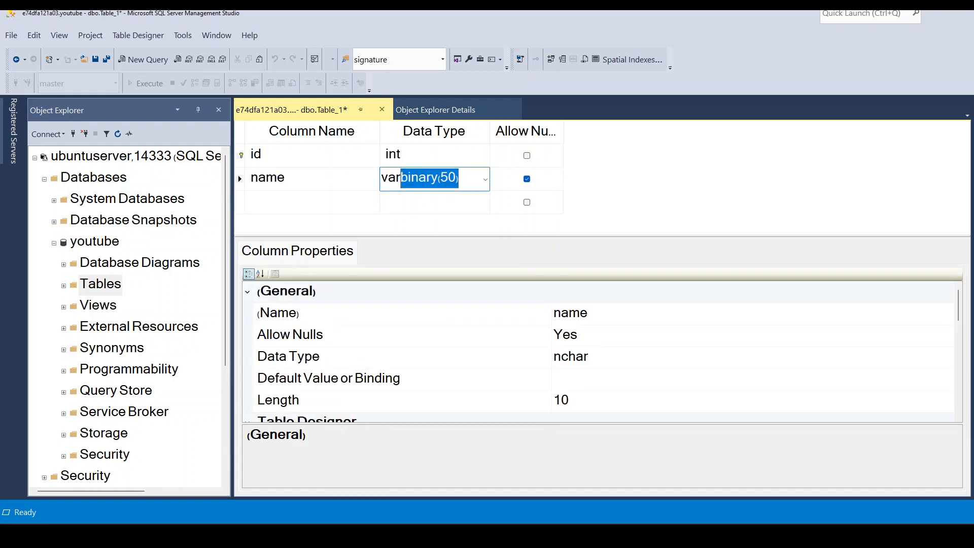
click(310, 201)
text(createdAt)
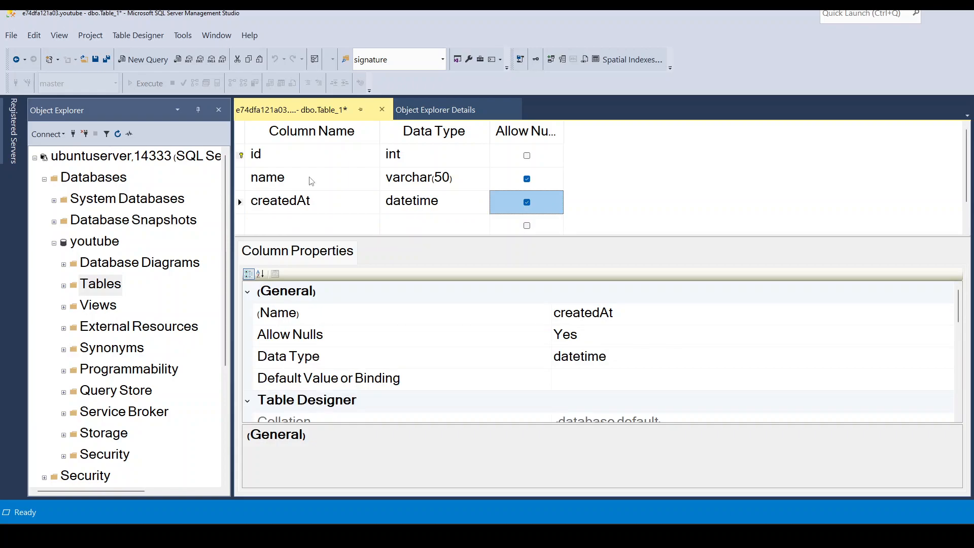
click(96, 59)
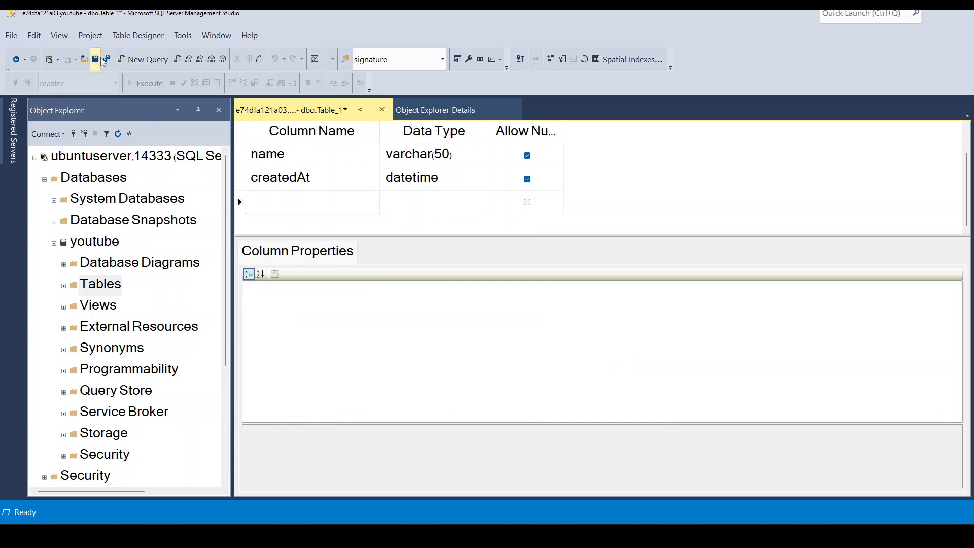
Save the new table under the name sample-table.
click(96, 59)
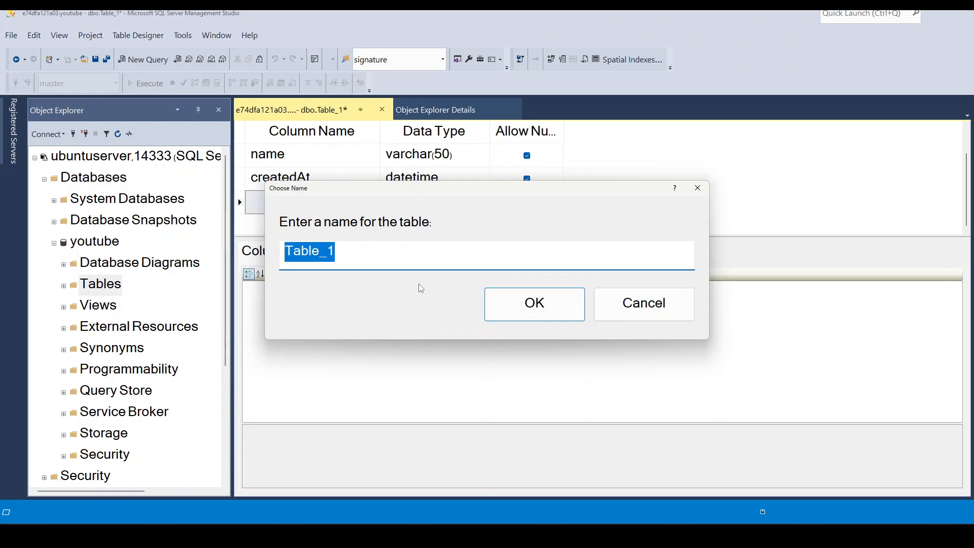
text(sample)
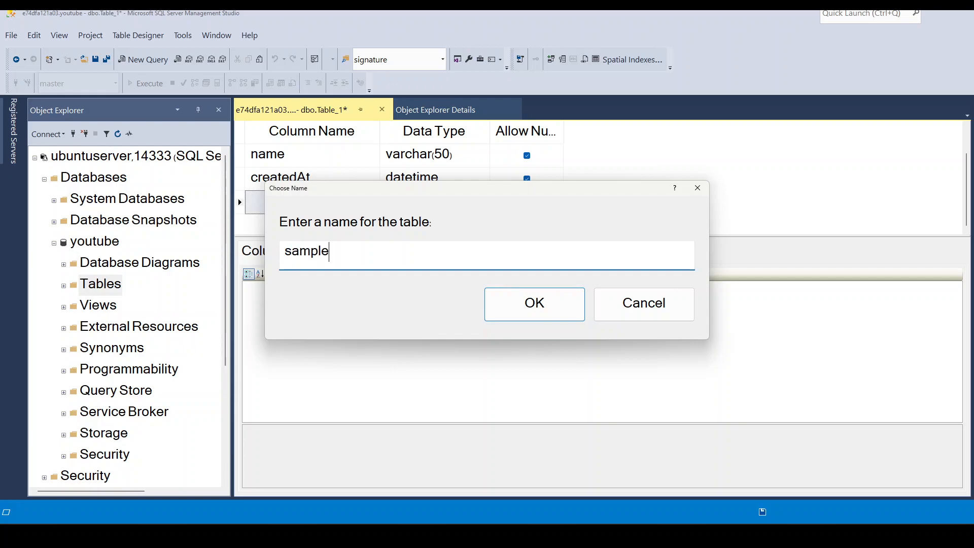
text(-table)
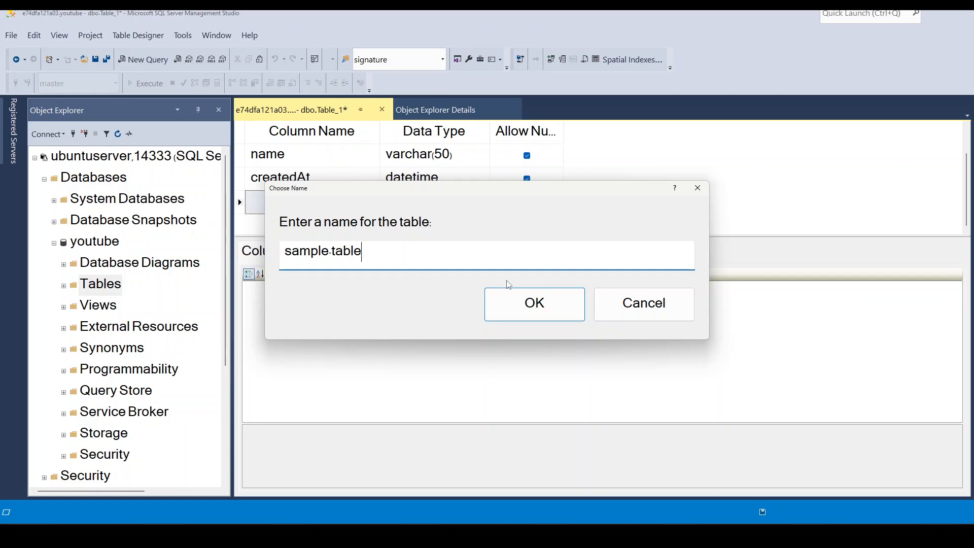
click(533, 304)
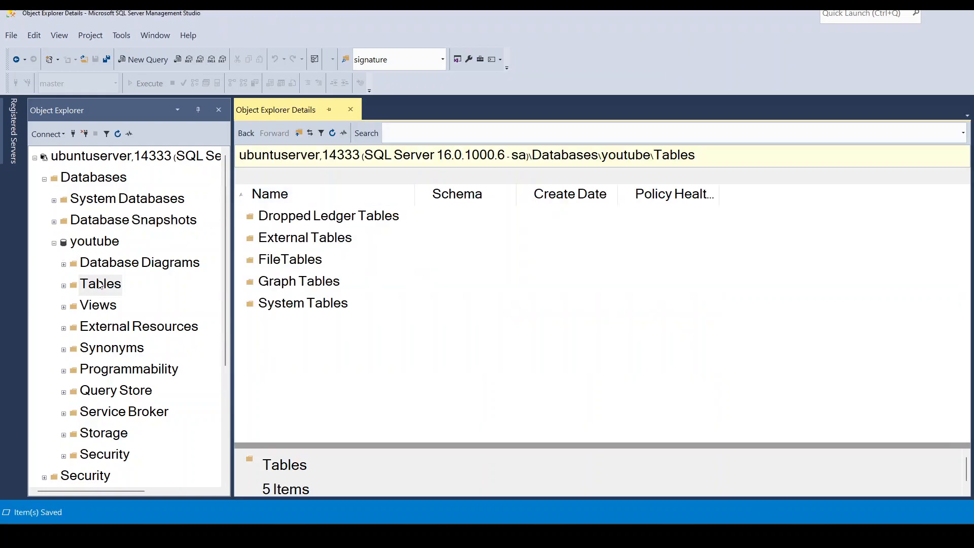
Edit sample-table rows and enter a first row with name sqlkata and a creation date.
click(101, 285)
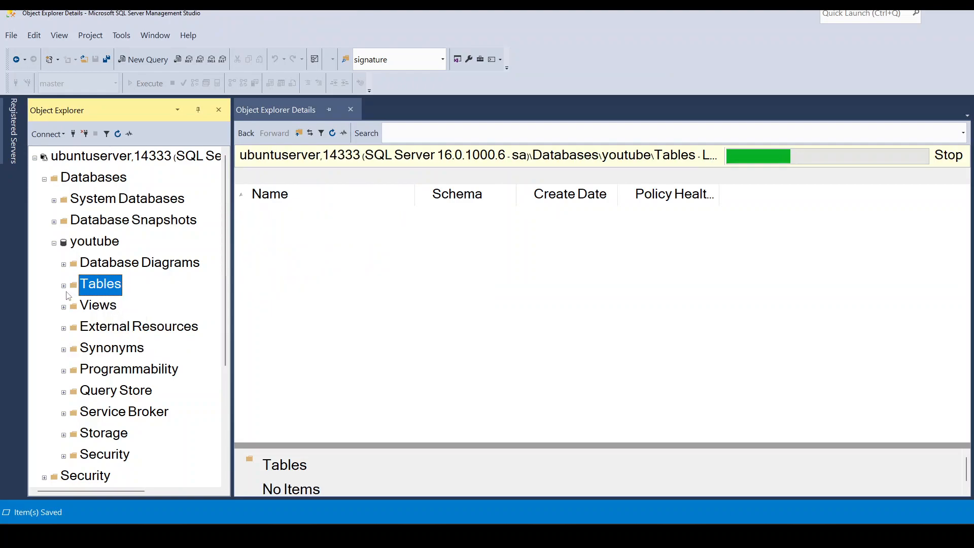
click(63, 285)
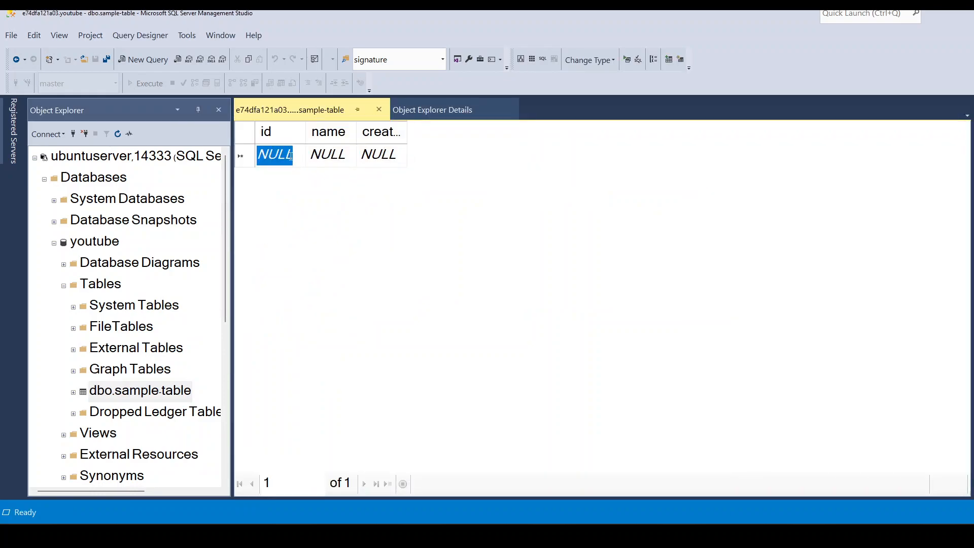
click(327, 154)
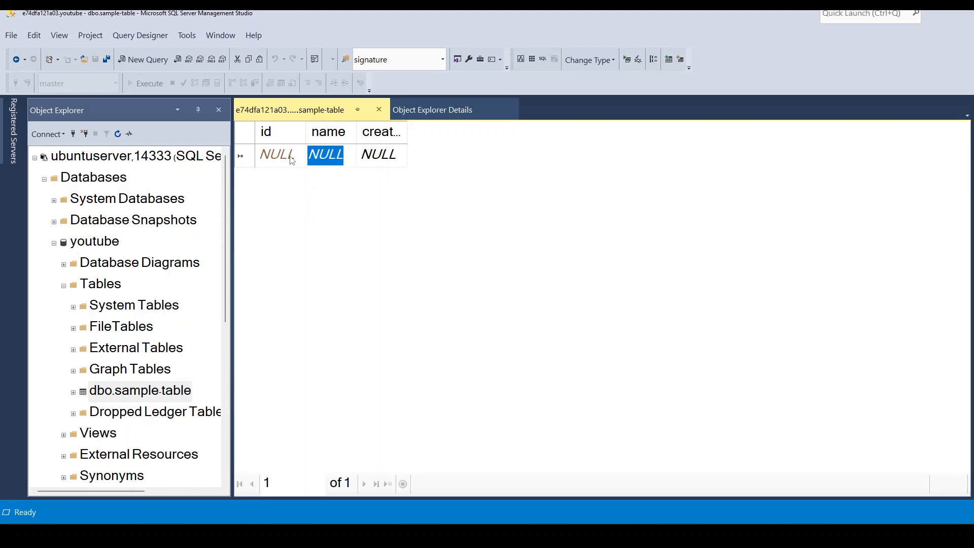
text(sqlkata)
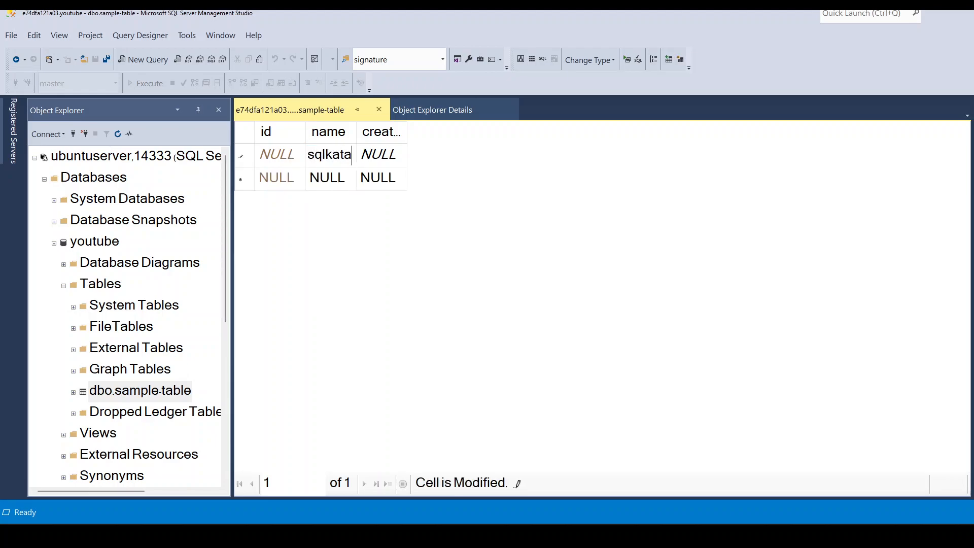
text(1/)
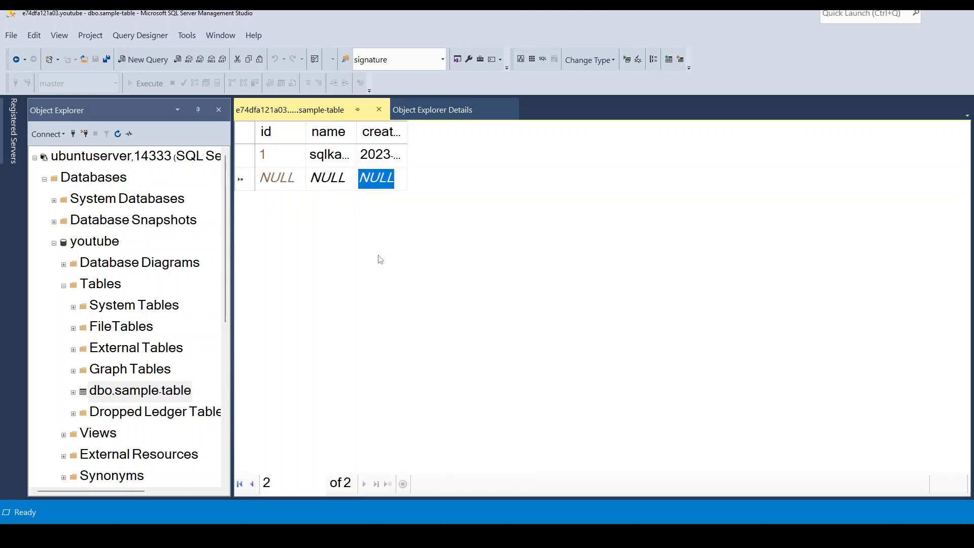
mouse_move(818, 81)
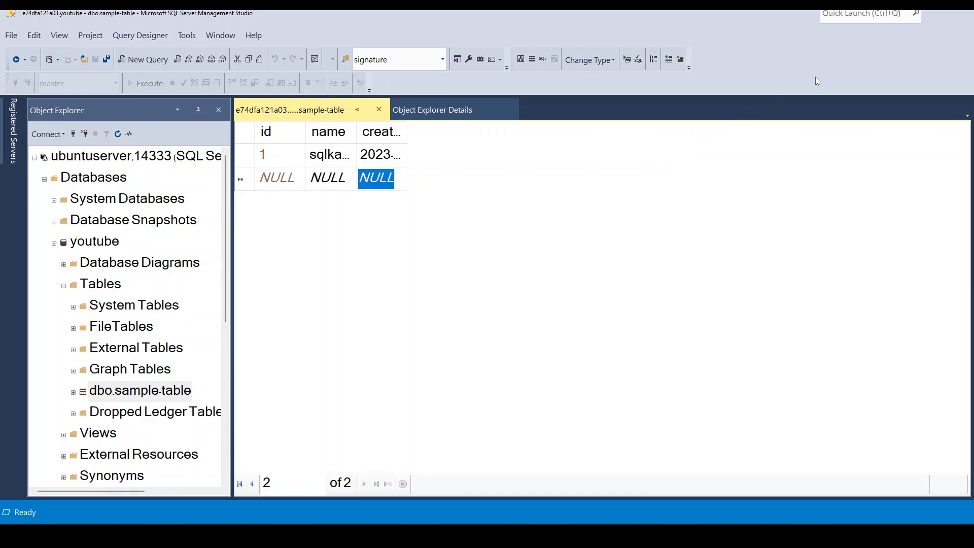
mouse_move(949, 13)
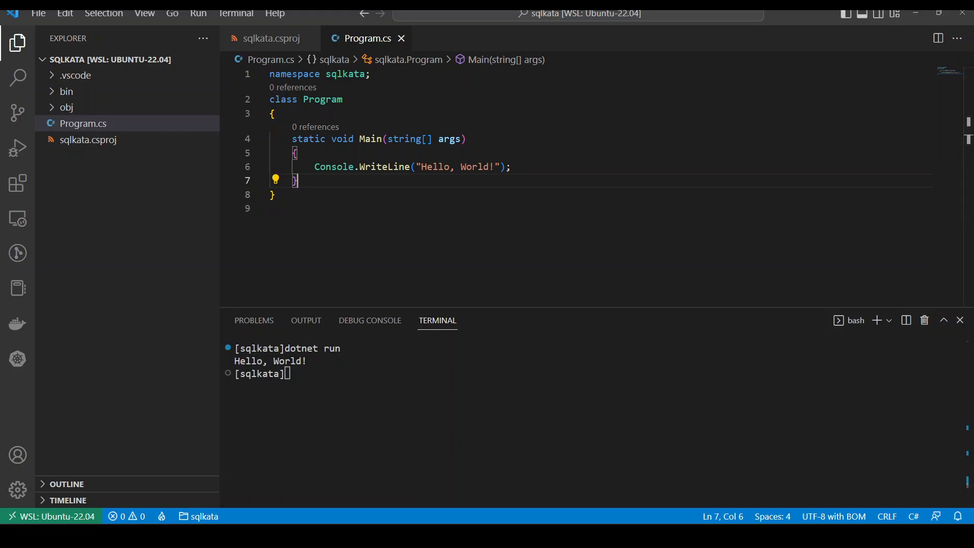
mouse_move(333, 166)
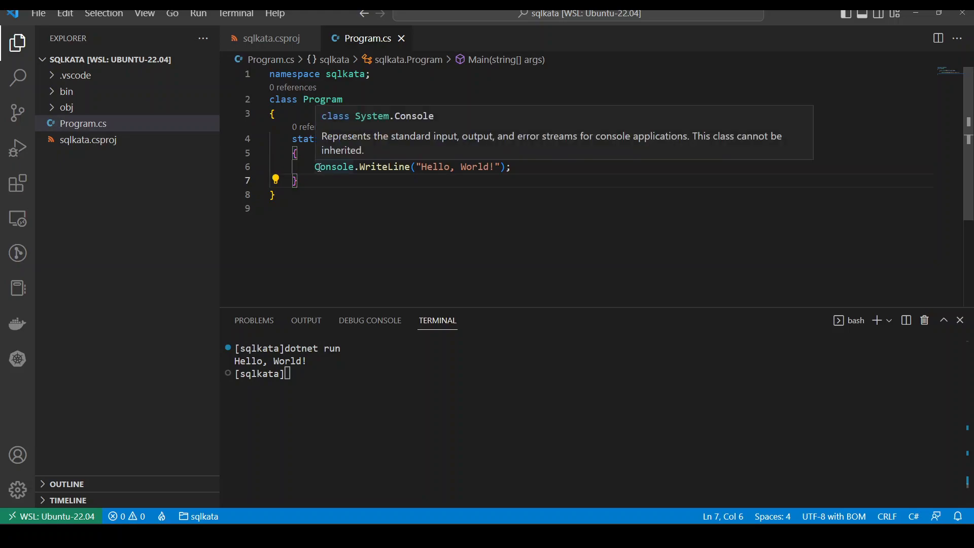
Overwrite the Hello World line with 'using var connection =' to start the connection declaration.
triple_click(410, 166)
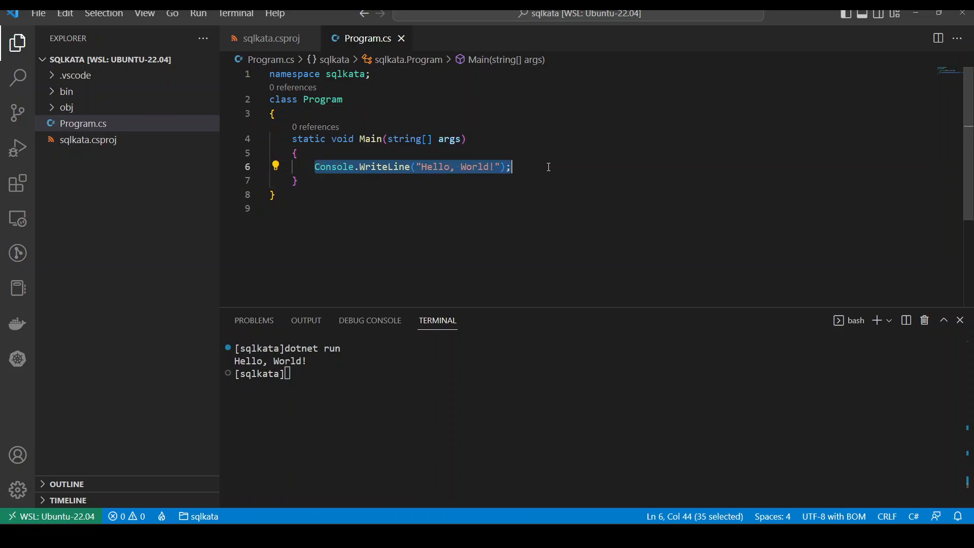
text(using var)
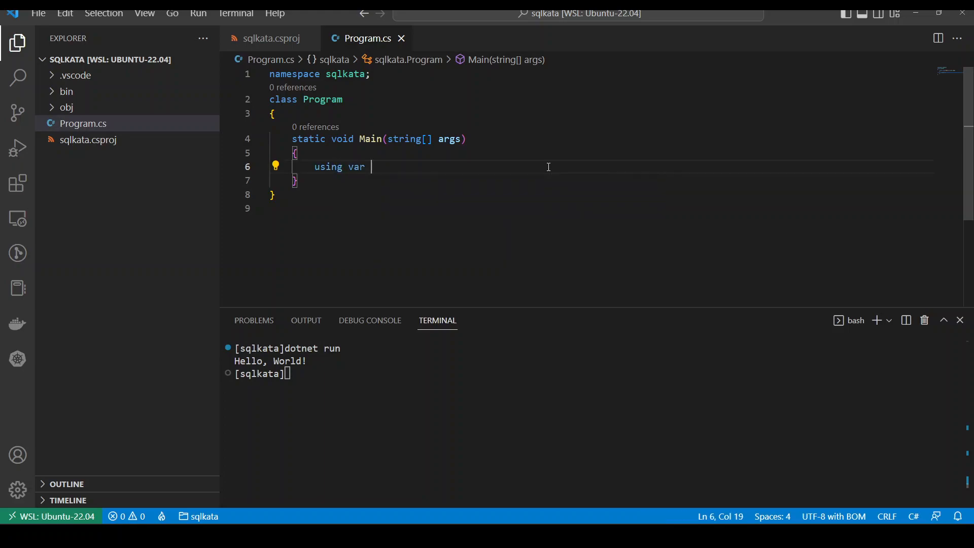
text(connection =)
text(new)
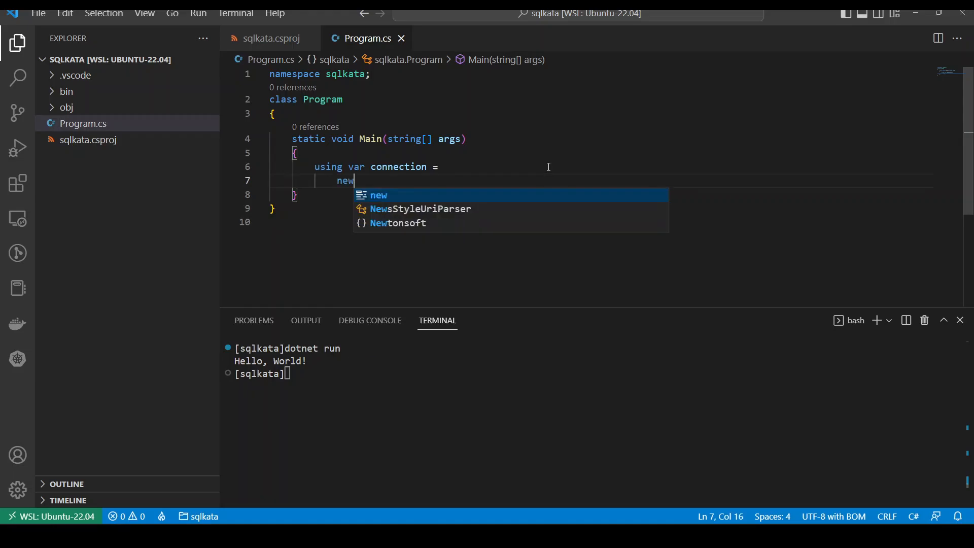
Assign a new SqlConnection to ubuntuserver,14333, catalog youtube, user sa, and import System.Data.SqlClient.
text(SqlConnection()
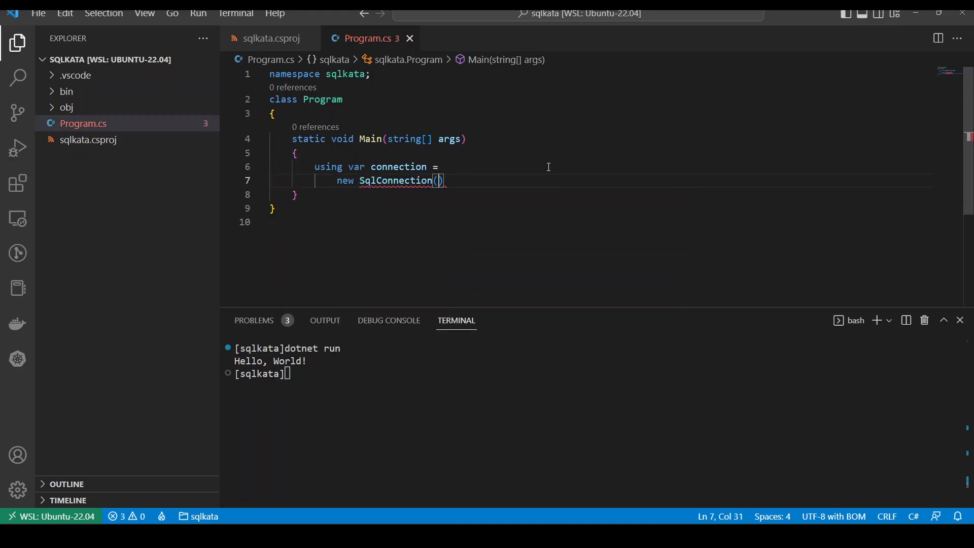
text(;)
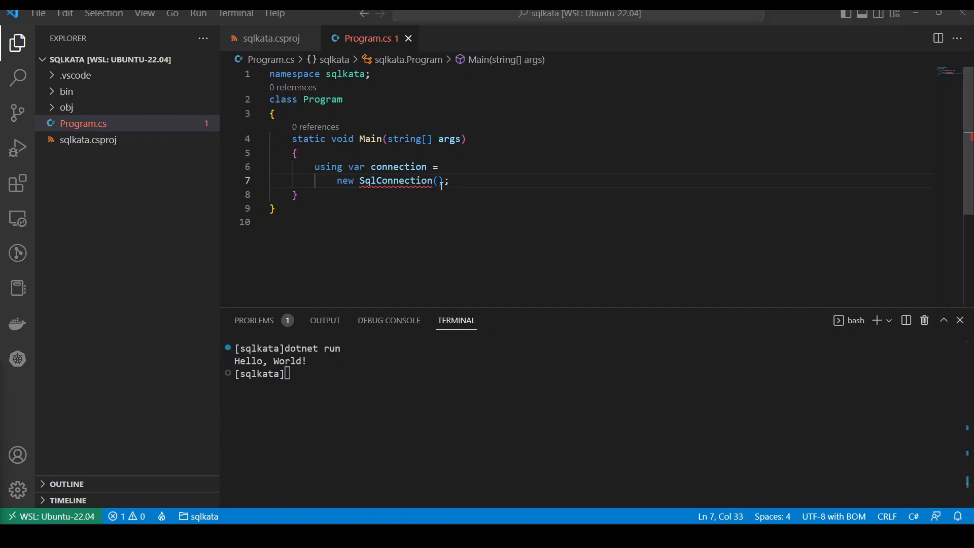
text("")
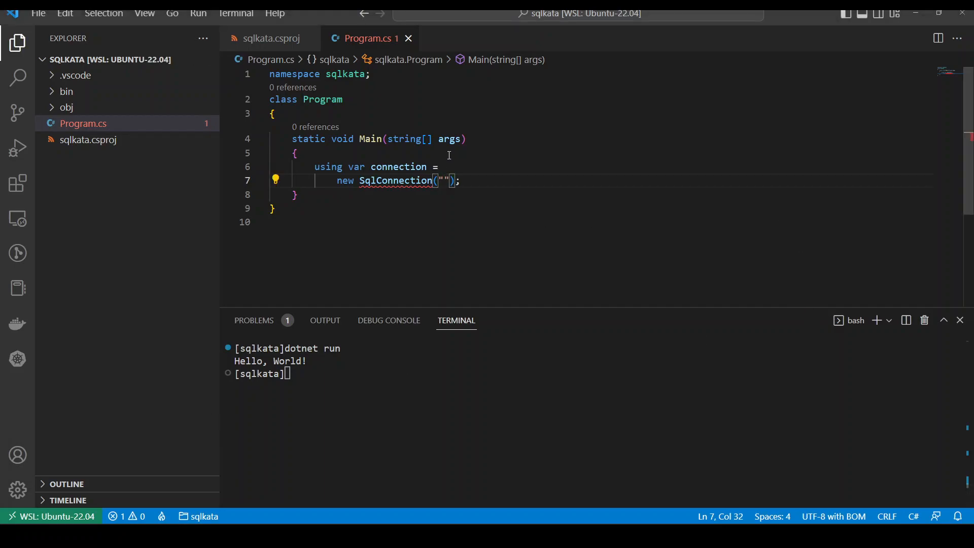
text(data source=ubuntuserver,14333;initial Catalog=youtube;User ID=sa;password=Youtube1!;)
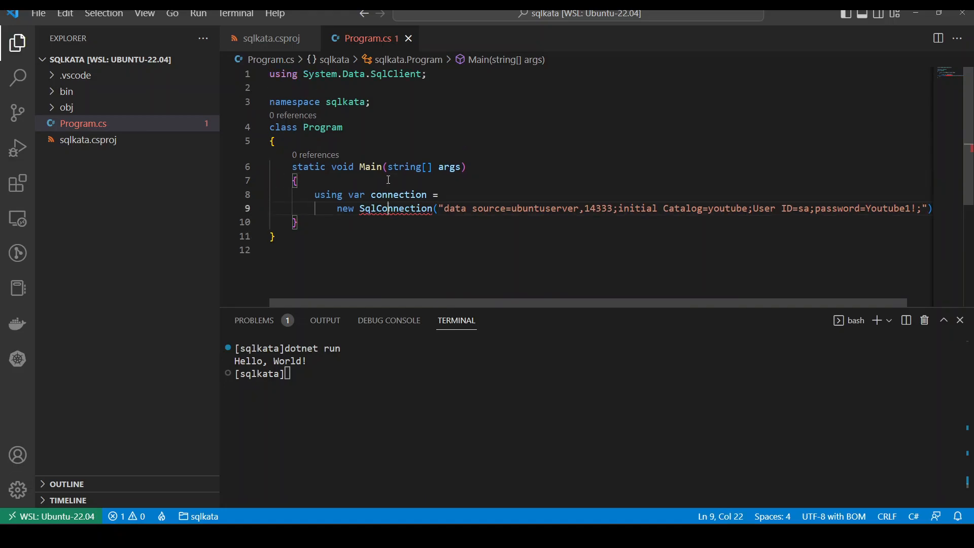
text(;)
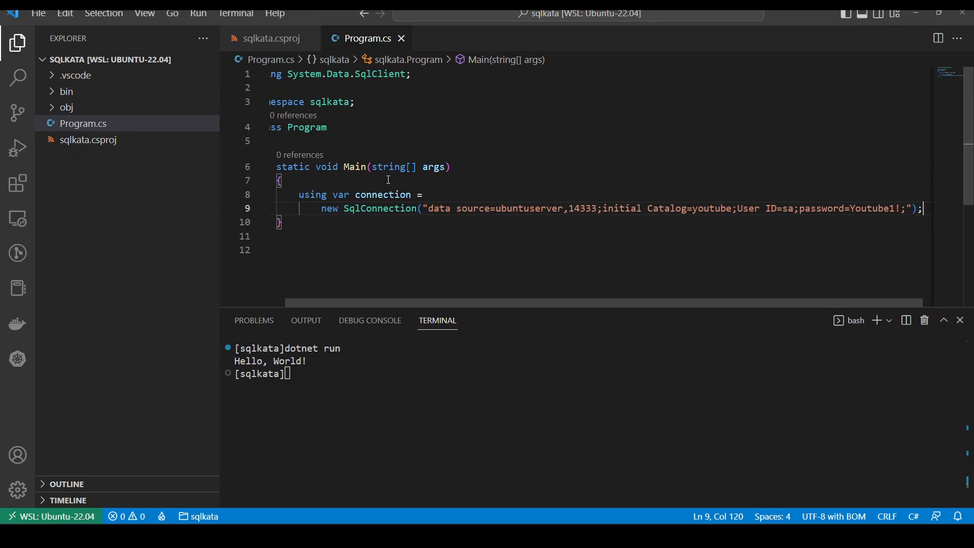
key(Enter)
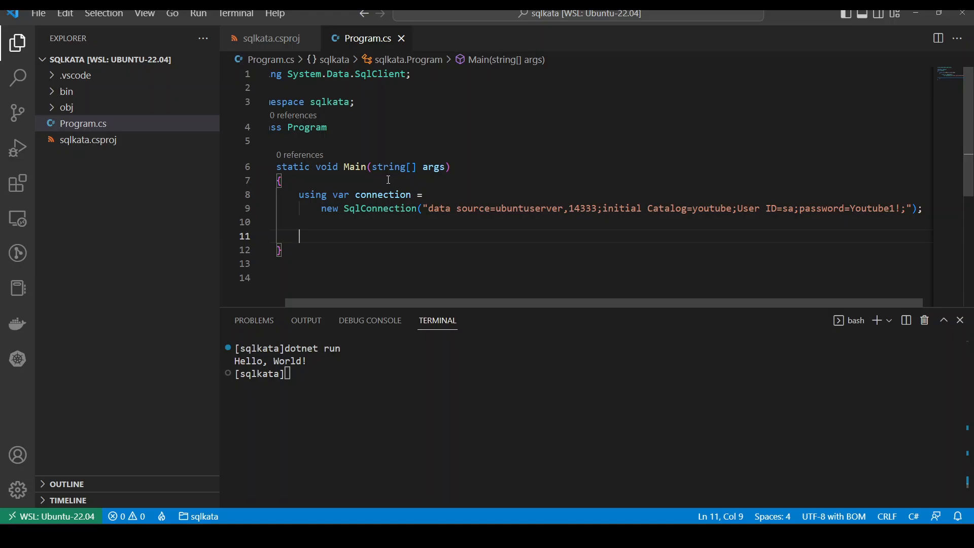
Declare var compiler = new SqlServerCompiler() and import SqlKata.Net6.Compilers via the quick fix.
text(var comp)
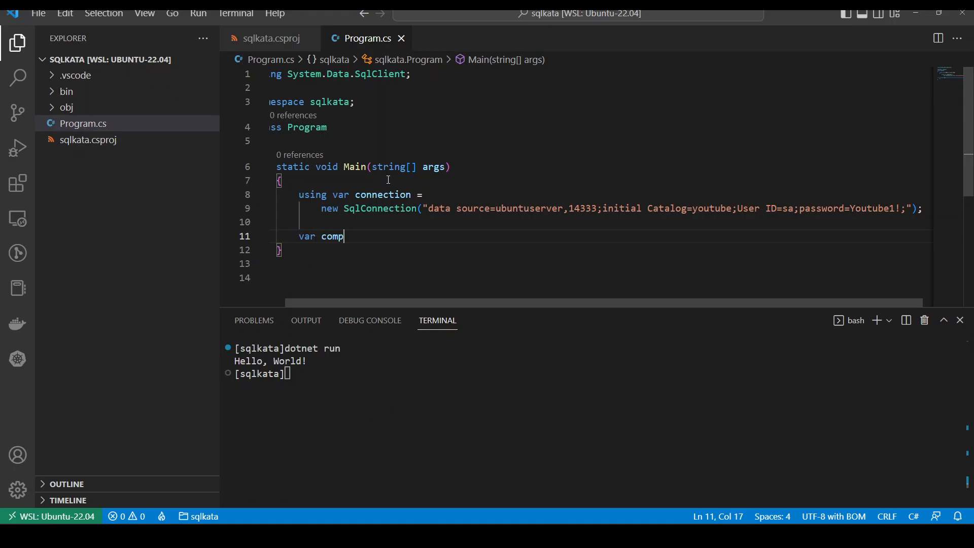
text(iler =)
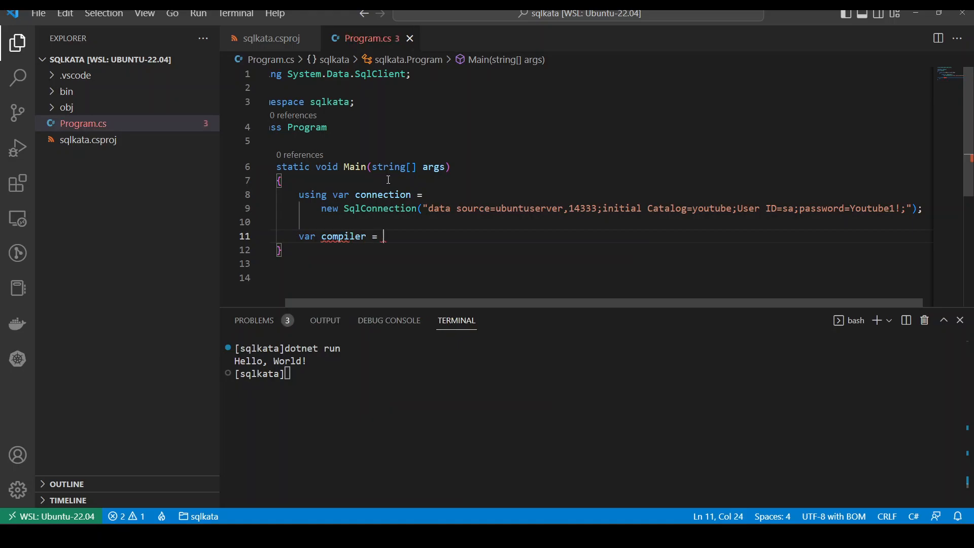
text(new SqlServer)
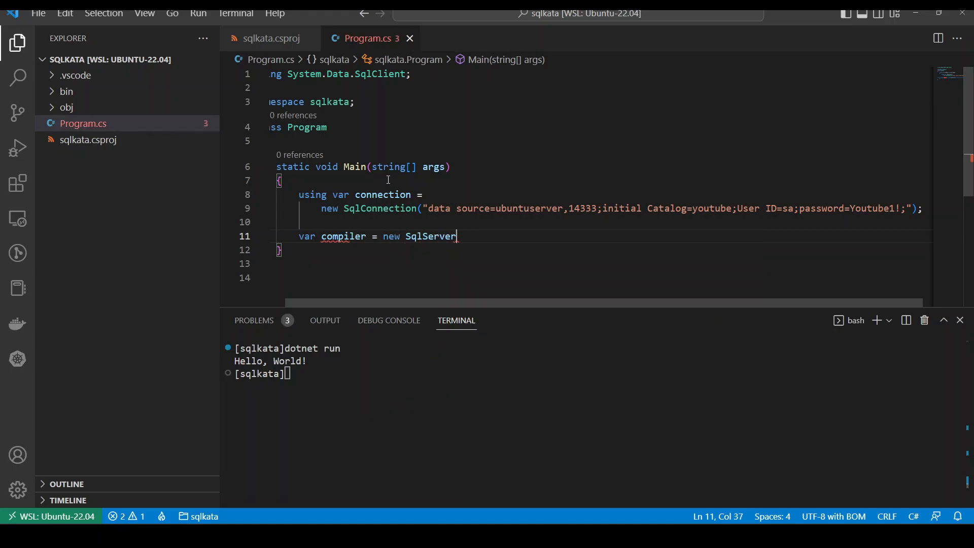
text(Compile)
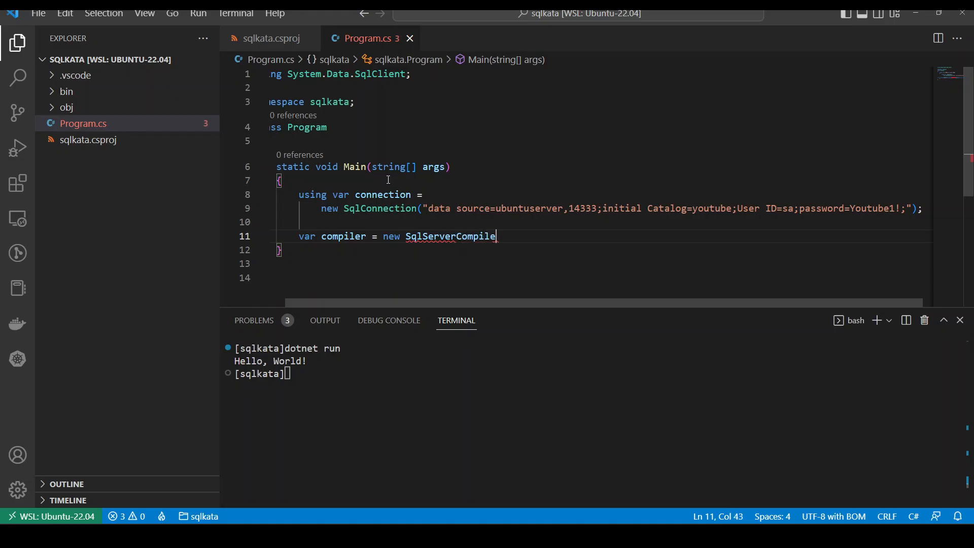
text(r();)
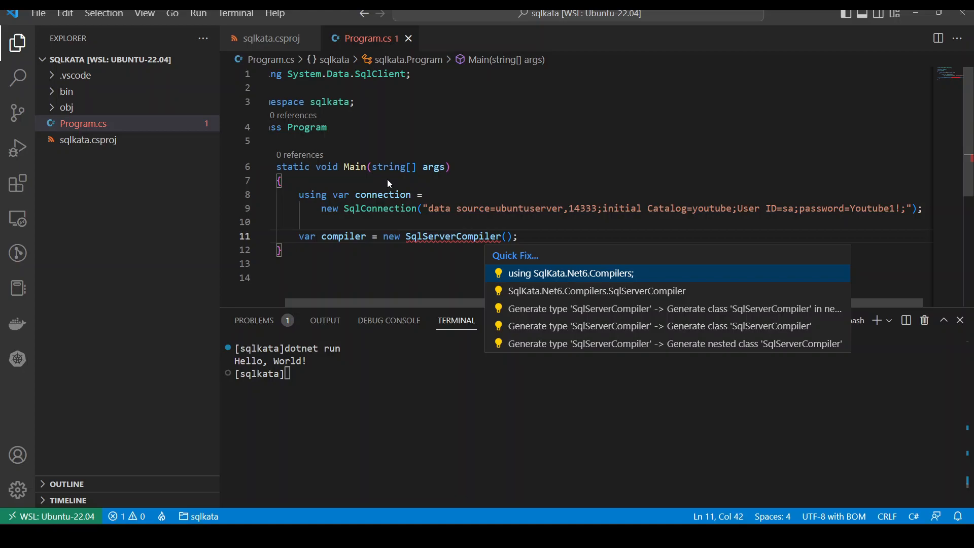
click(570, 273)
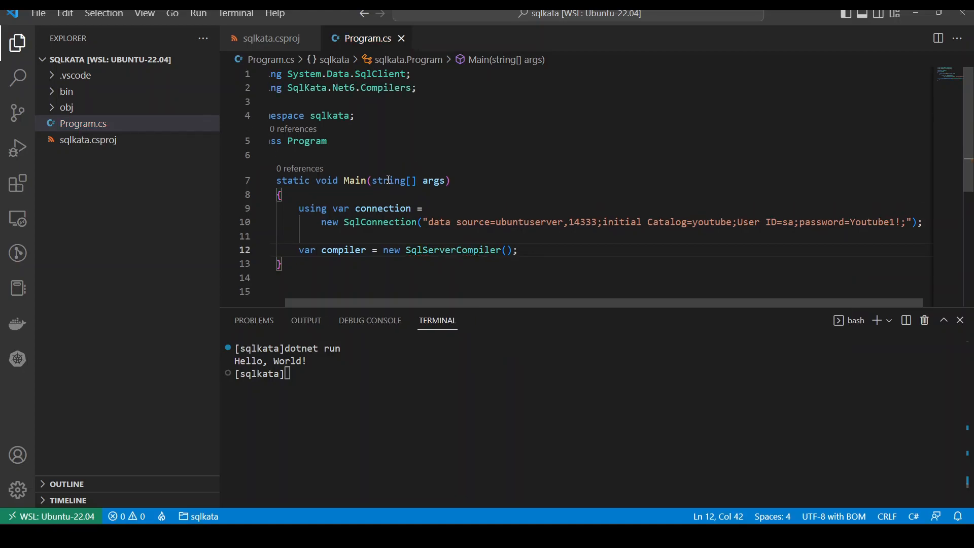
key(Enter)
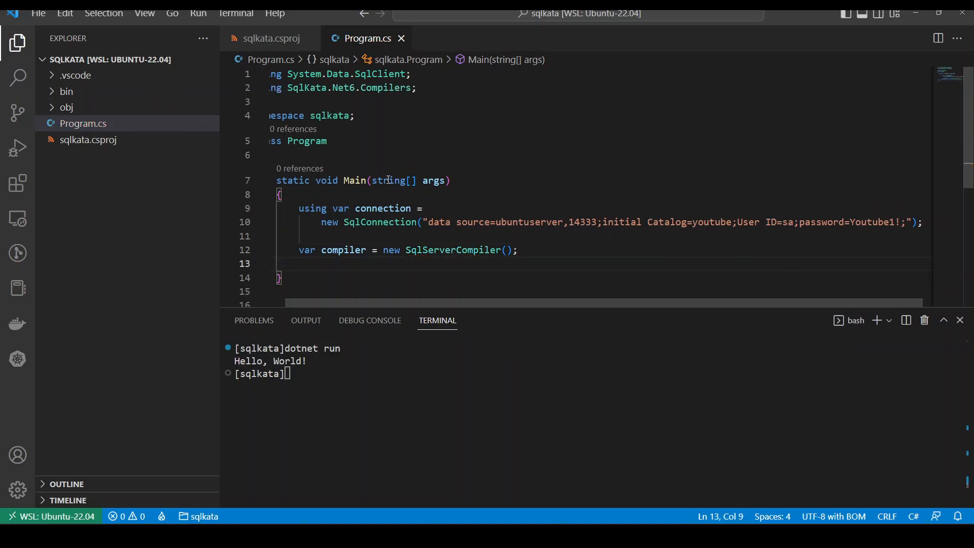
Declare var db = new QueryFactory(connection, compiler) and import SqlKata.Net6.Execution via the quick fix.
text(var db)
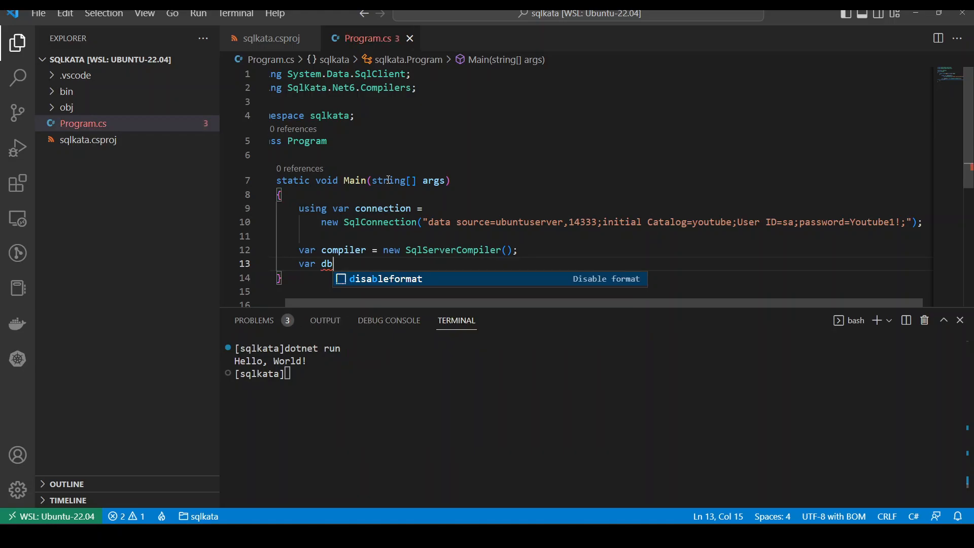
text(= n)
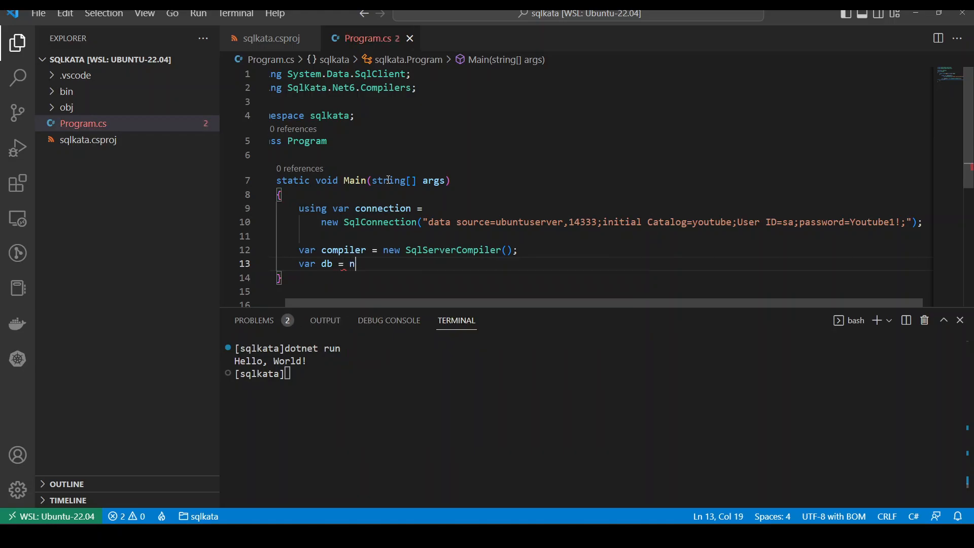
text(ew QueryFa)
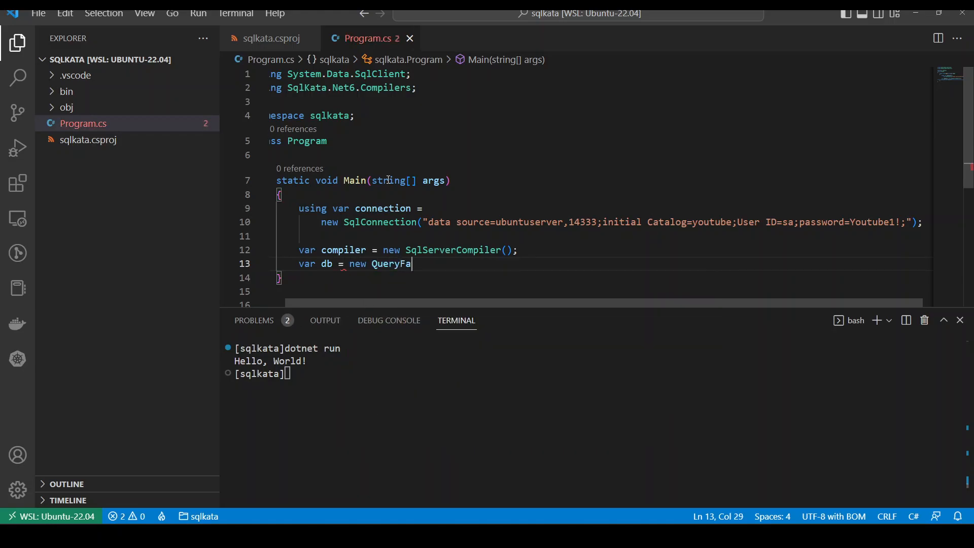
text(ctory())
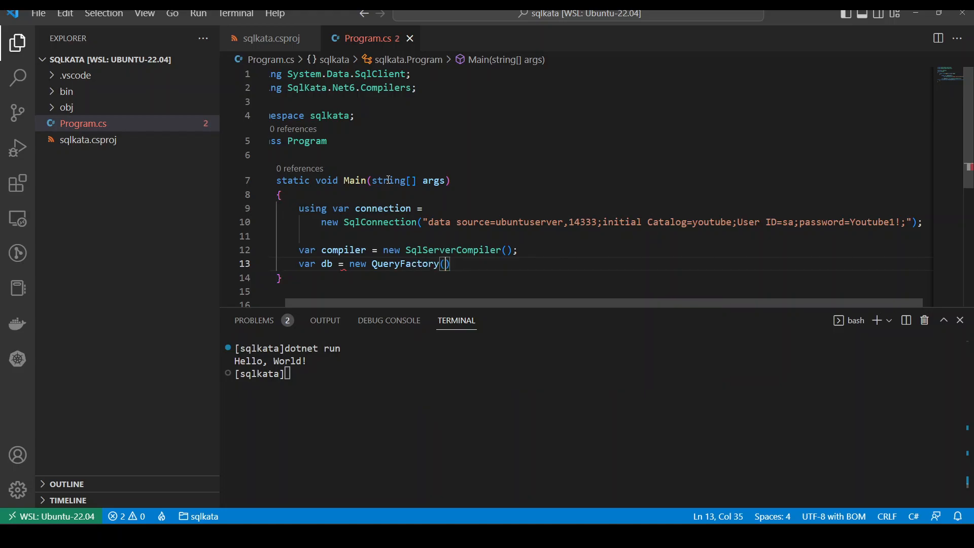
text(connection, compiler)
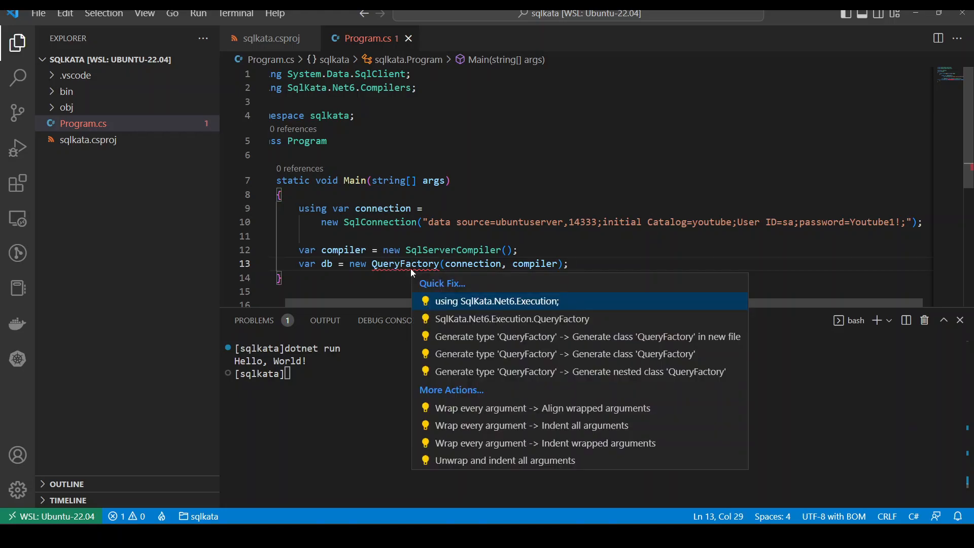
click(497, 301)
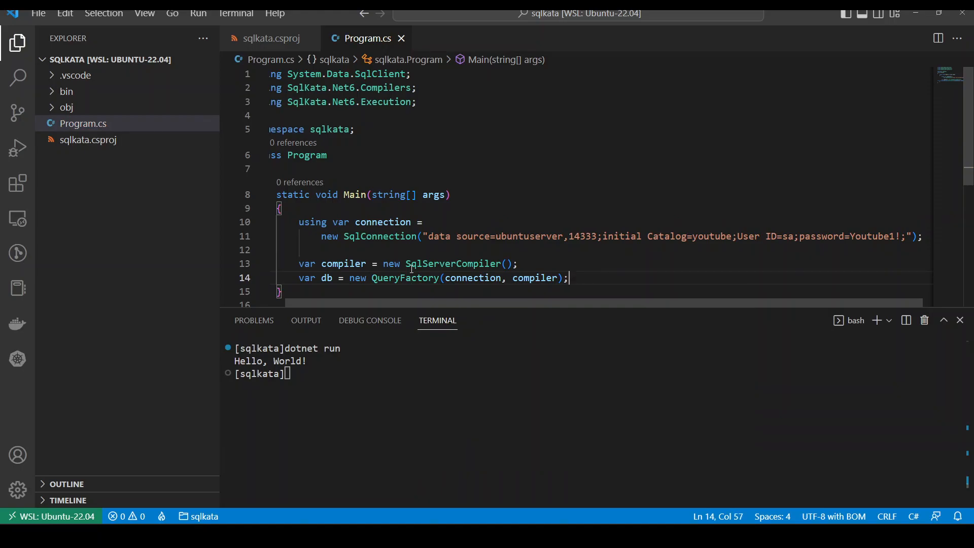
key(enter)
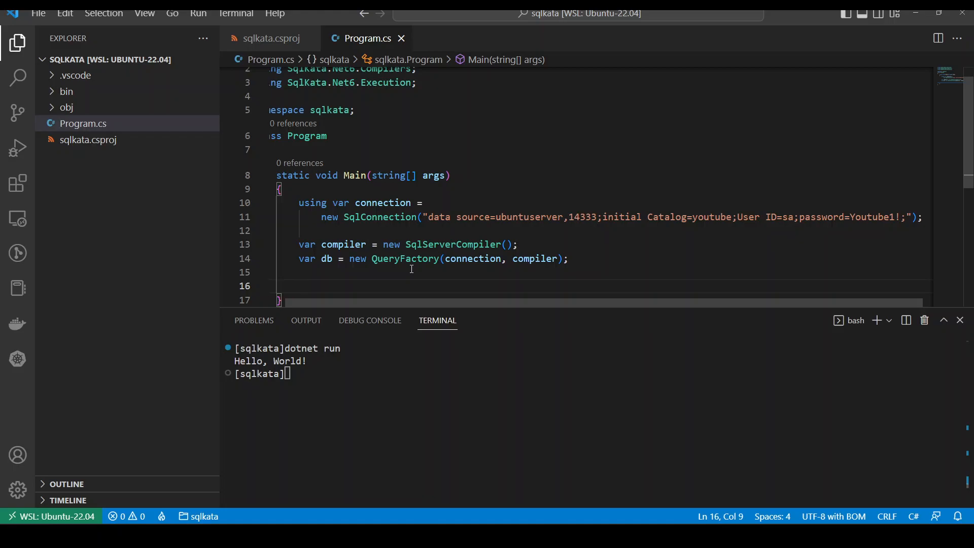
mouse_move(453, 305)
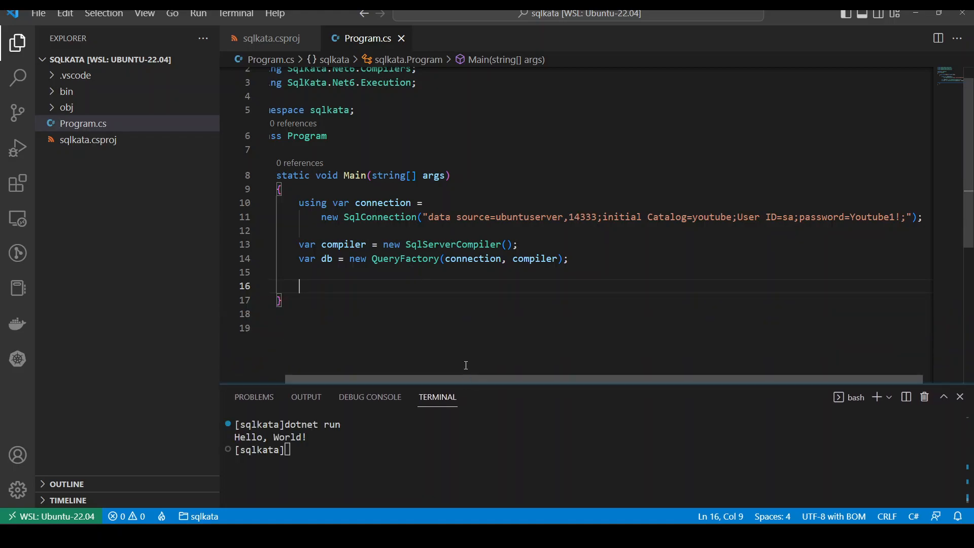
mouse_move(474, 259)
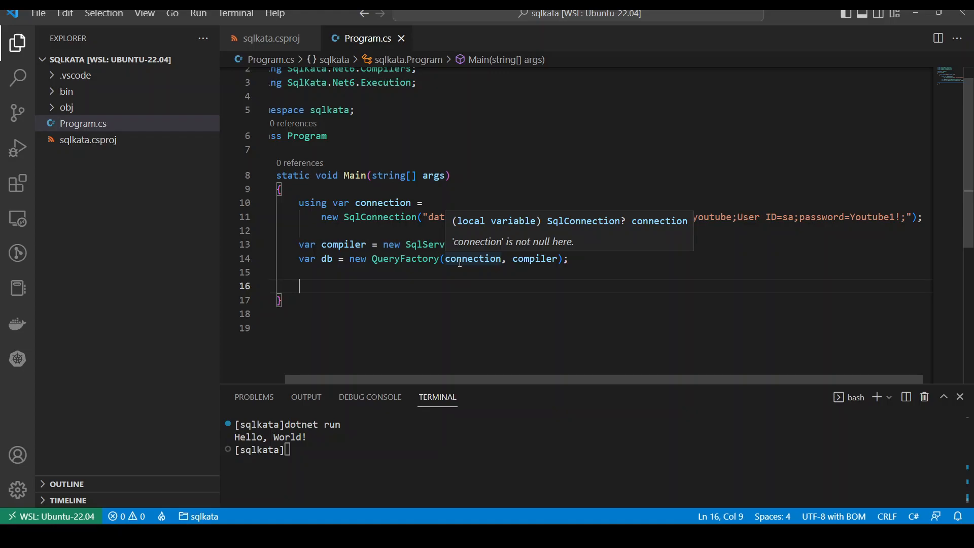
Declare var idFilter = 1 and begin the next var declaration below it.
text(var)
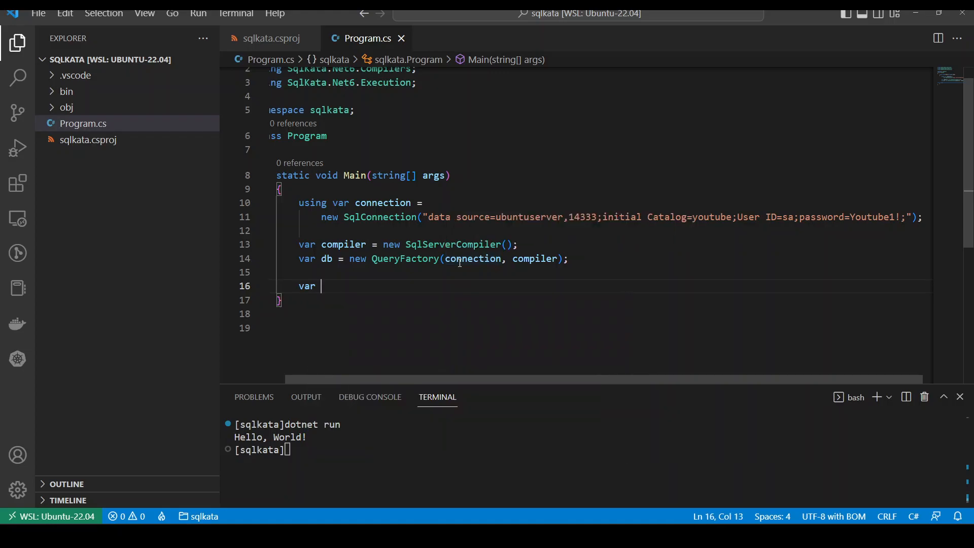
text(idFilter)
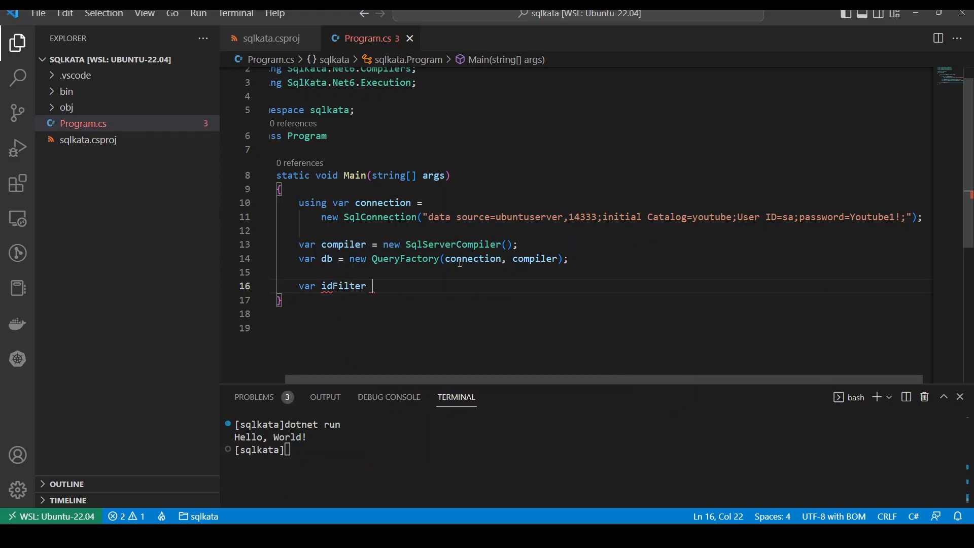
text(= 1;)
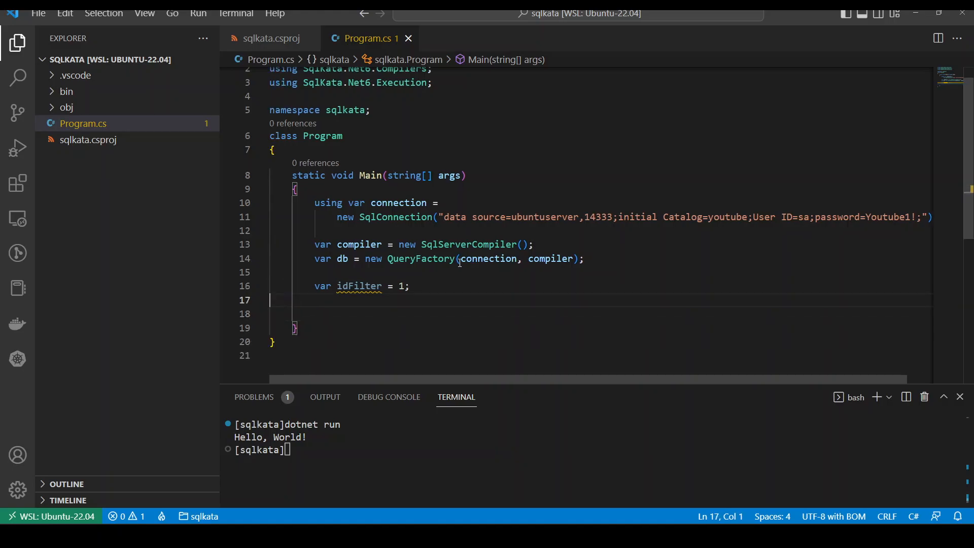
text(var)
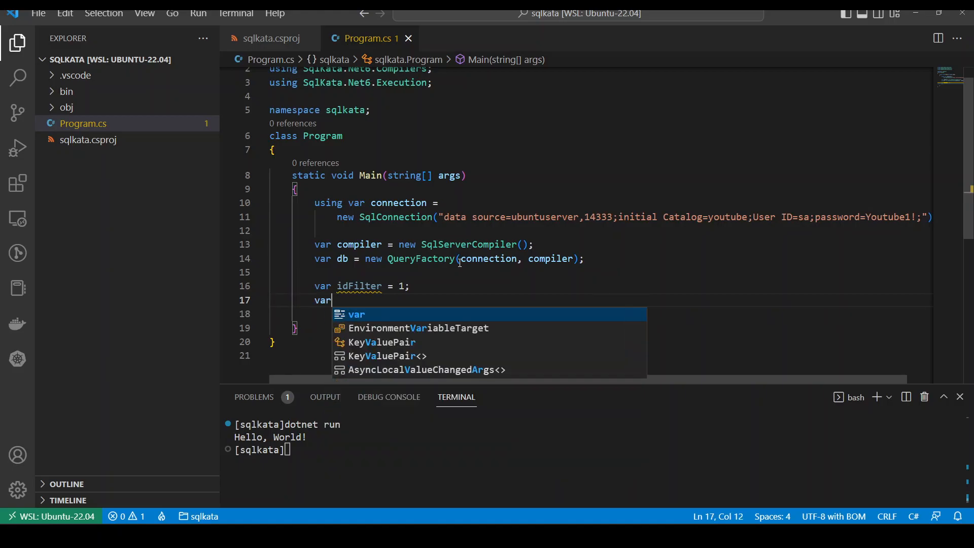
Declare records as db.Query("sample-table").Where("id", idFilter), continuing the chain on a new line.
text(records)
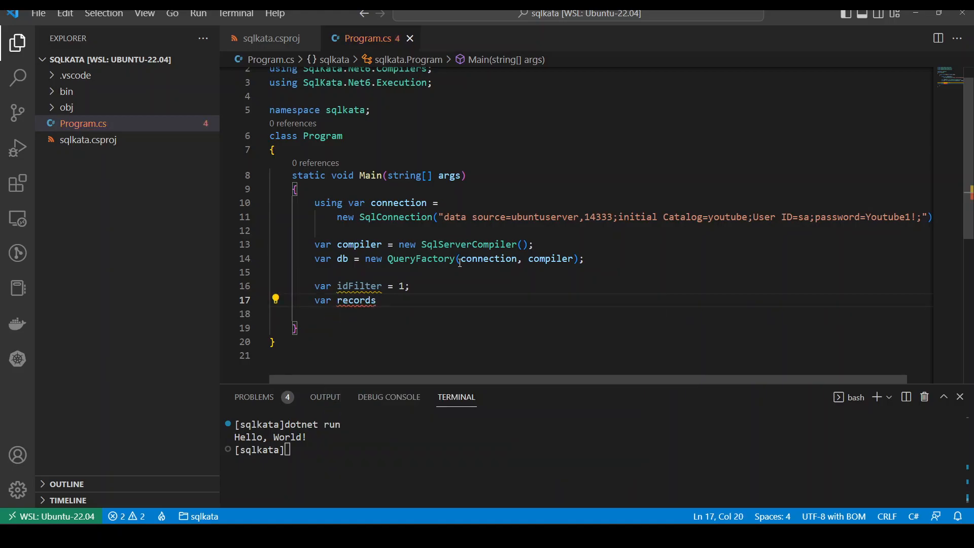
text(= db.Query)
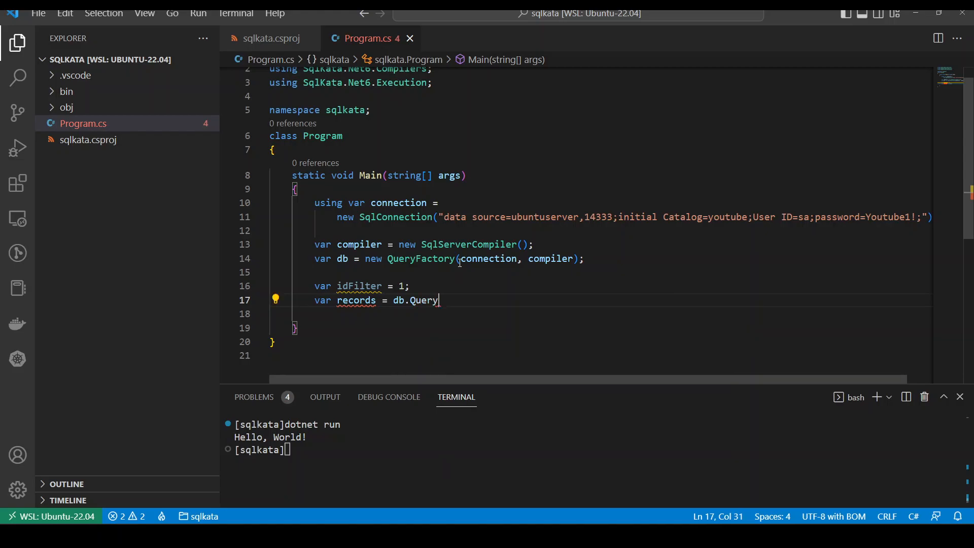
text((""))
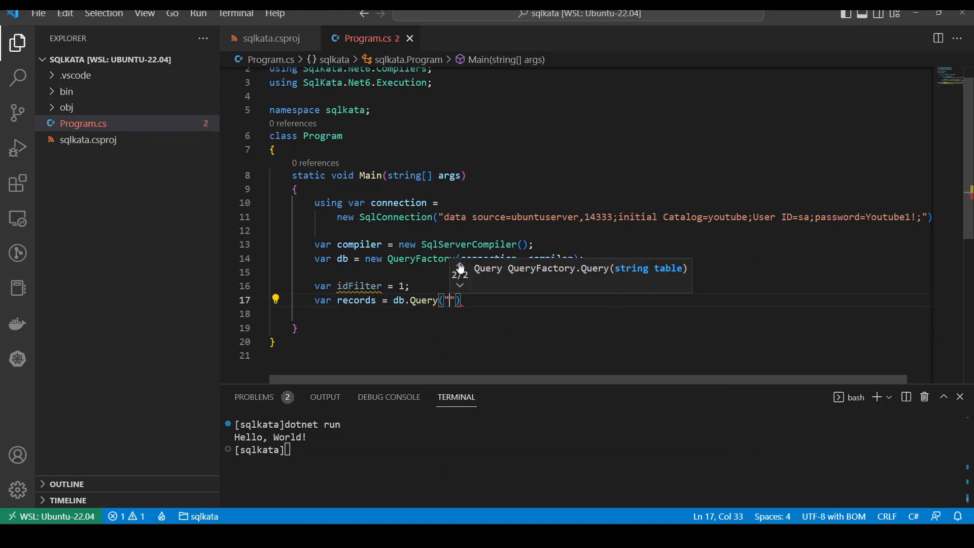
text(sample-table)
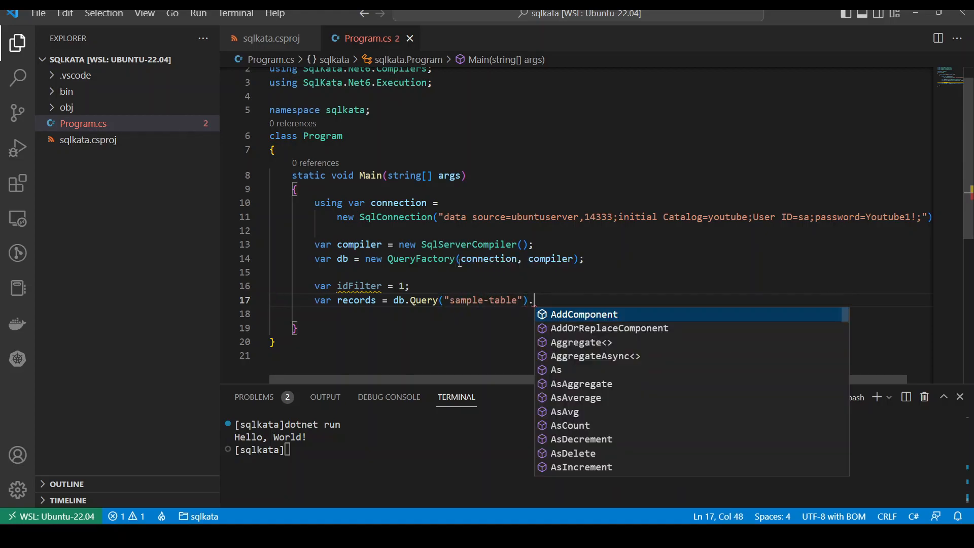
text(Where()
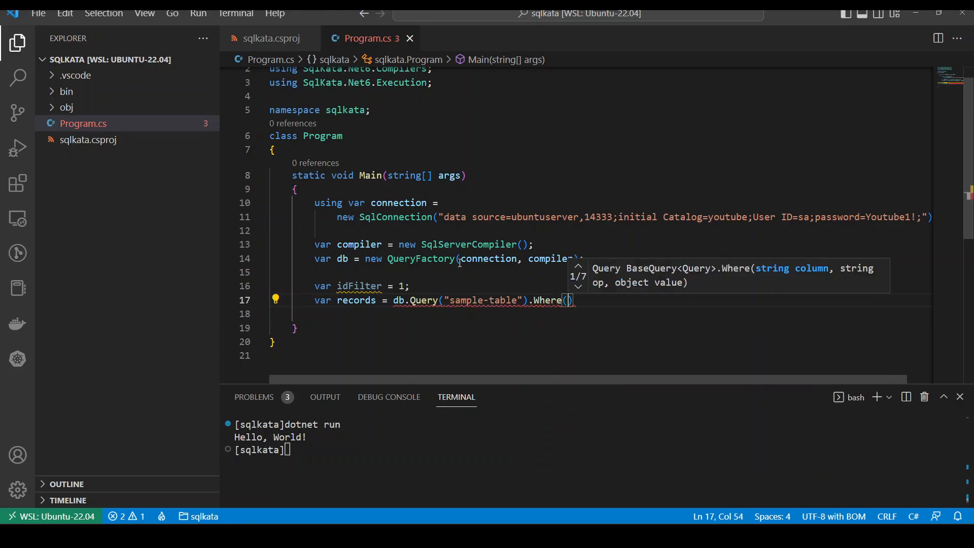
text("id")
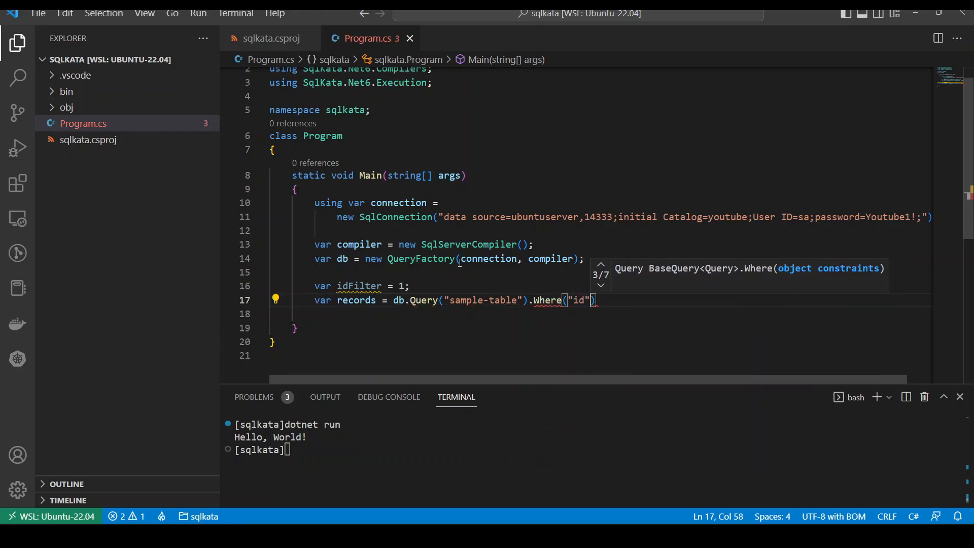
text(, idFilter)
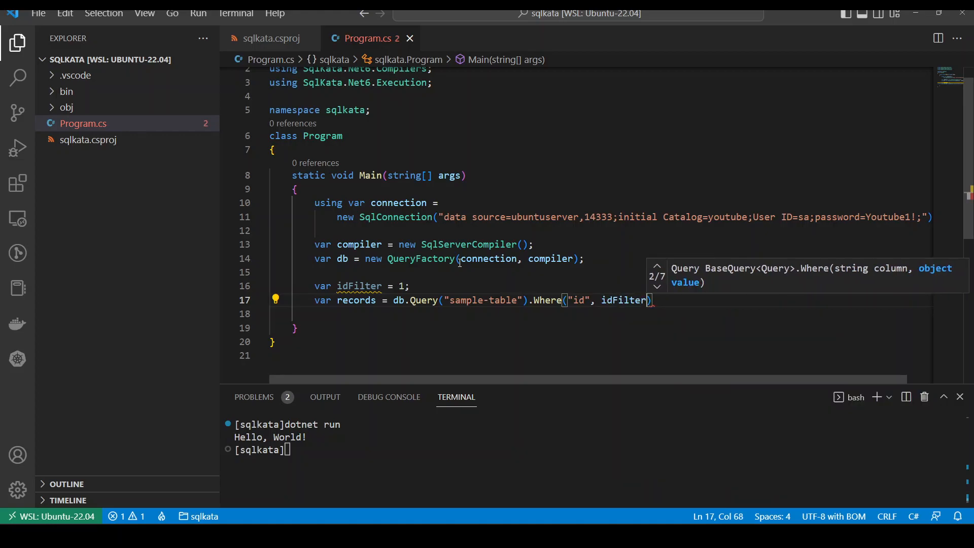
text())
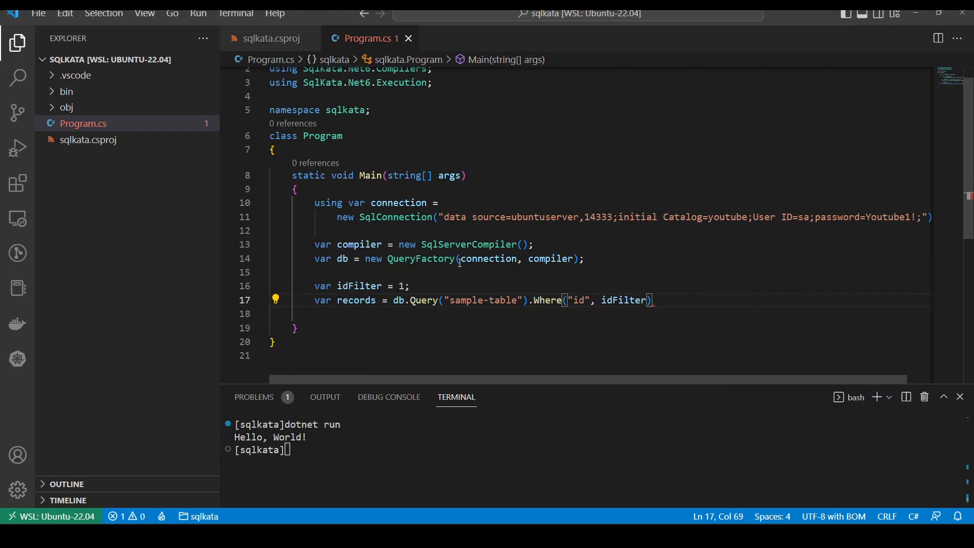
text(.)
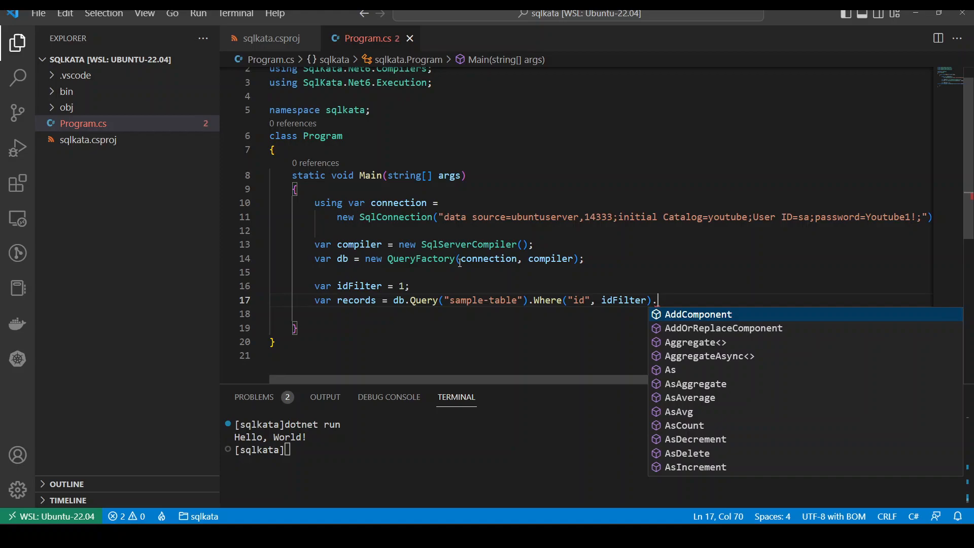
key(Escape)
text(Limit)
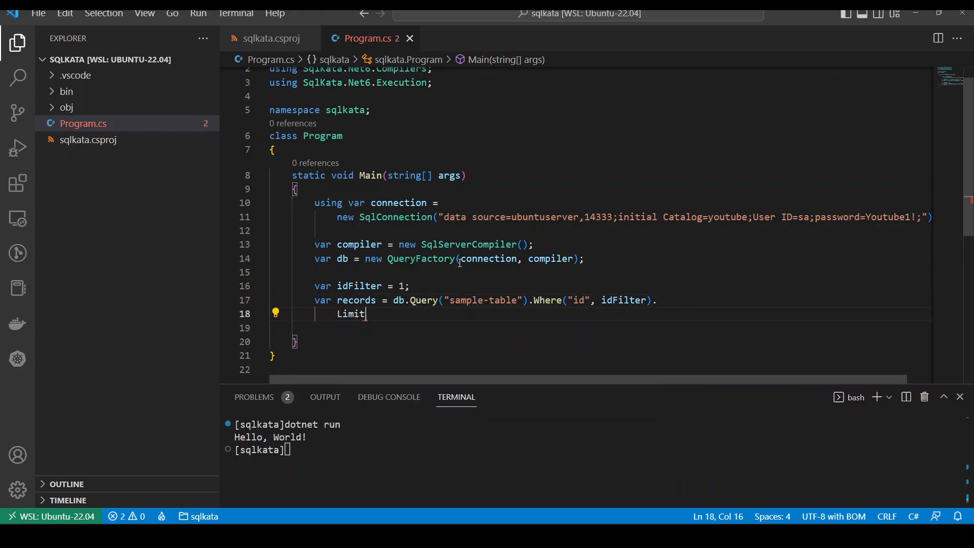
Finish the query with .Limit(100).Get<SampleObject>().ToList().
text((100))
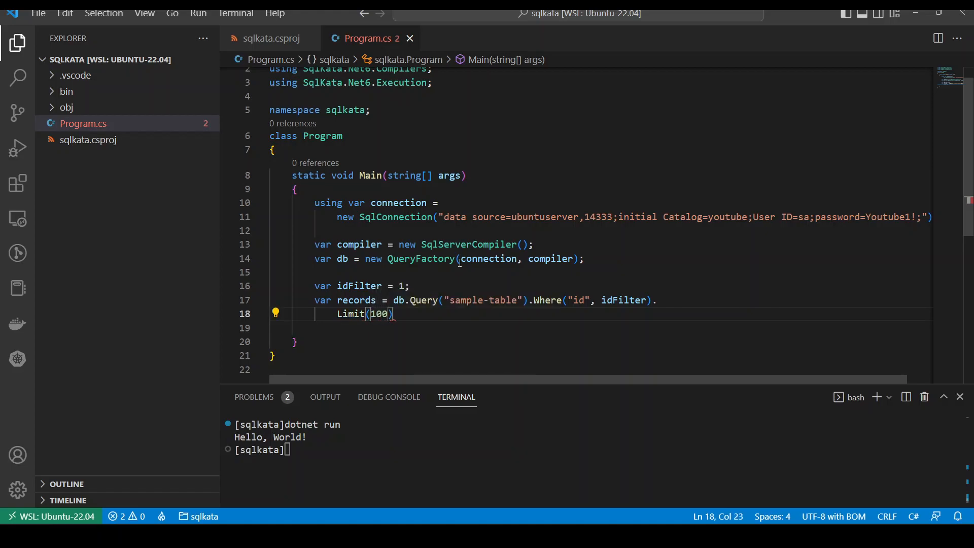
text(.)
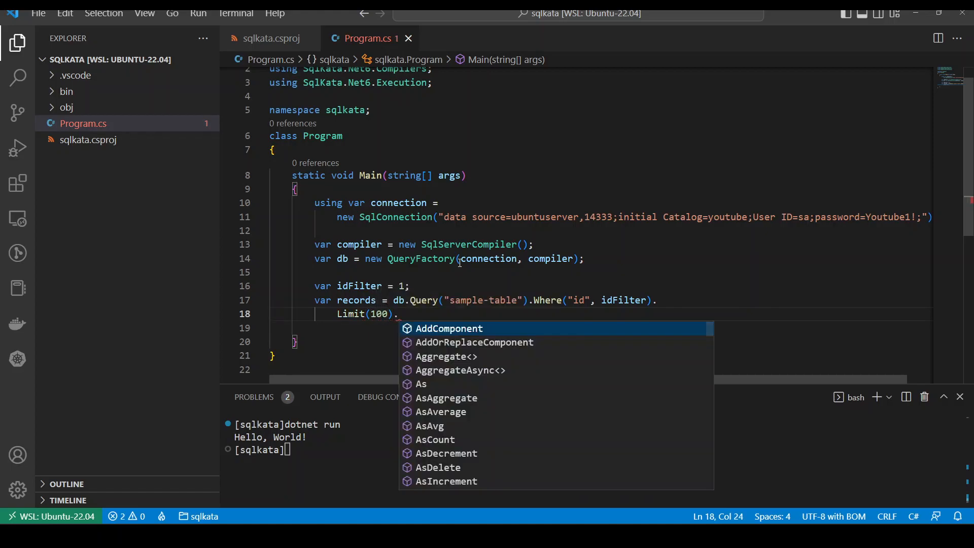
text(get)
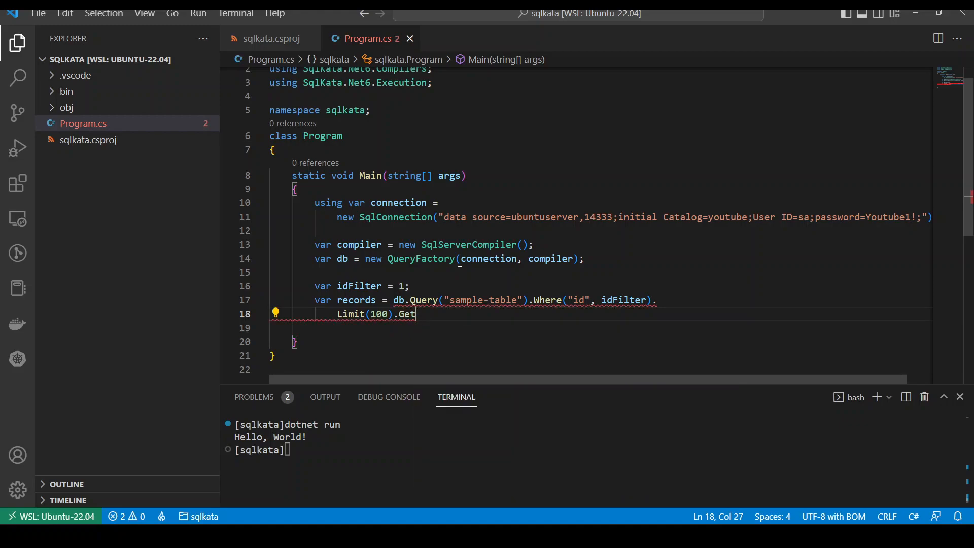
text(<Sam)
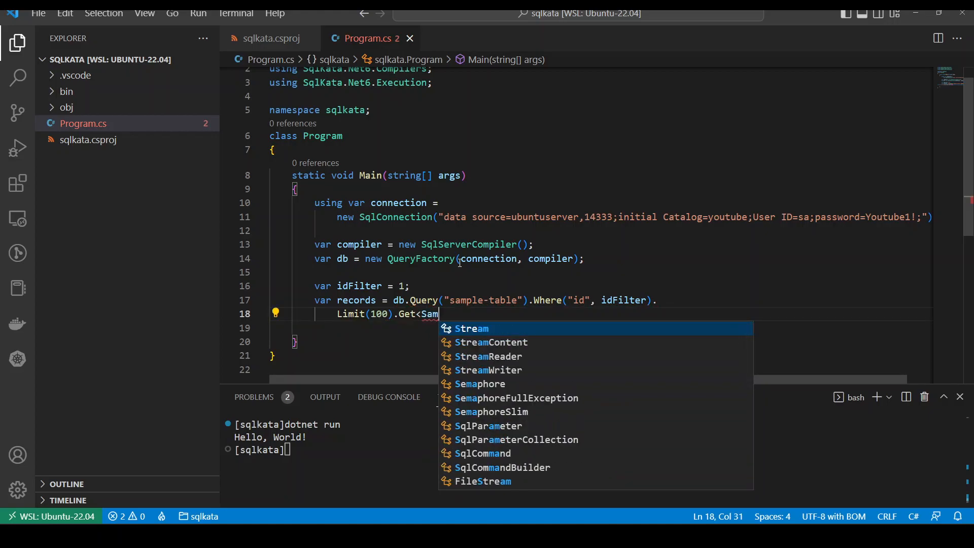
text(pleObject)
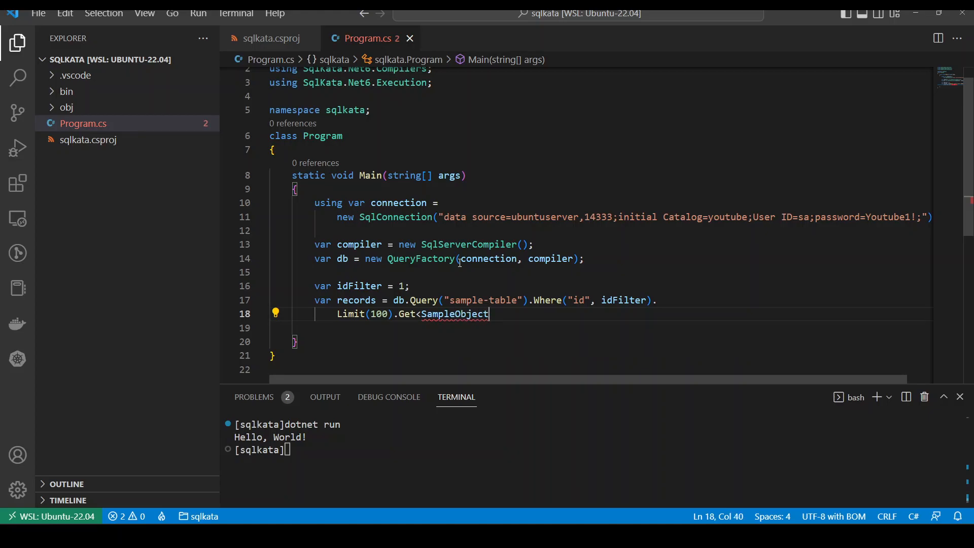
text(().)
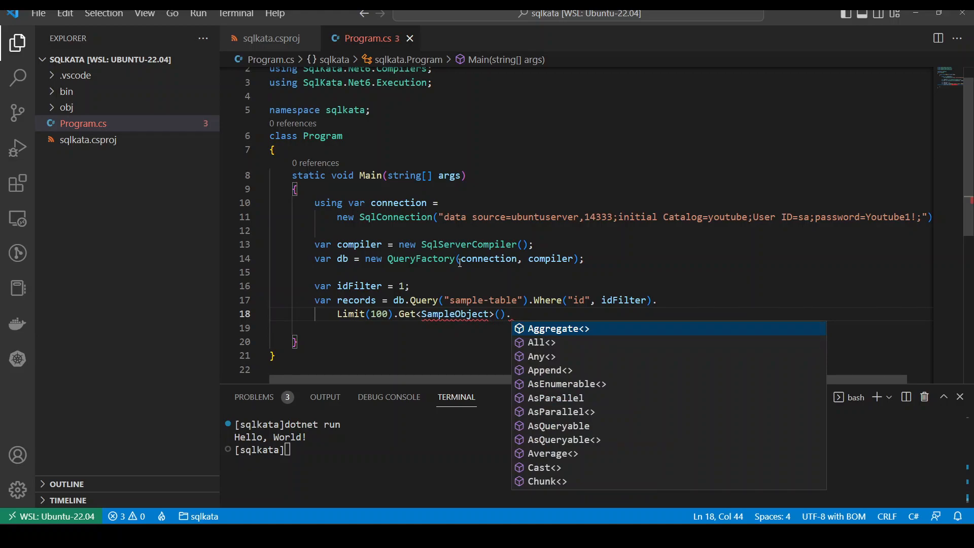
text(ToList();)
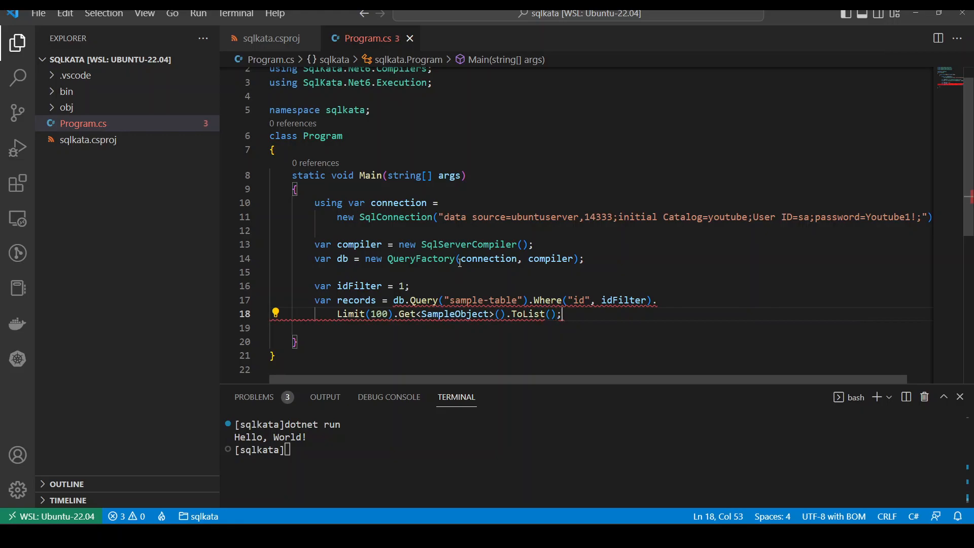
scroll(down, 3)
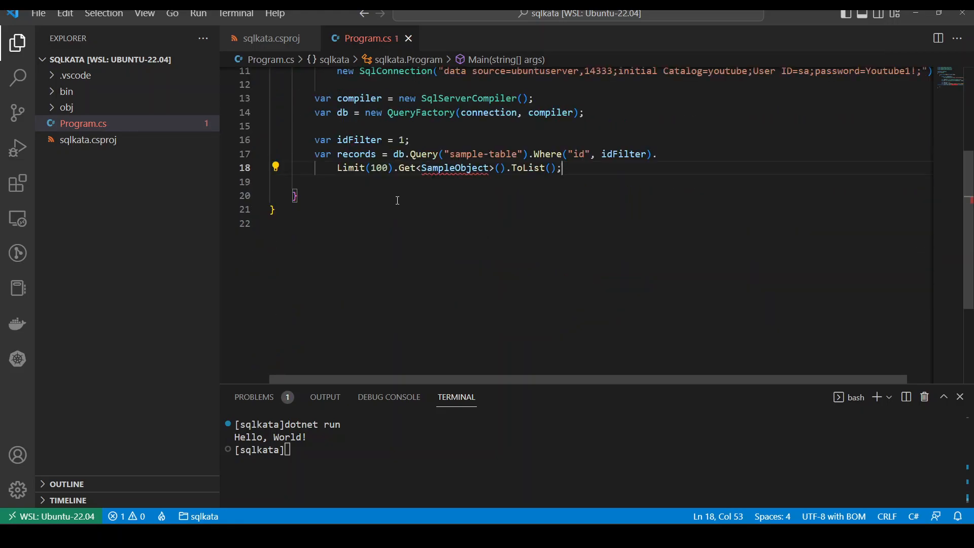
mouse_move(124, 59)
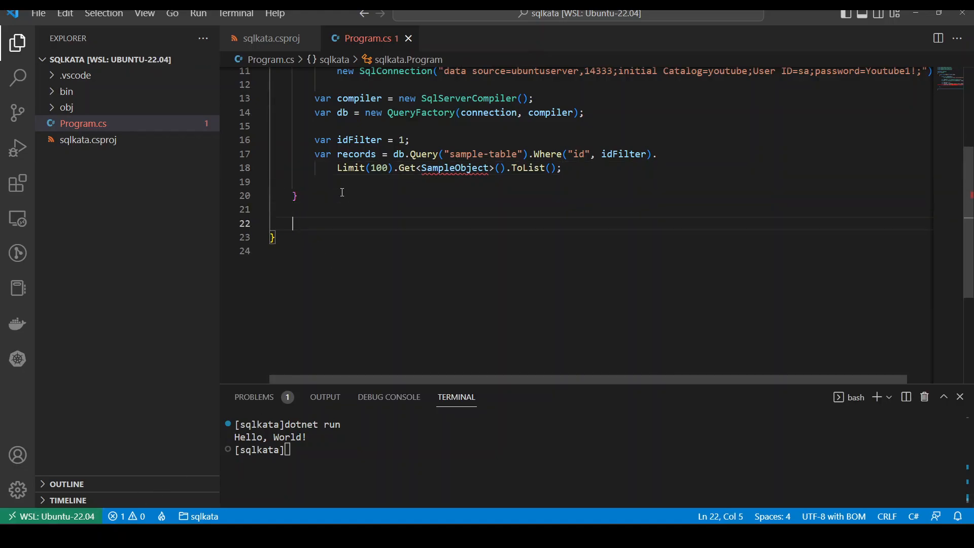
Define public class SampleObject with a public int id { get; set; } property.
text(public)
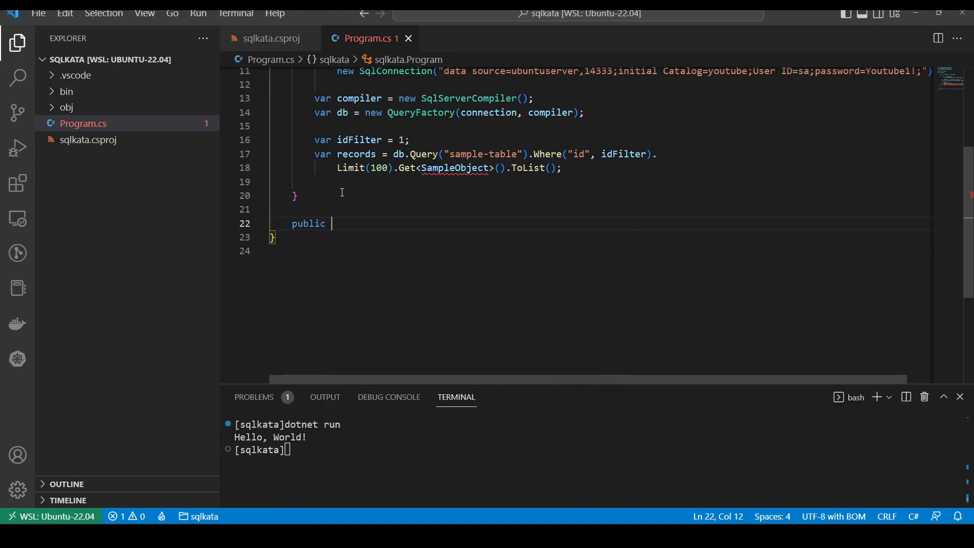
text(class S)
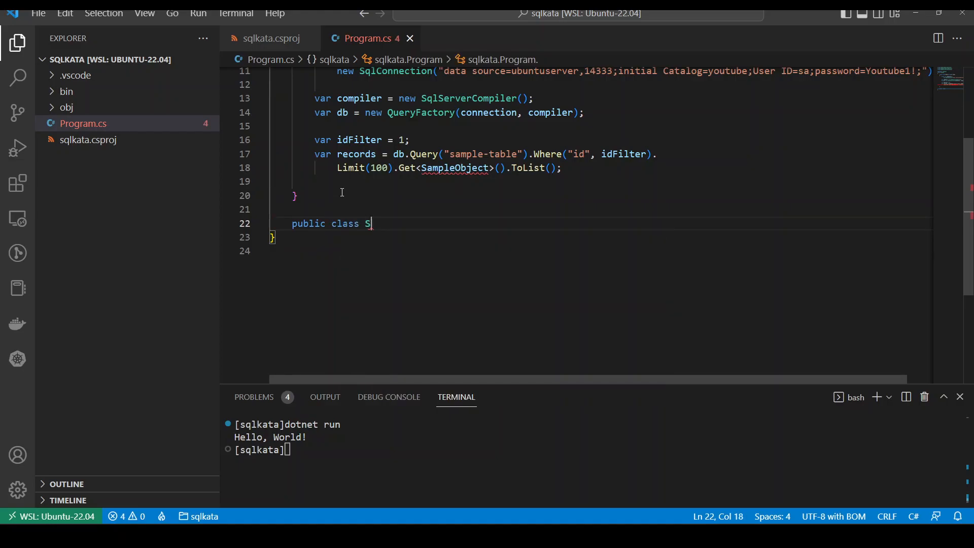
text(ampleObject)
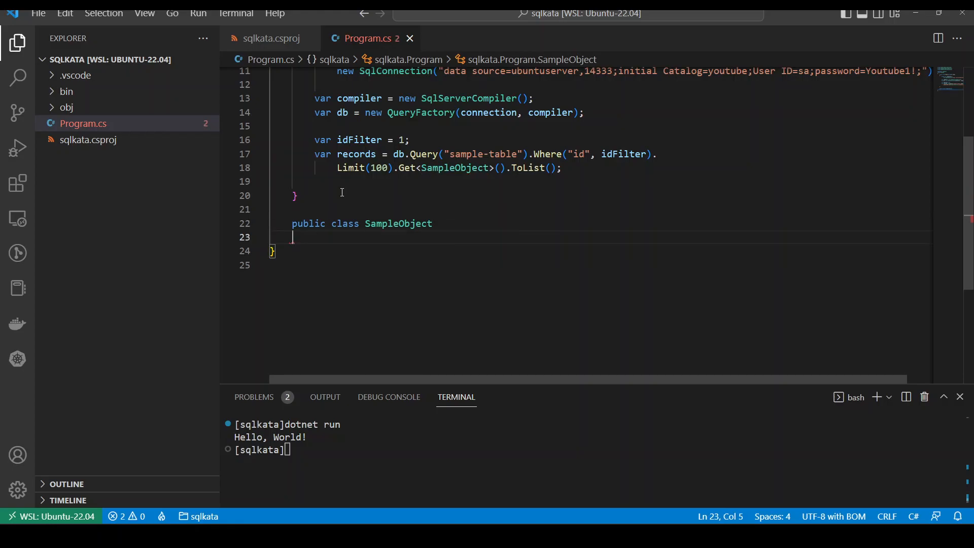
text({)
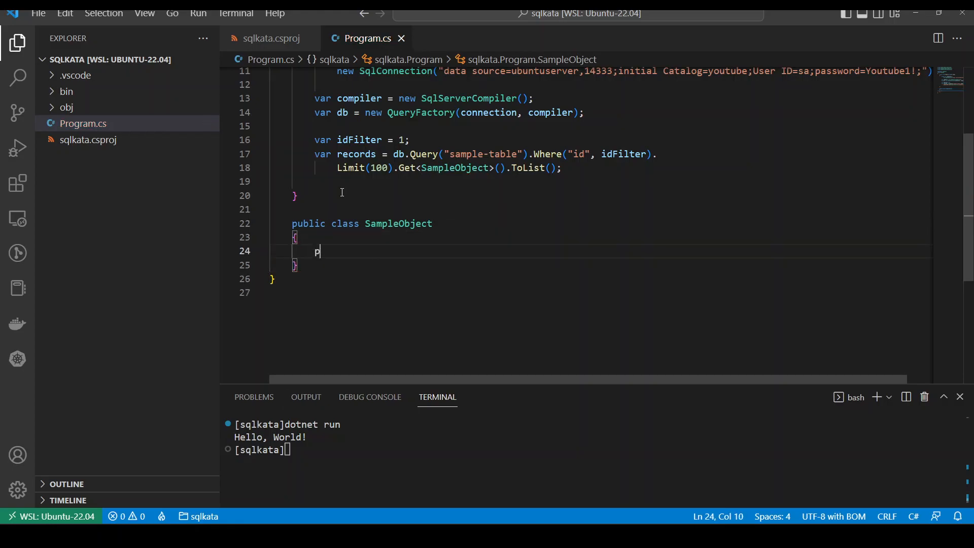
text(ublic int id {)
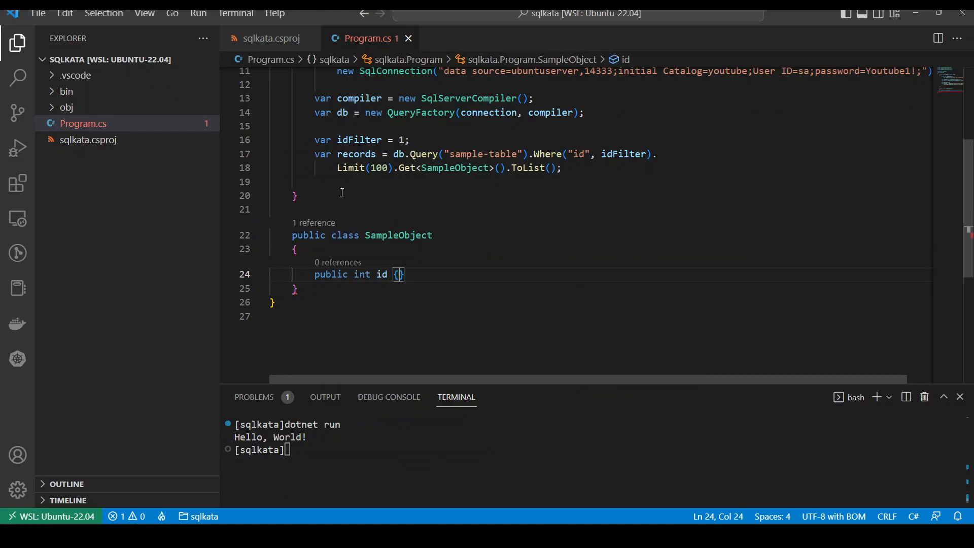
text(get; set;)
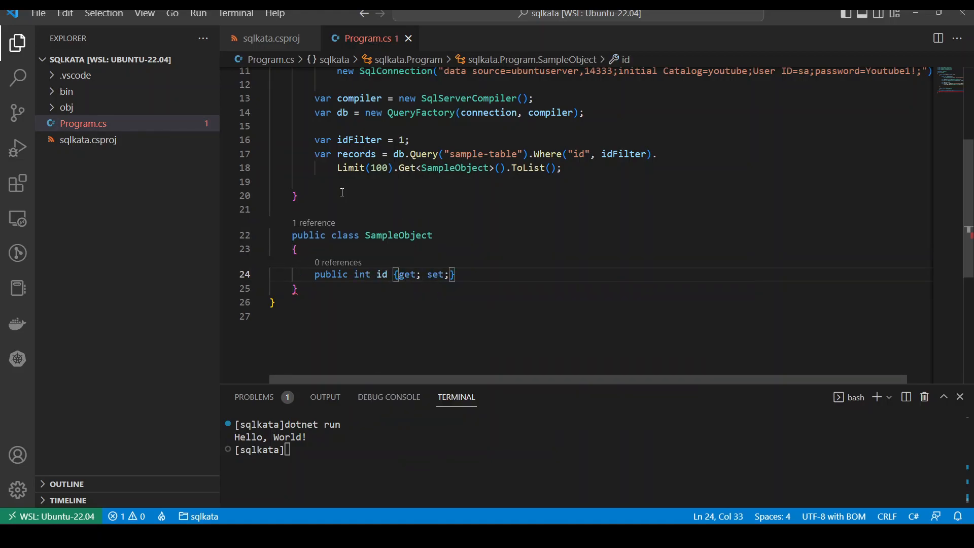
Add a public string name { get; set; } property defaulting to string.Empty.
text(public string name {get; set;)
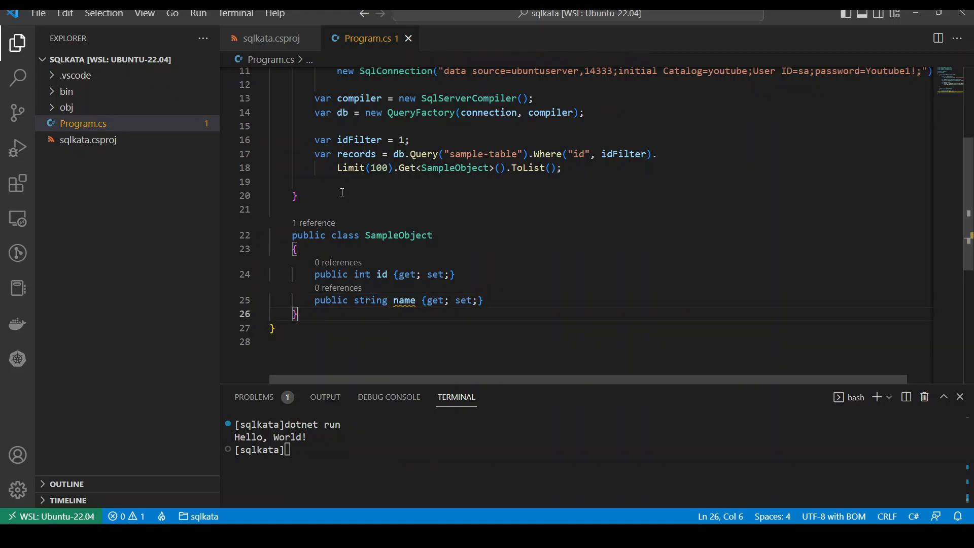
click(481, 300)
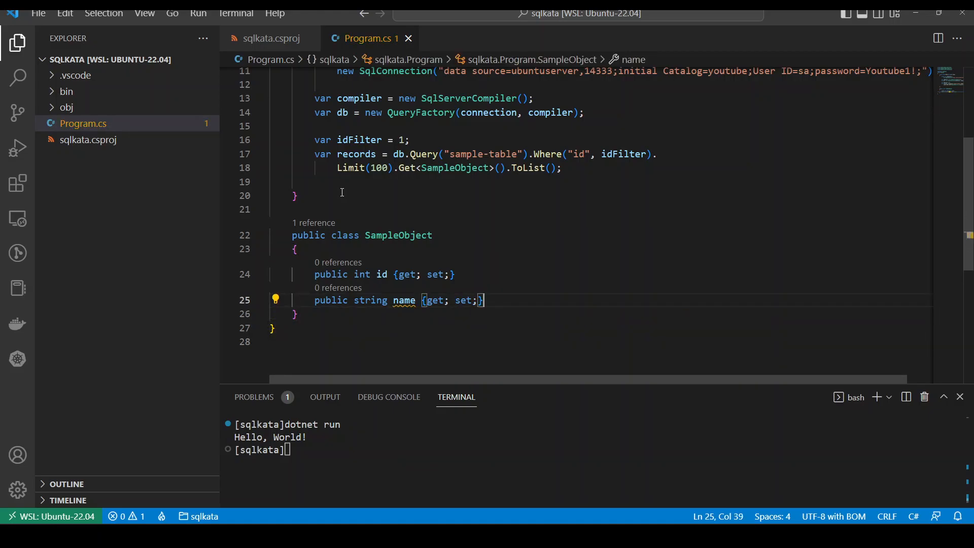
text(= string.Empty;)
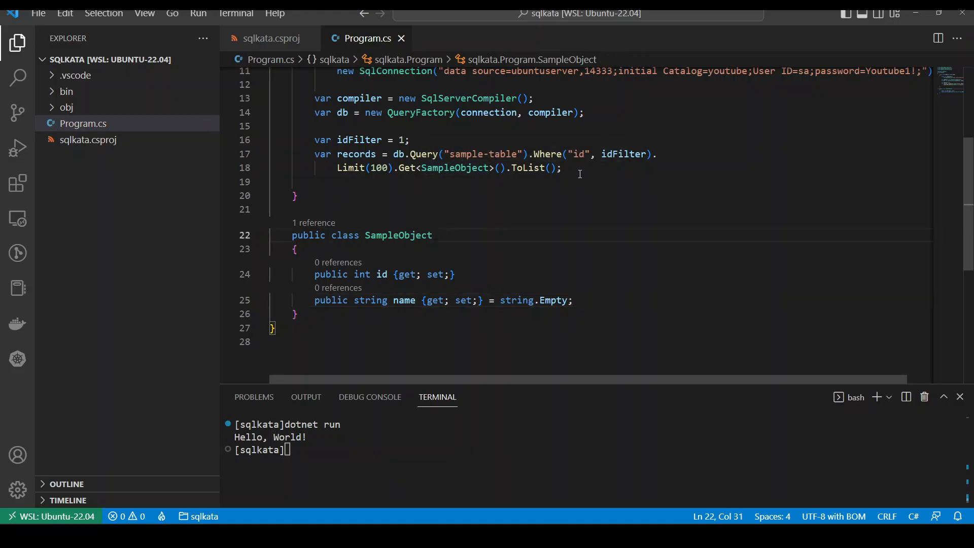
key(Enter)
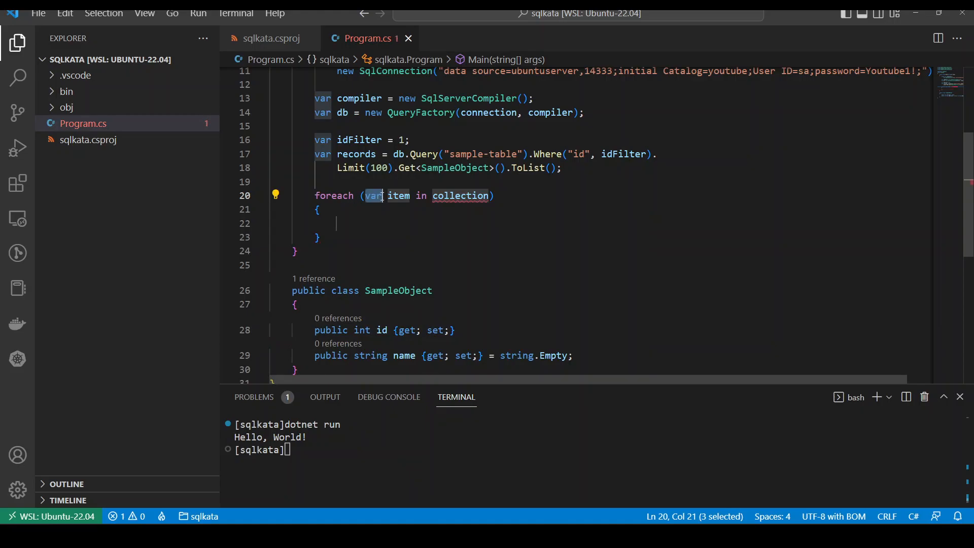
Name the foreach variable record and start var json = JsonConvert.SerializeObject(record) in the loop body.
click(403, 195)
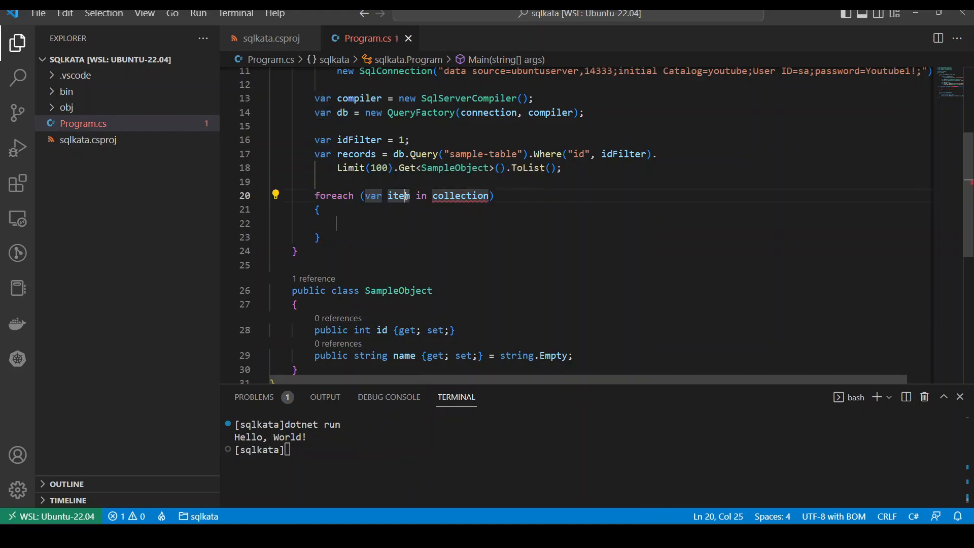
text(record)
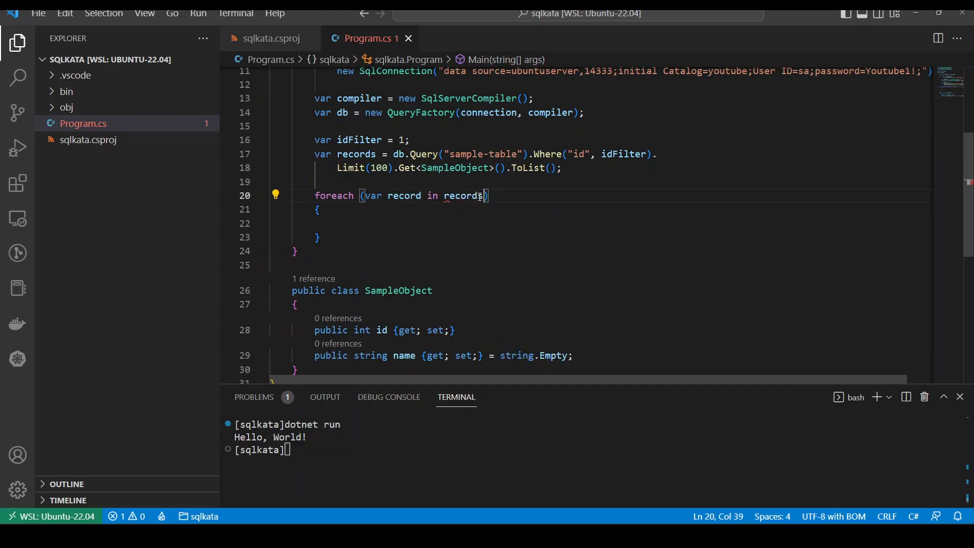
click(319, 209)
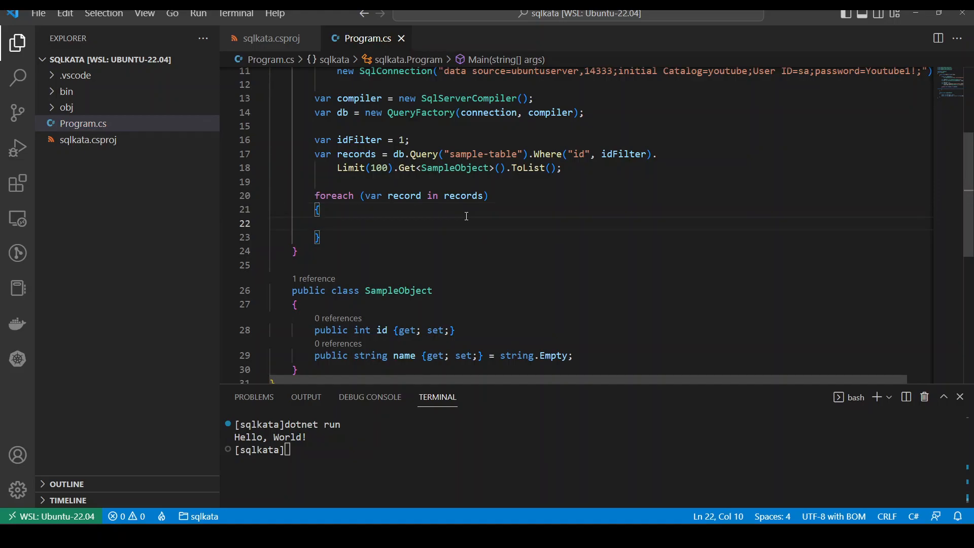
text(var json)
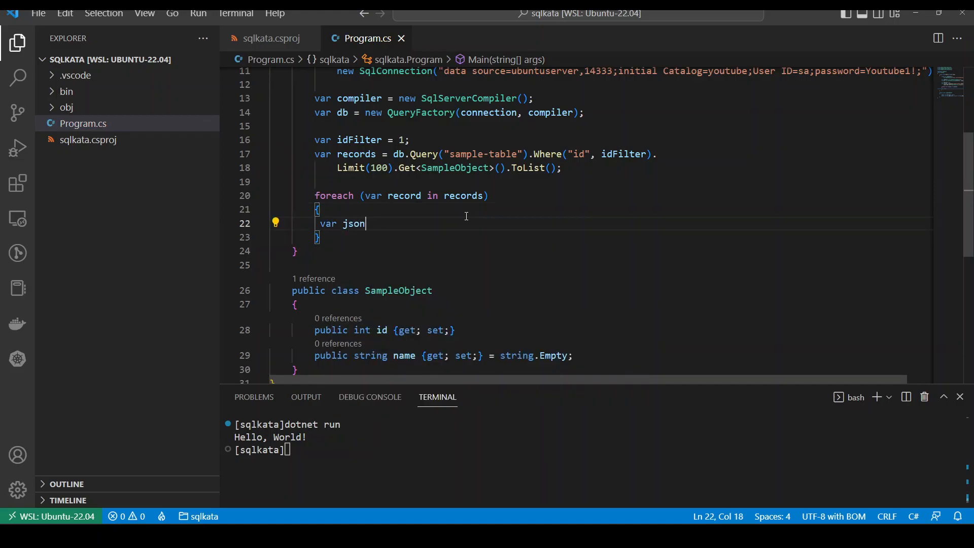
text(= Json)
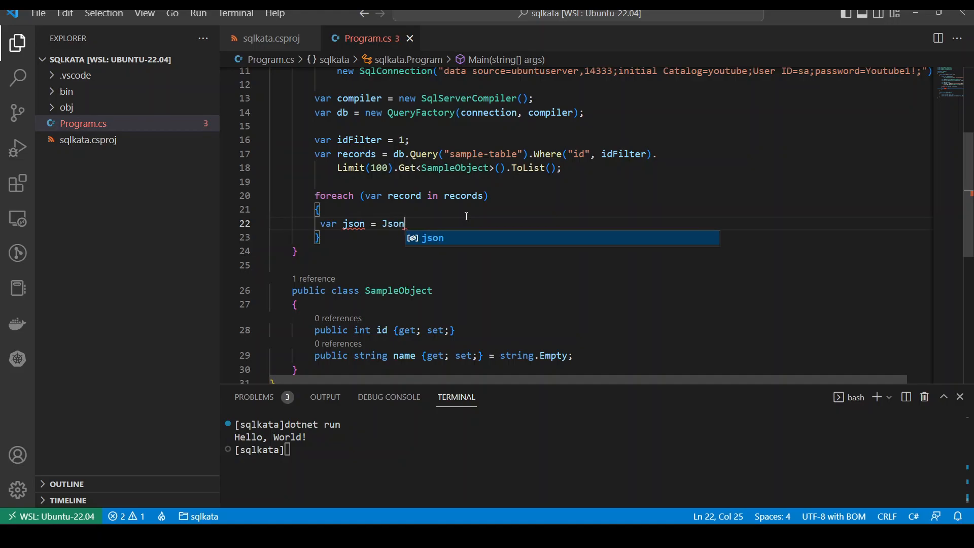
text(Convert)
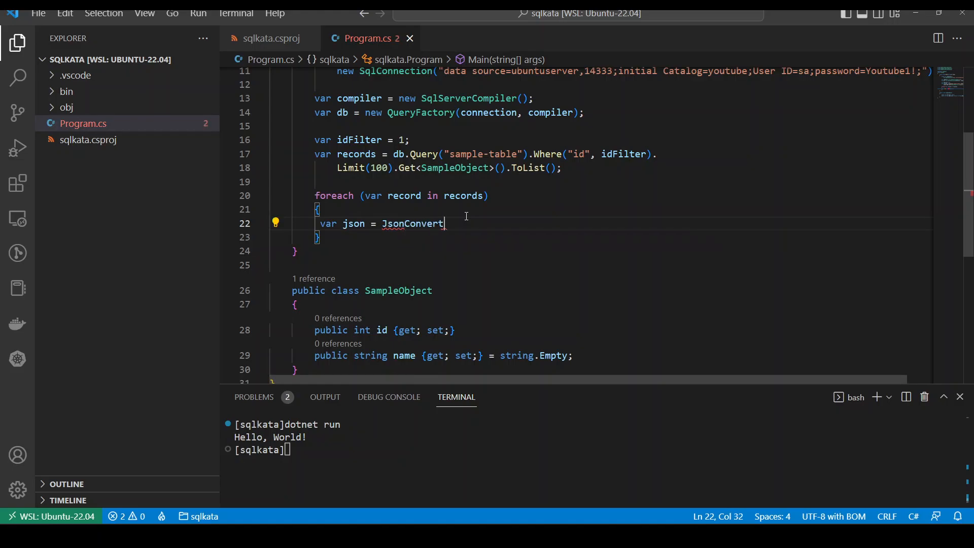
text(.Serialize)
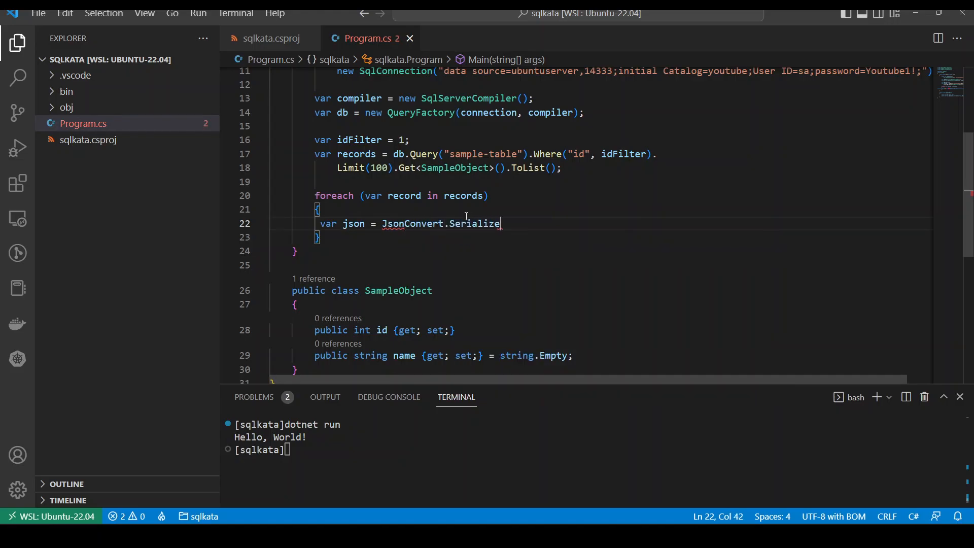
text(Object)
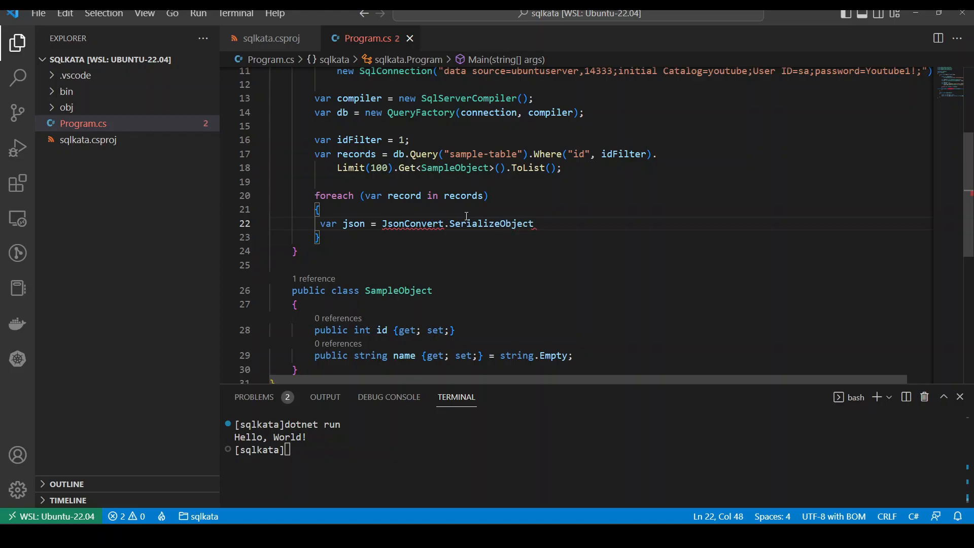
text((record,)
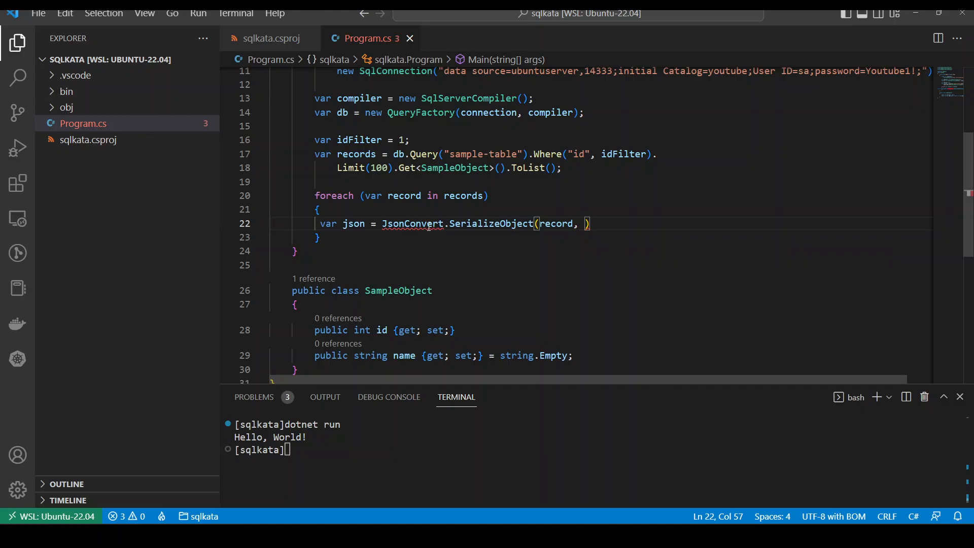
Pass Newtonsoft.Json.Formatting.Indented to the serializer and print json with Console.WriteLine.
click(425, 223)
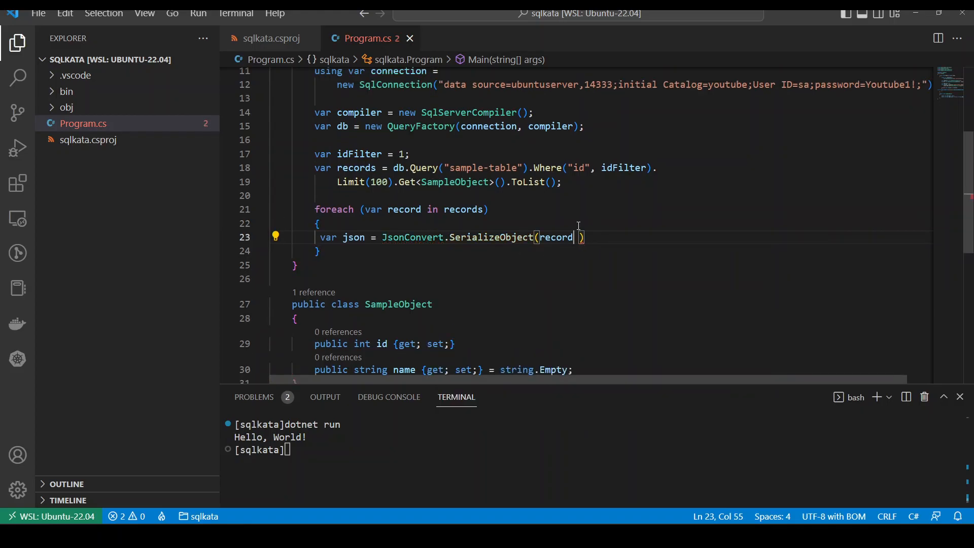
text(,)
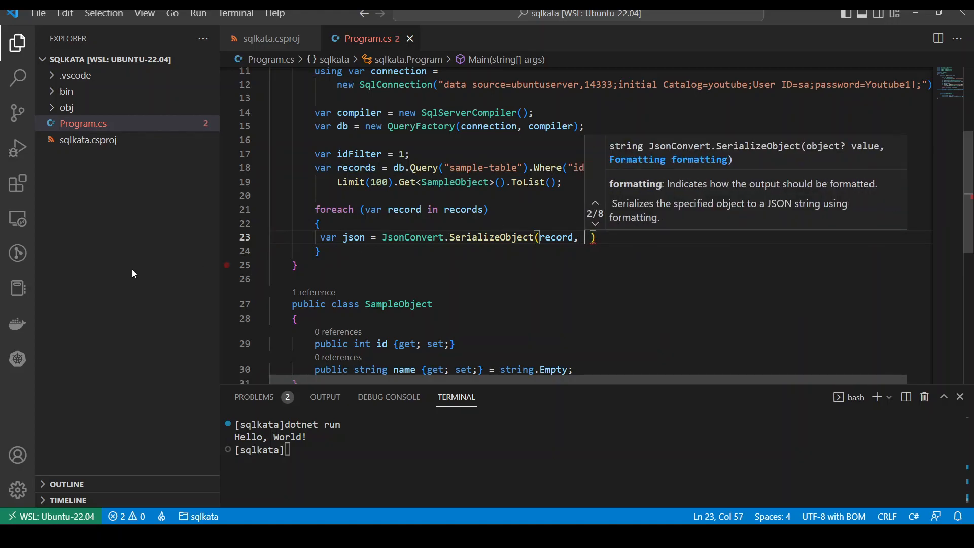
mouse_move(585, 296)
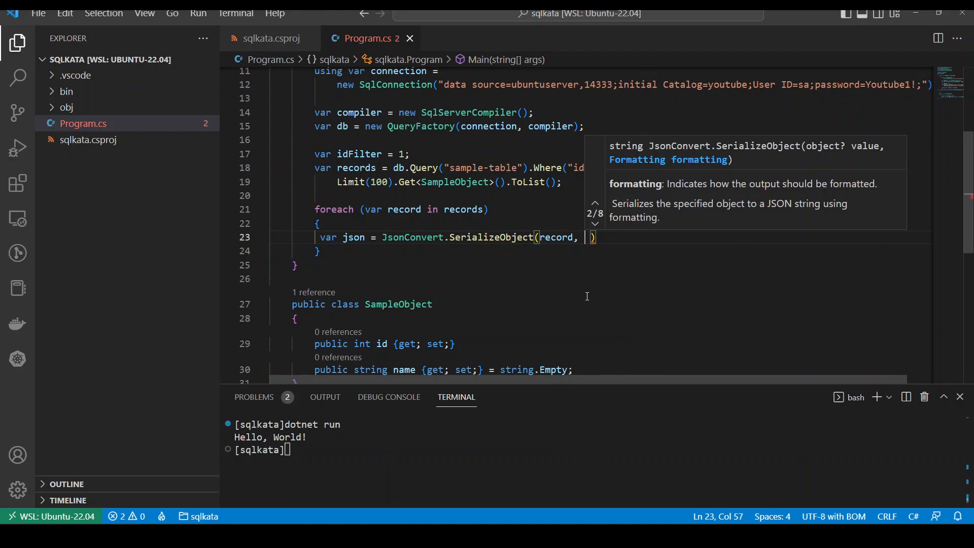
text(Newtonsoft.)
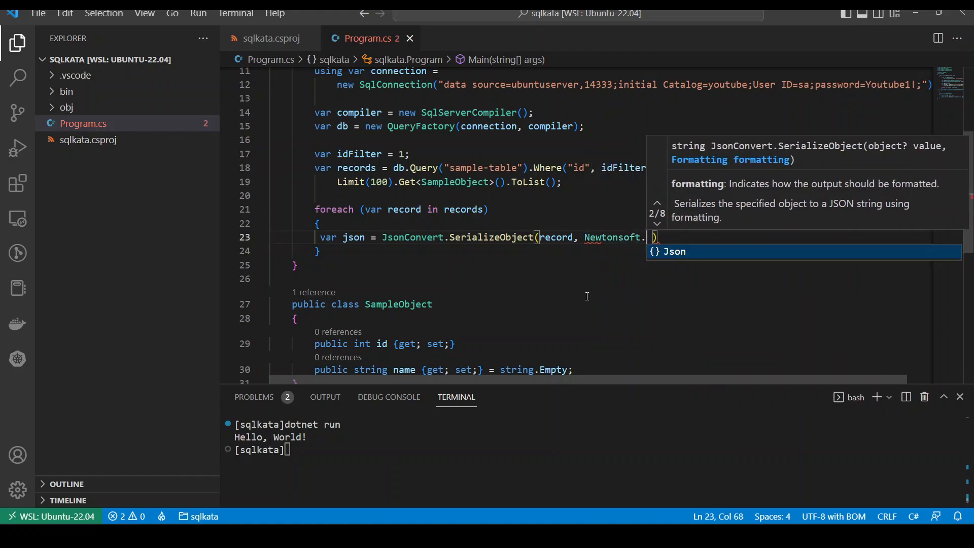
text(Json.Formatting.Indented)
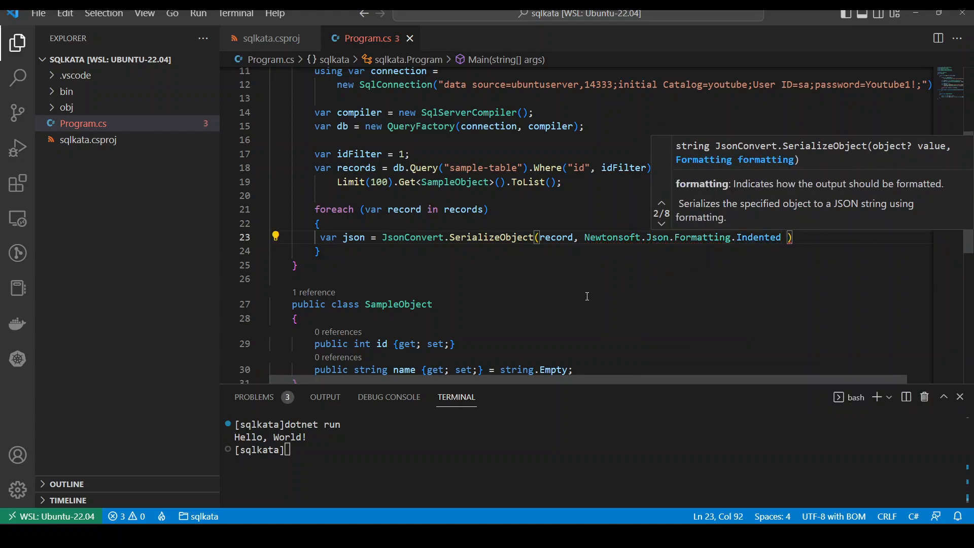
text())
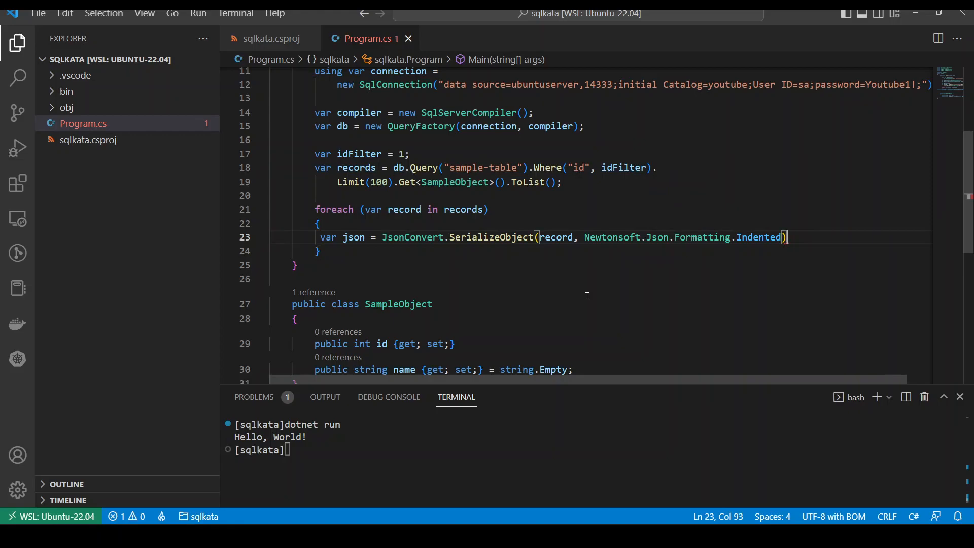
text(C)
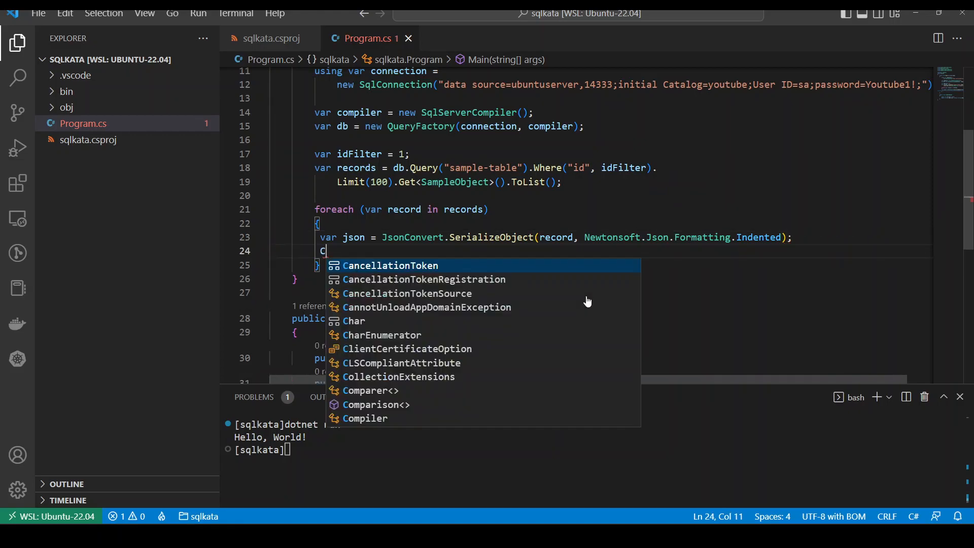
text(onsole.wri)
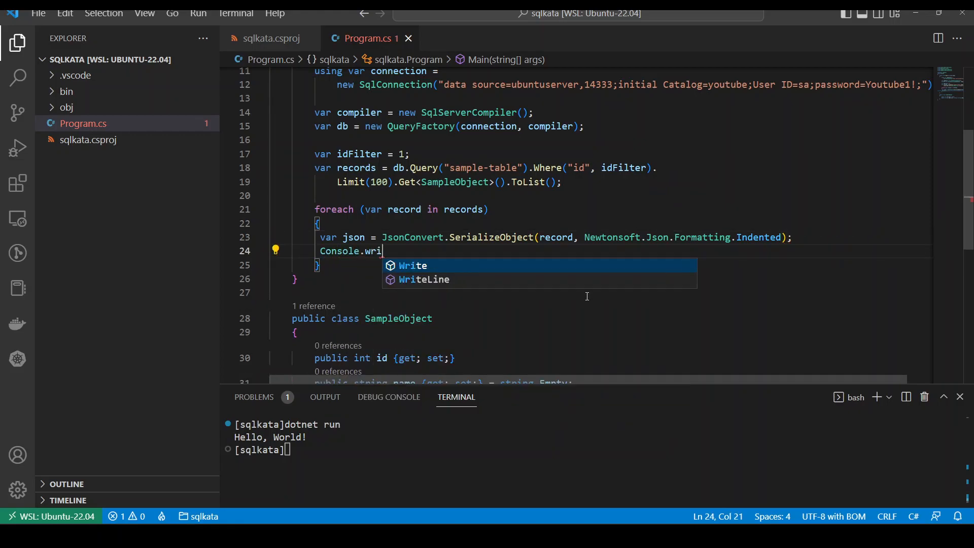
text(teLine(json);)
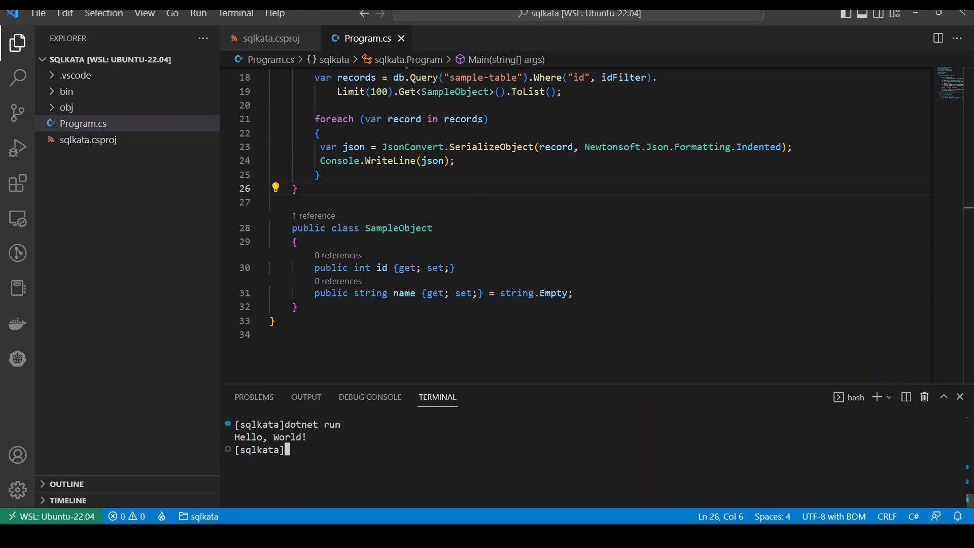
mouse_move(504, 477)
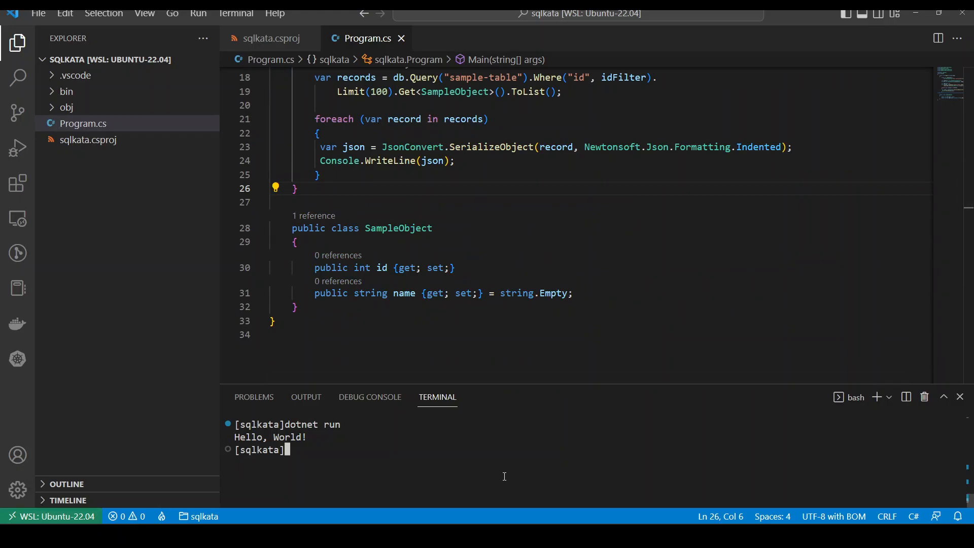
Run dotnet build then dotnet run in the terminal to print the id 1 sqlkata record as JSON.
text(dotnet build)
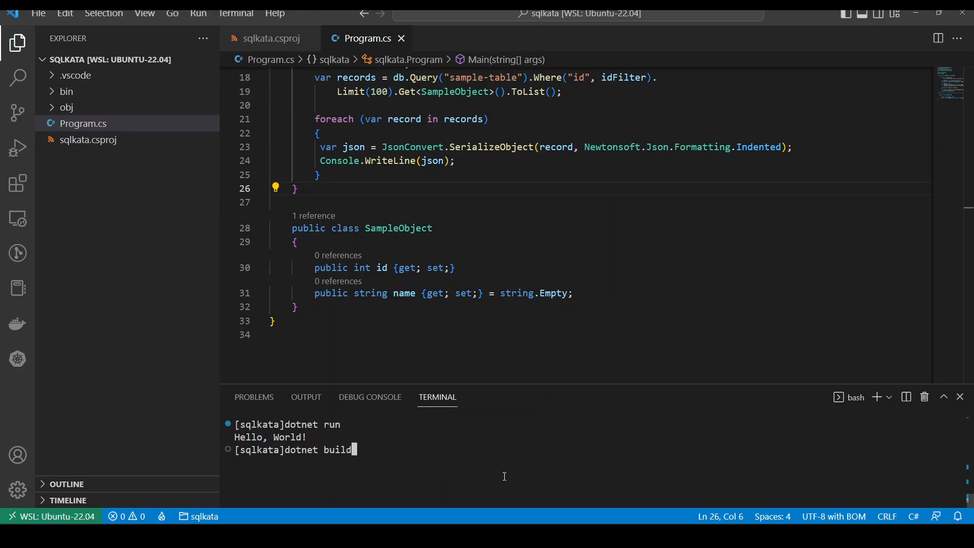
key(Return)
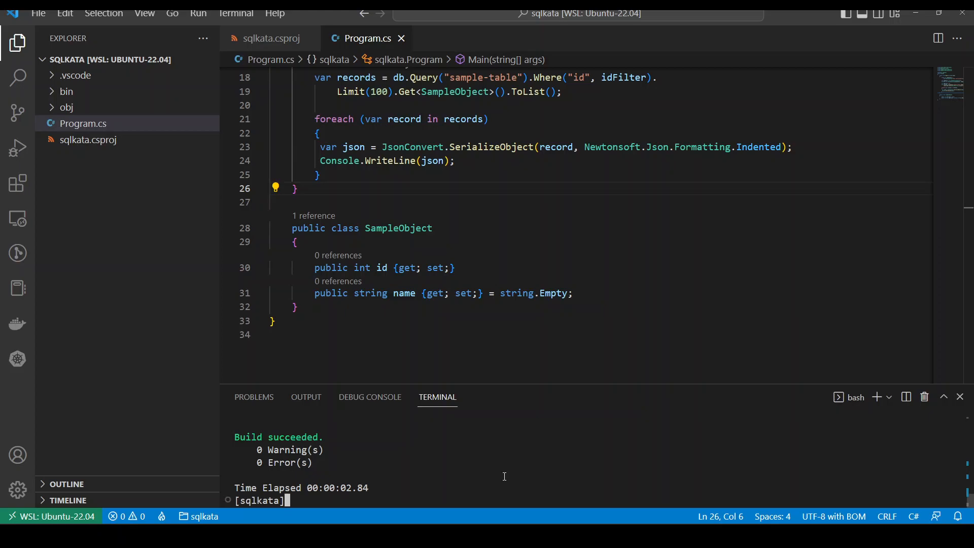
text(dotnet run)
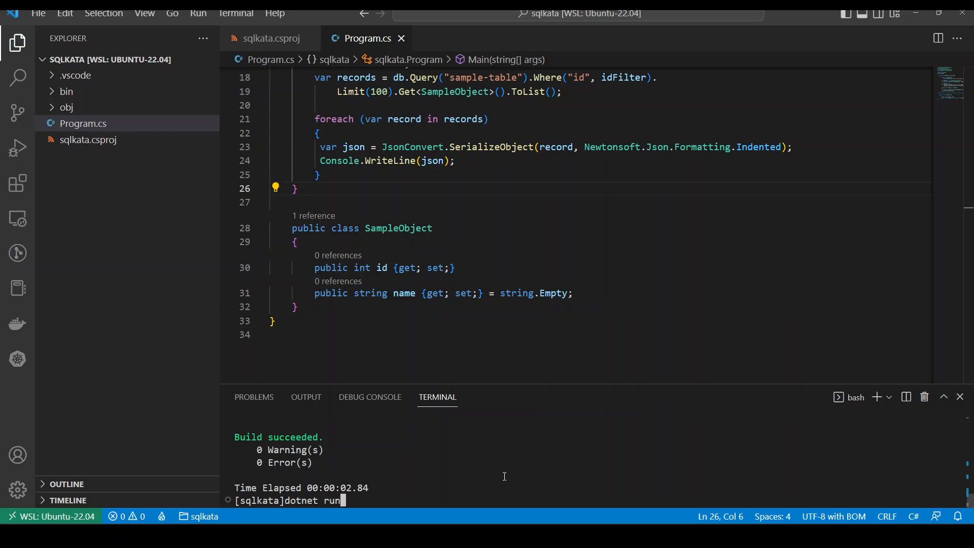
key(Return)
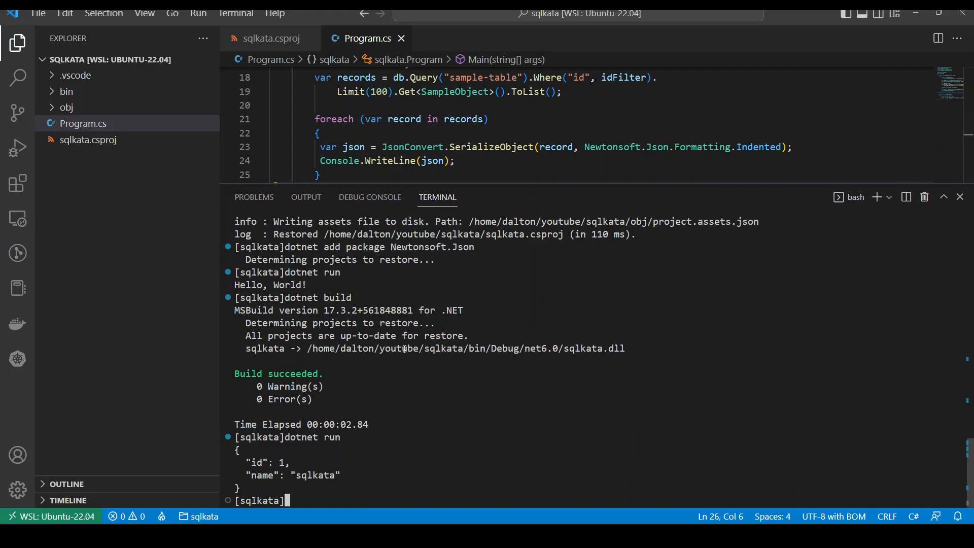
mouse_move(257, 489)
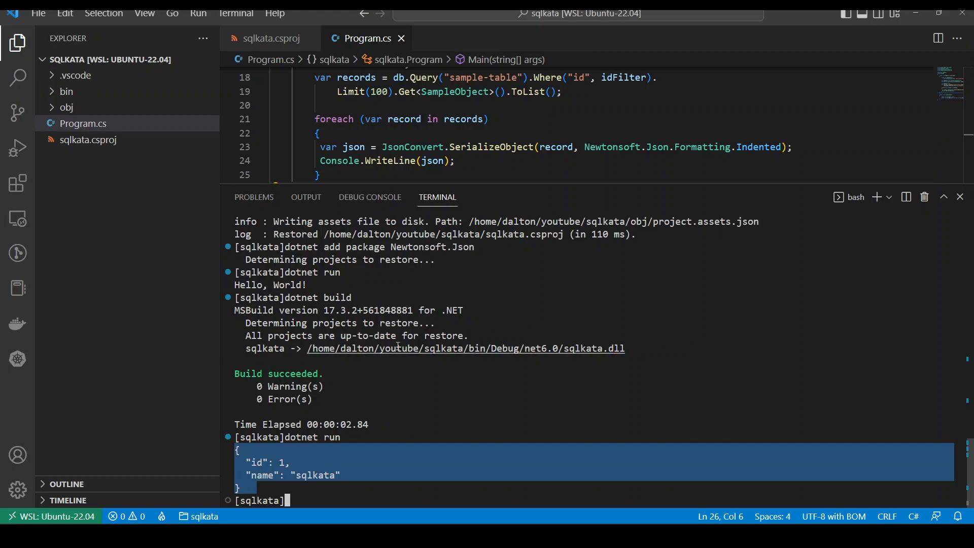
click(413, 388)
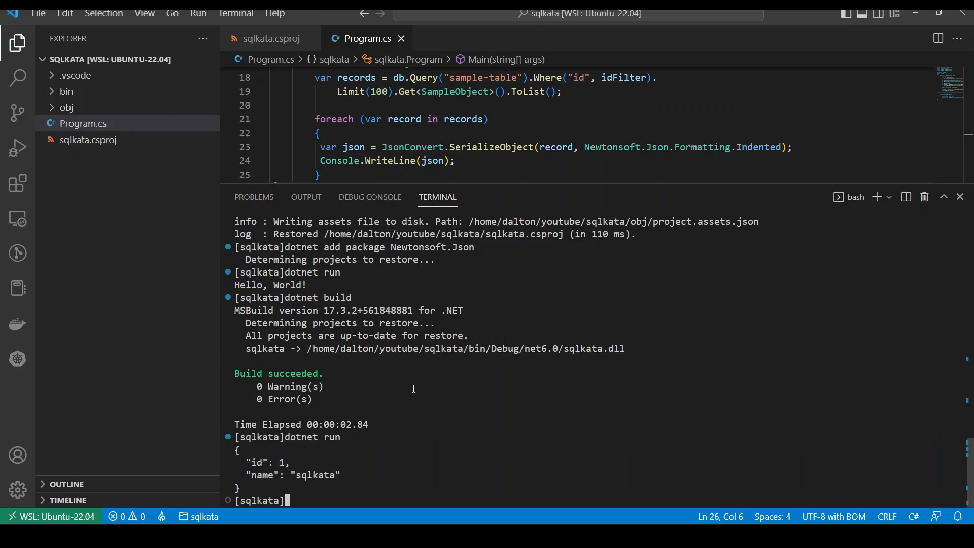
mouse_move(472, 303)
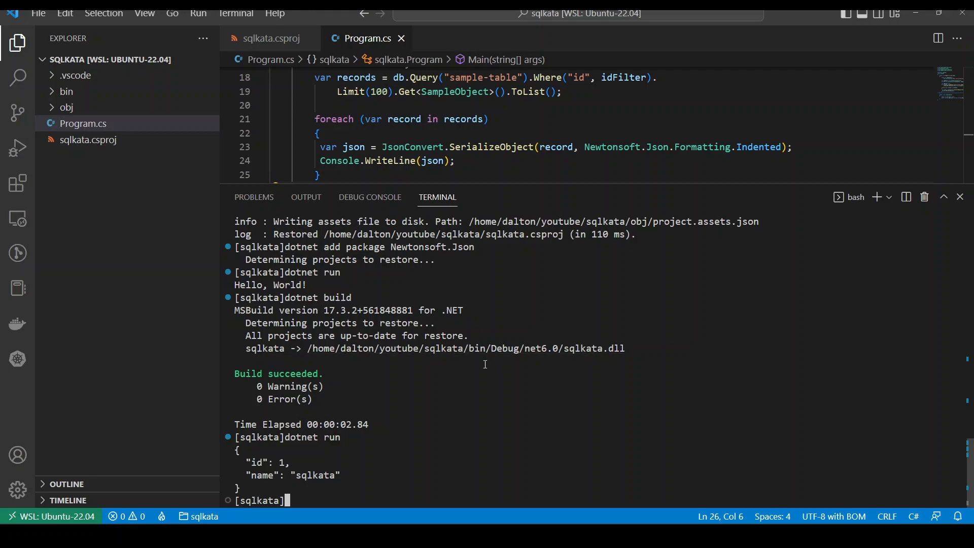
mouse_move(476, 179)
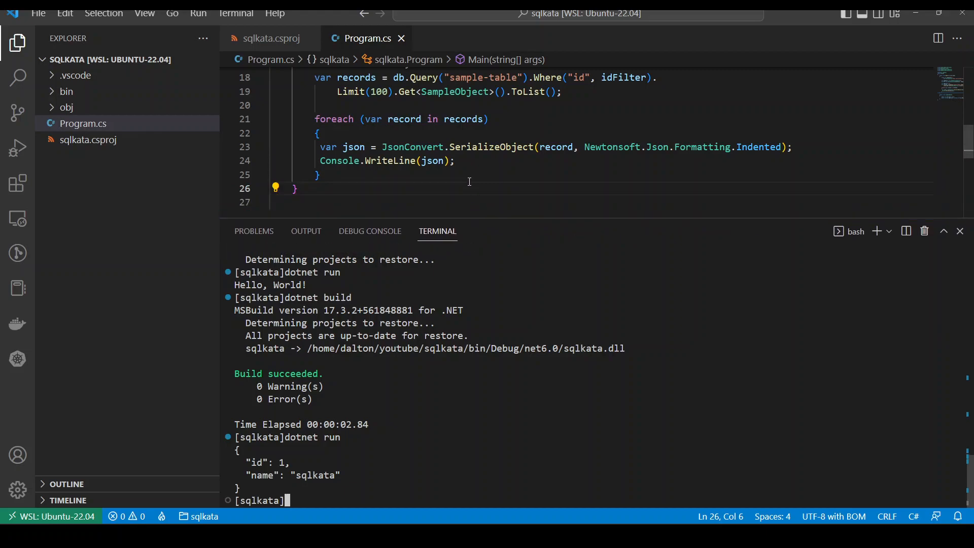
Start an insert statement with db.Query("sample-table").Insert above the records query.
scroll(up, 3)
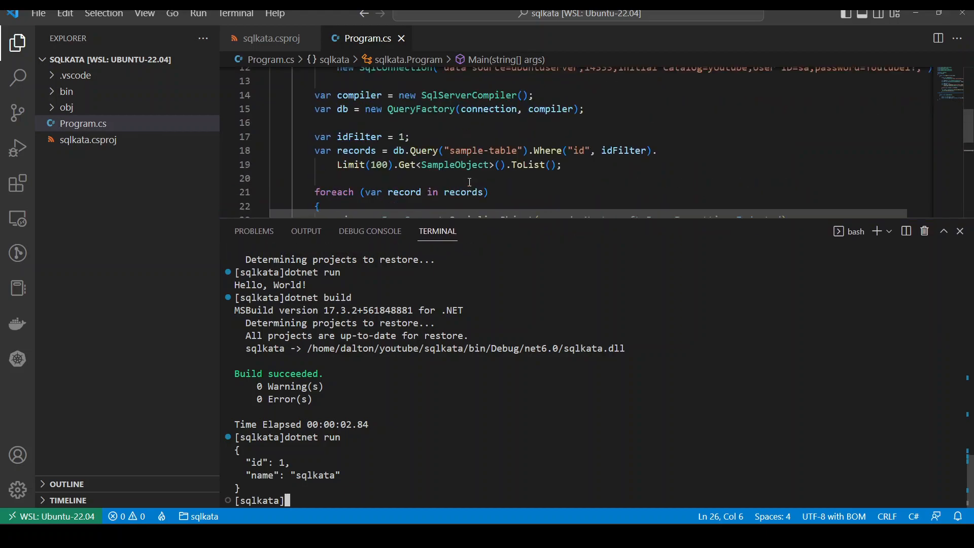
mouse_move(466, 124)
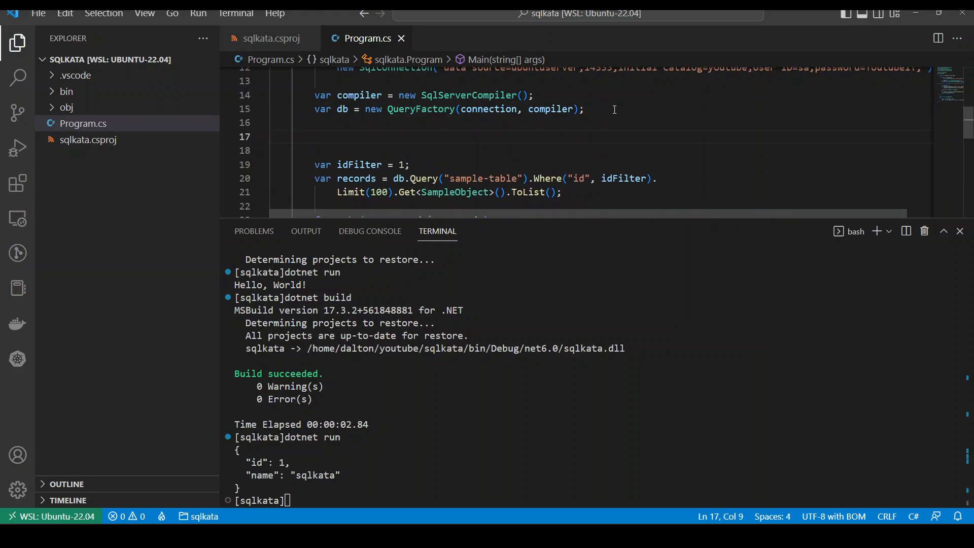
text(int affect)
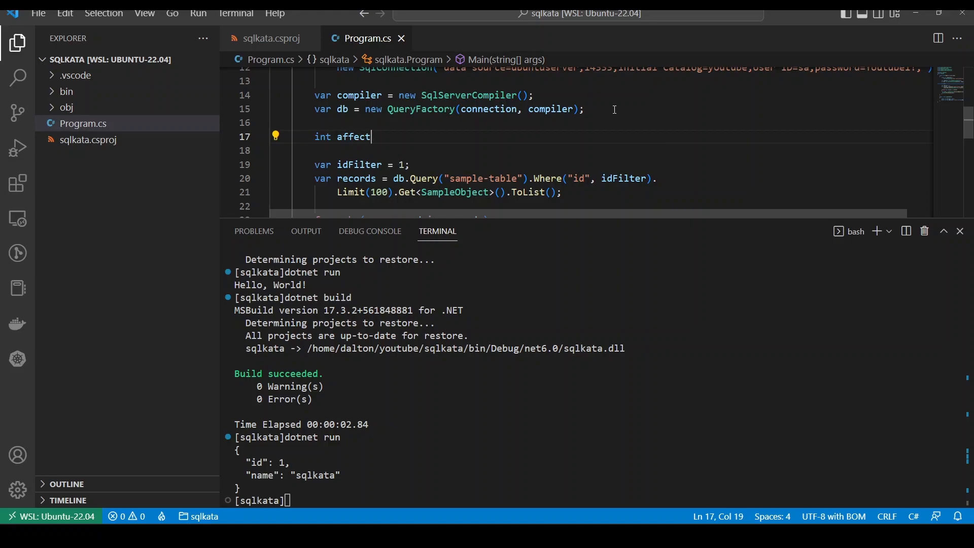
text(= db.qu)
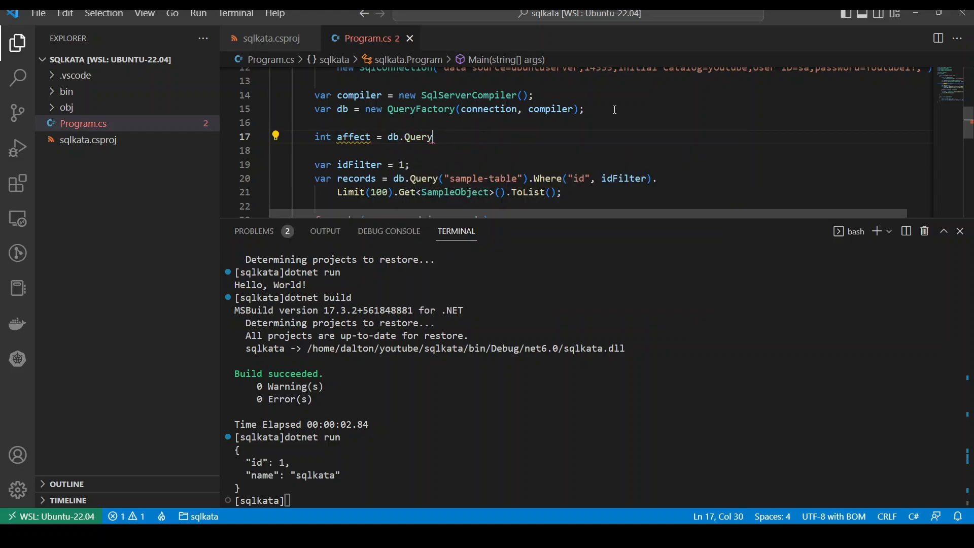
text((""))
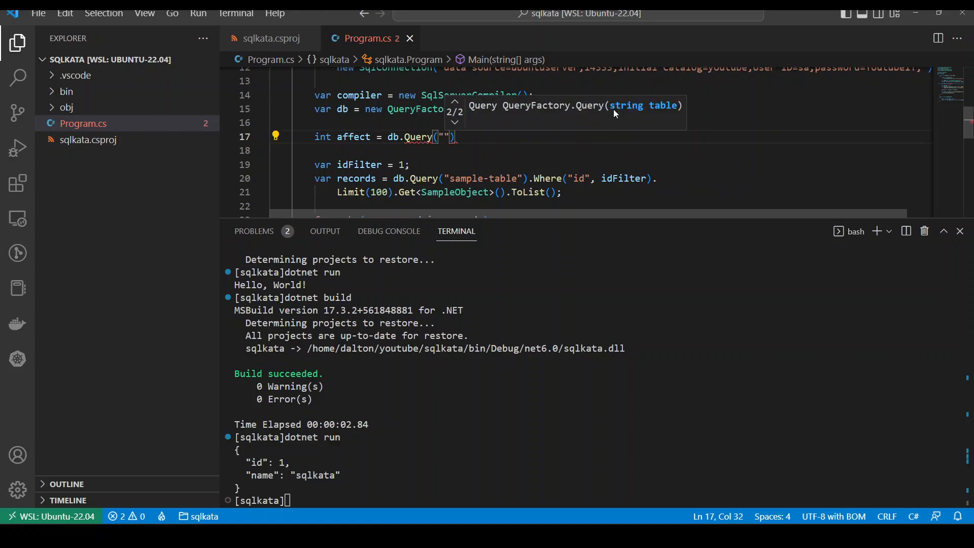
text(sam)
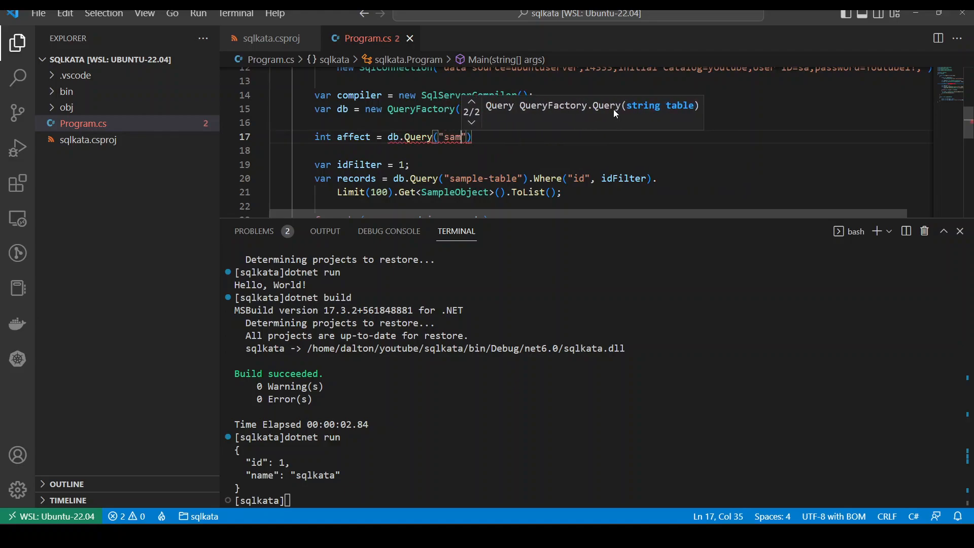
text(ple-table)
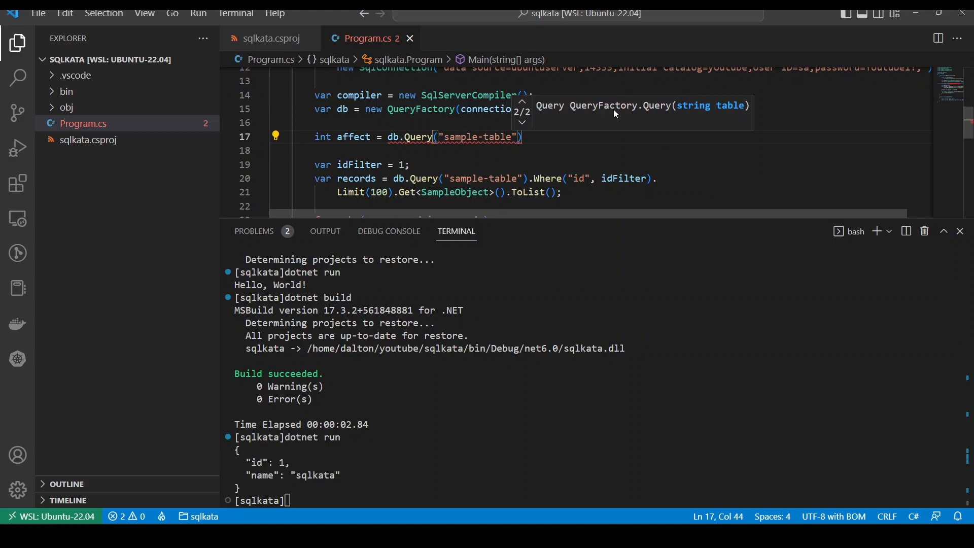
text(.in)
click(599, 150)
text(name =)
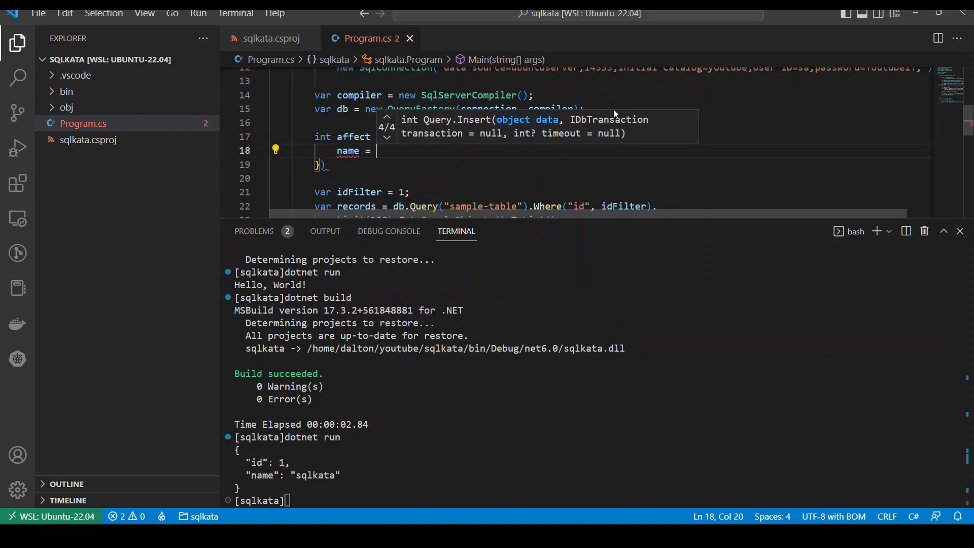
Give the inserted row name "Another Record" and createAt = DateTime.UtcNow.
text("Another")
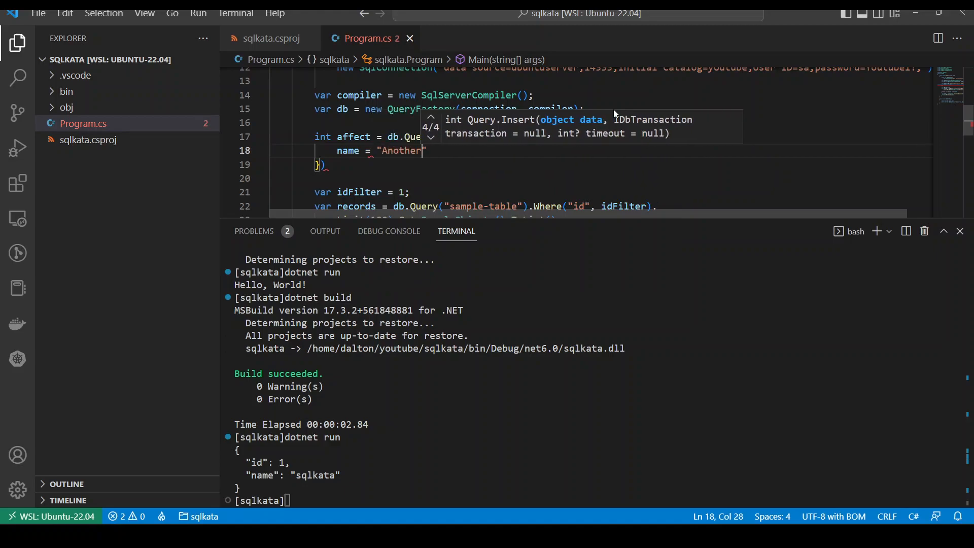
text(Record)
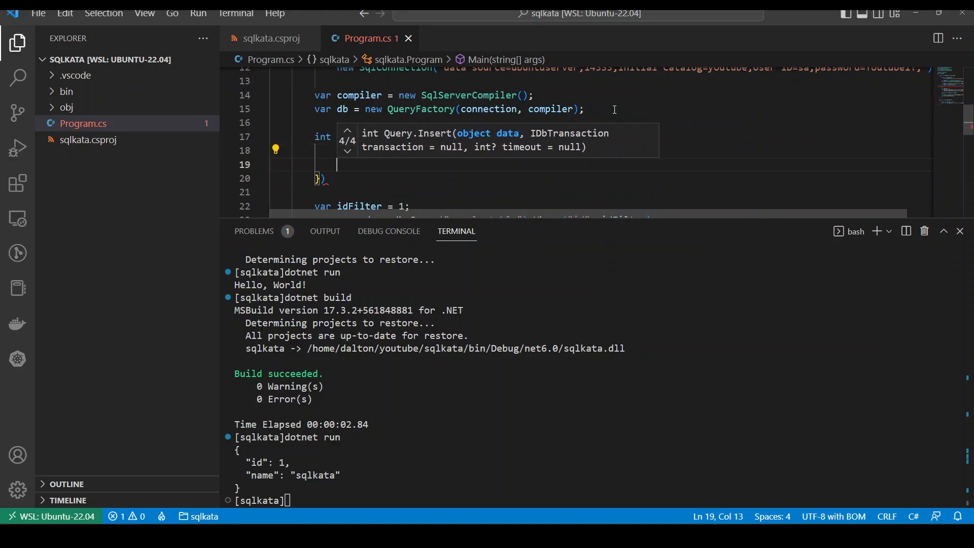
text(create)
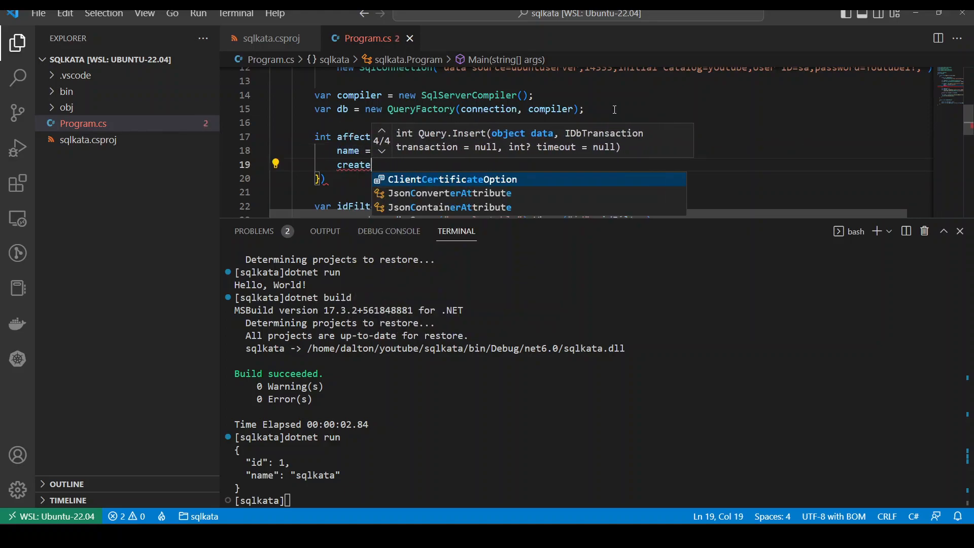
text(At = DateTime.UtcNow)
click(601, 178)
text(;)
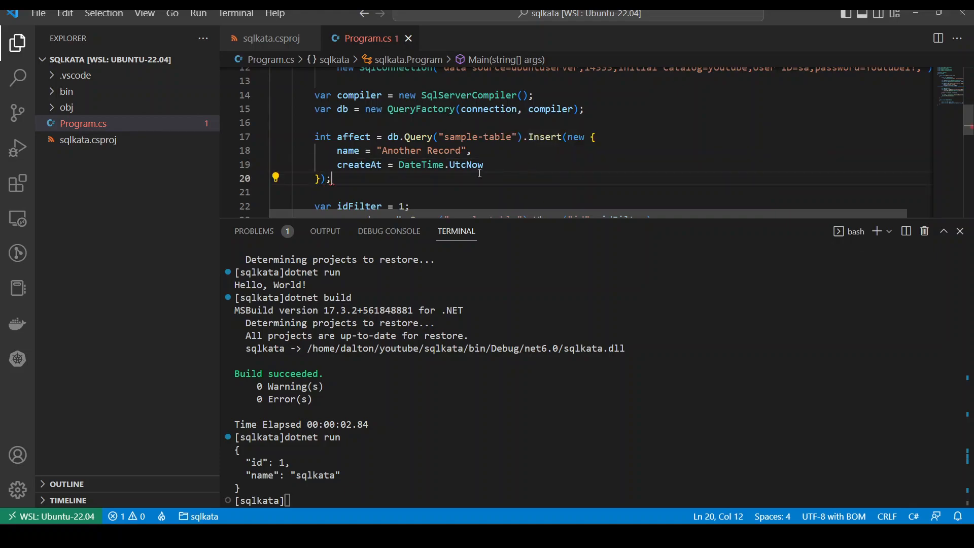
scroll(down, 3)
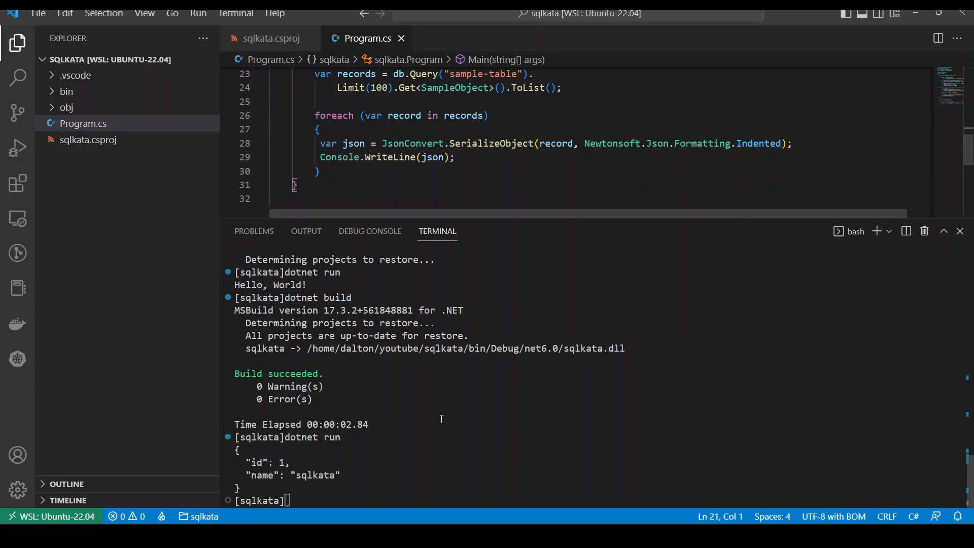
Launch the app with dotnet run and reach the SqlException: invalid column name 'createAt'.
text(dotnet run)
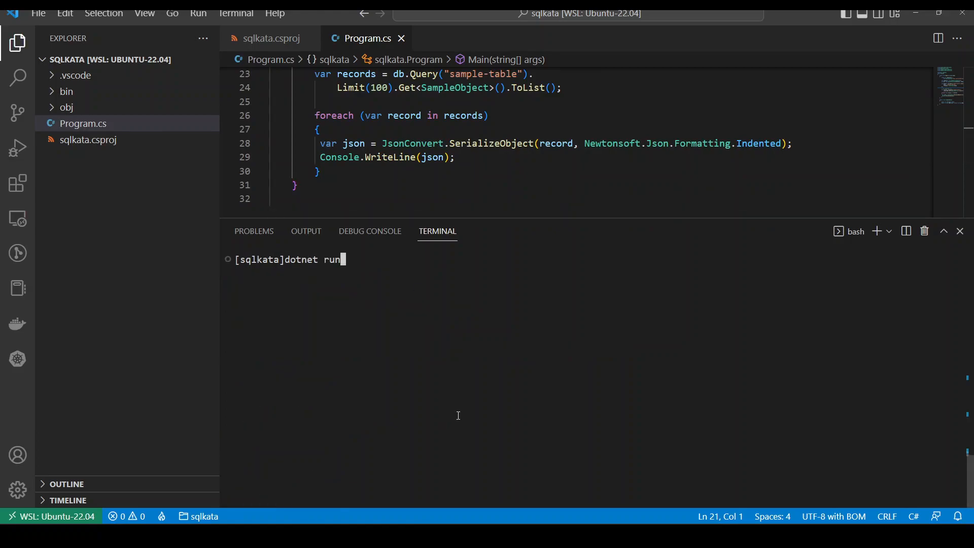
key(Return)
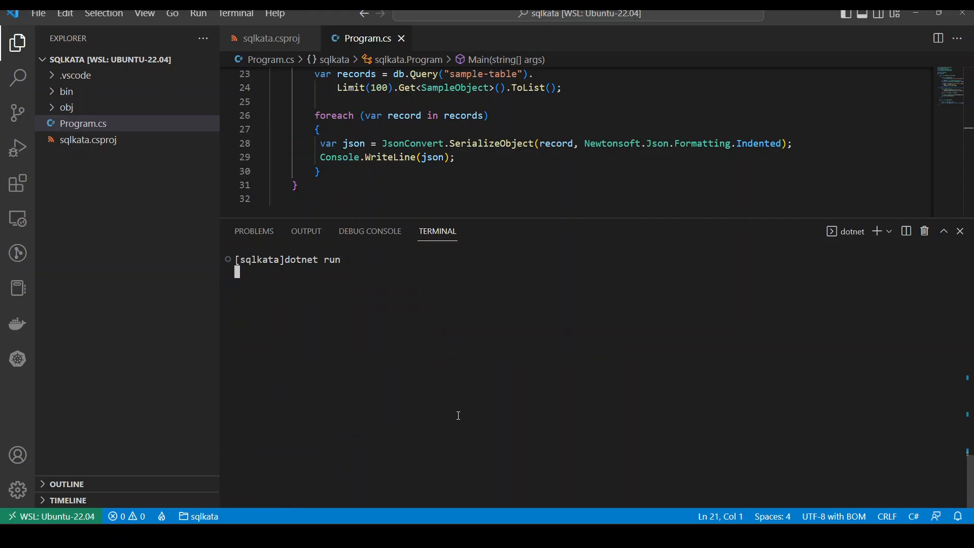
mouse_move(381, 348)
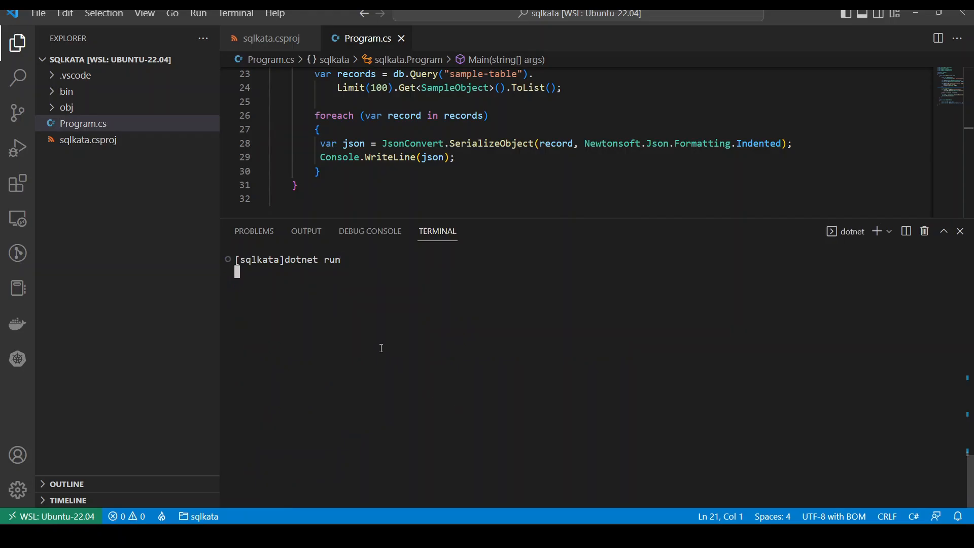
key(Return)
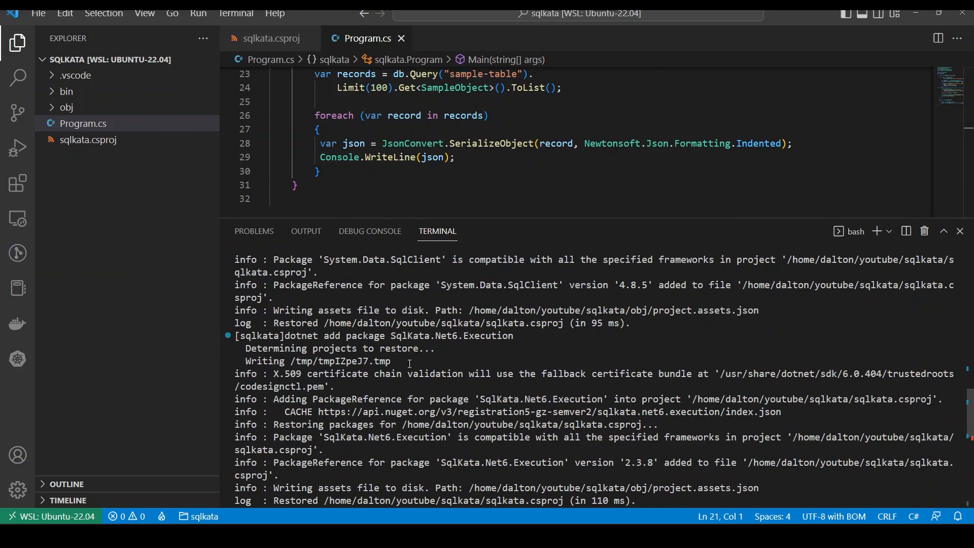
mouse_move(440, 354)
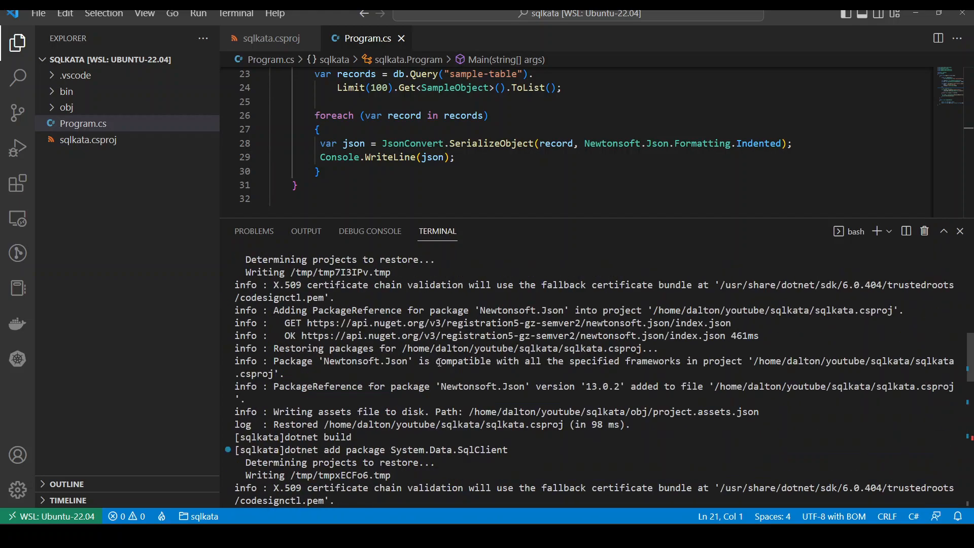
scroll(down, 3)
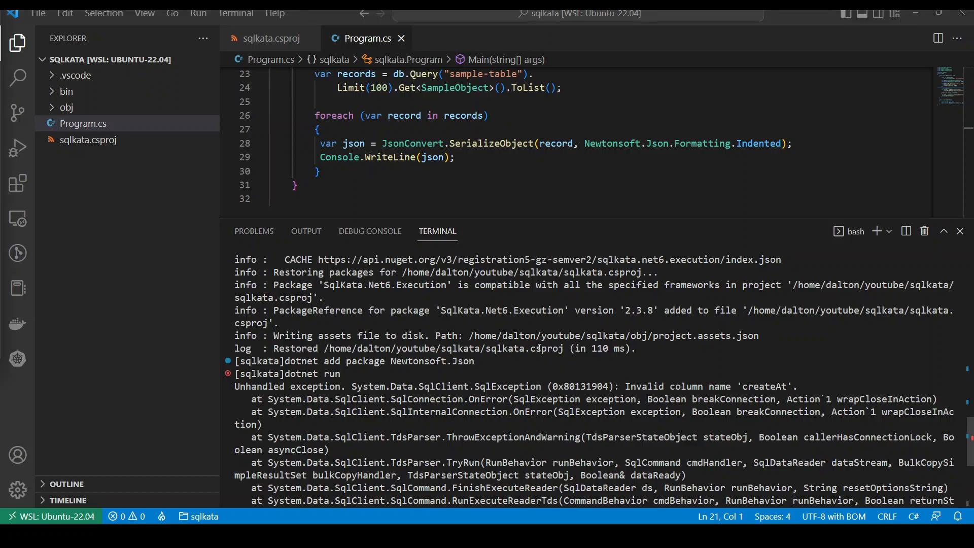
Select the bad 'createAt' name in the error and scroll back to its insert in Program.cs.
double_click(761, 386)
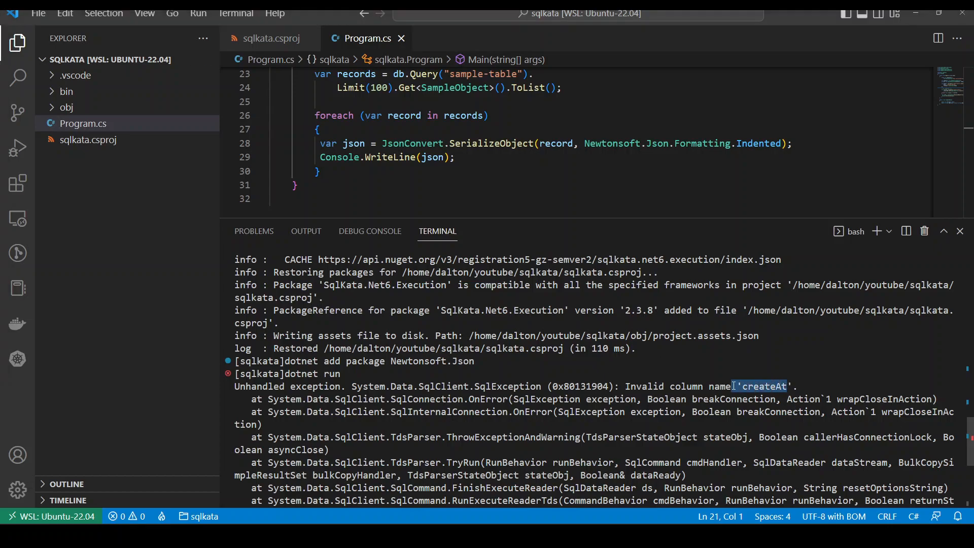
scroll(up, 3)
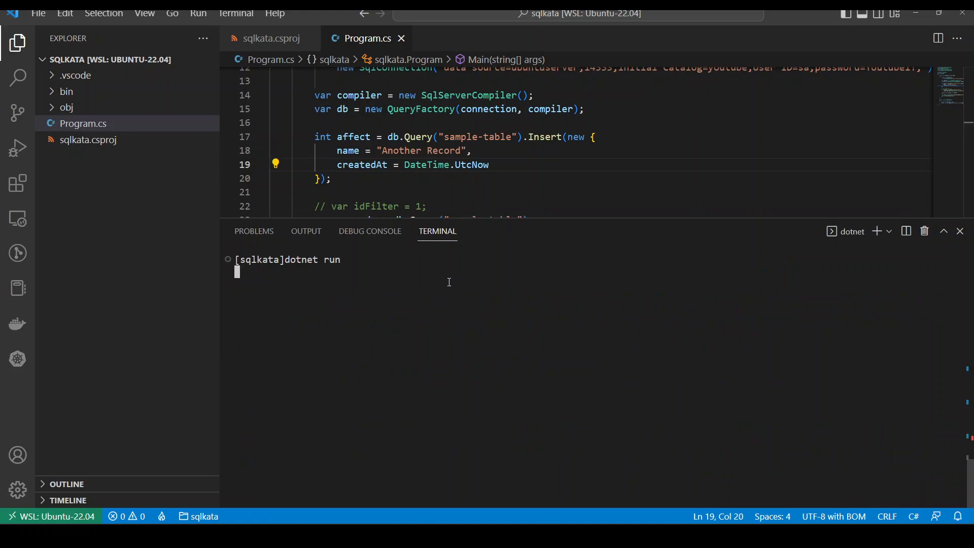
Rerun the app and review the JSON records with ids 1, 2 and 3, including 'Another Record'.
key(Return)
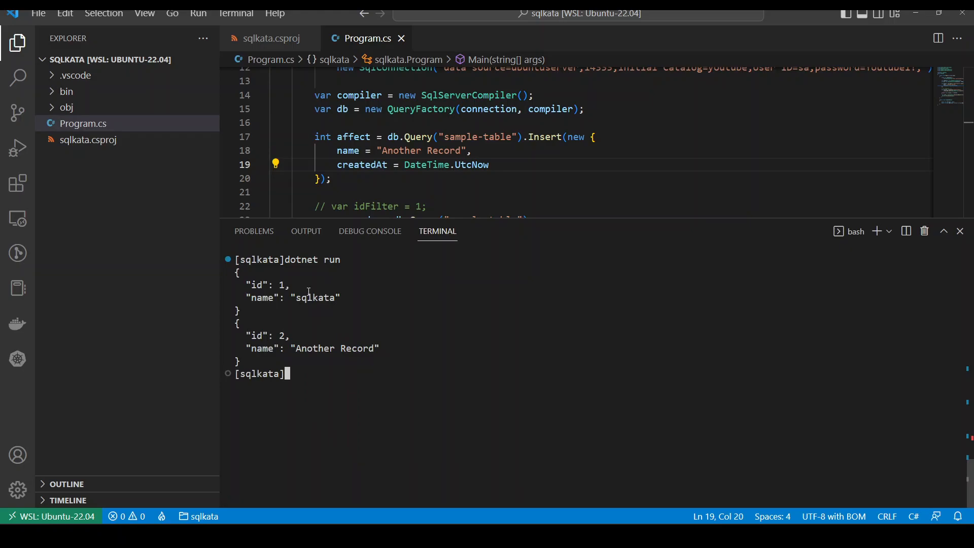
mouse_move(491, 293)
text(dotnet run)
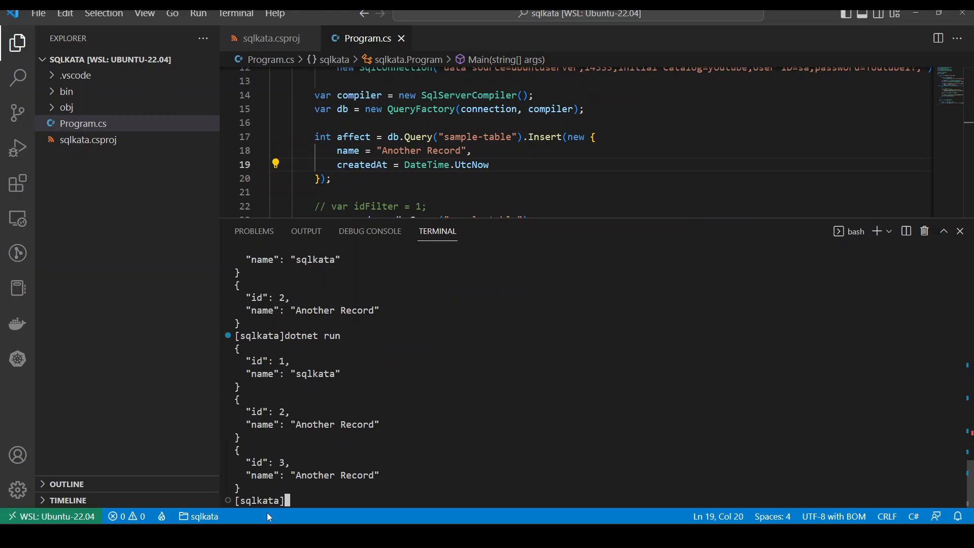
mouse_move(406, 414)
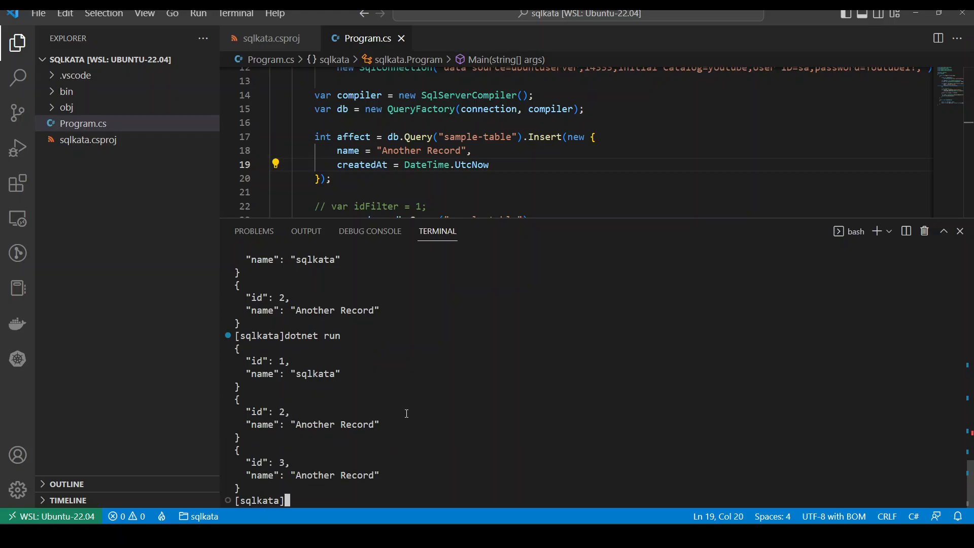
mouse_move(378, 296)
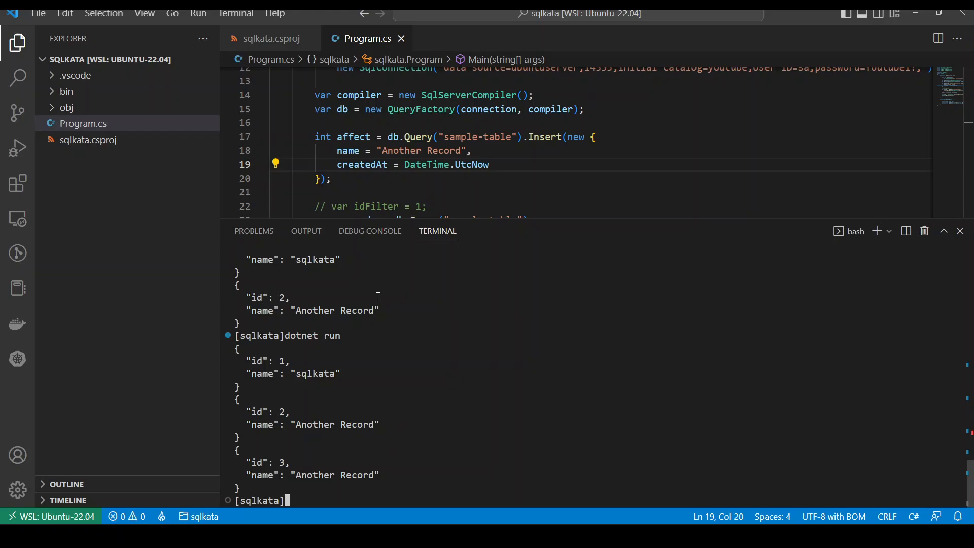
scroll(up, 3)
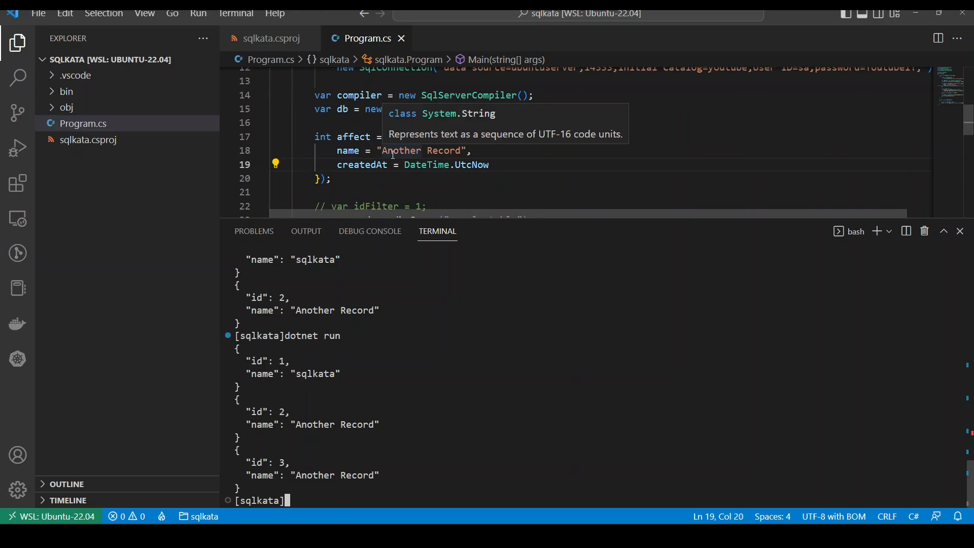
mouse_move(378, 175)
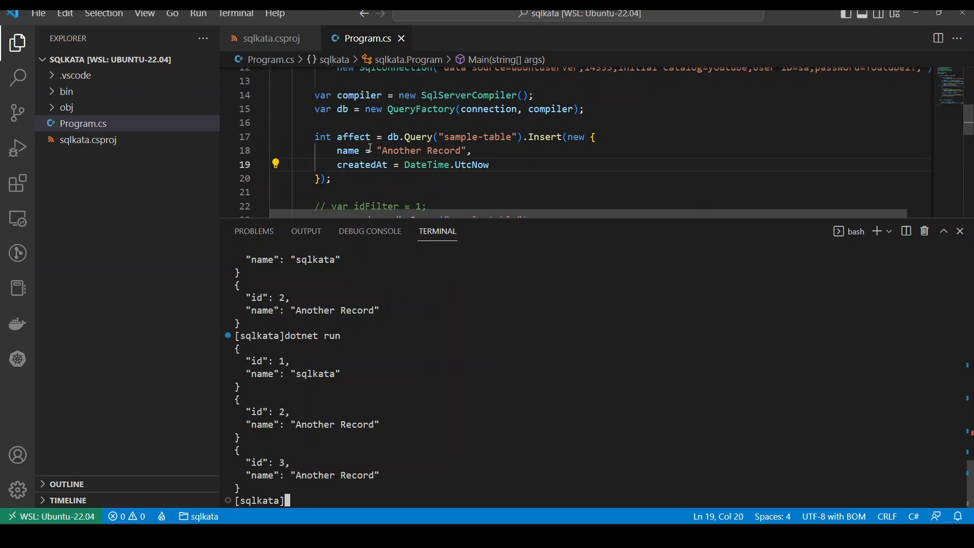
mouse_move(343, 129)
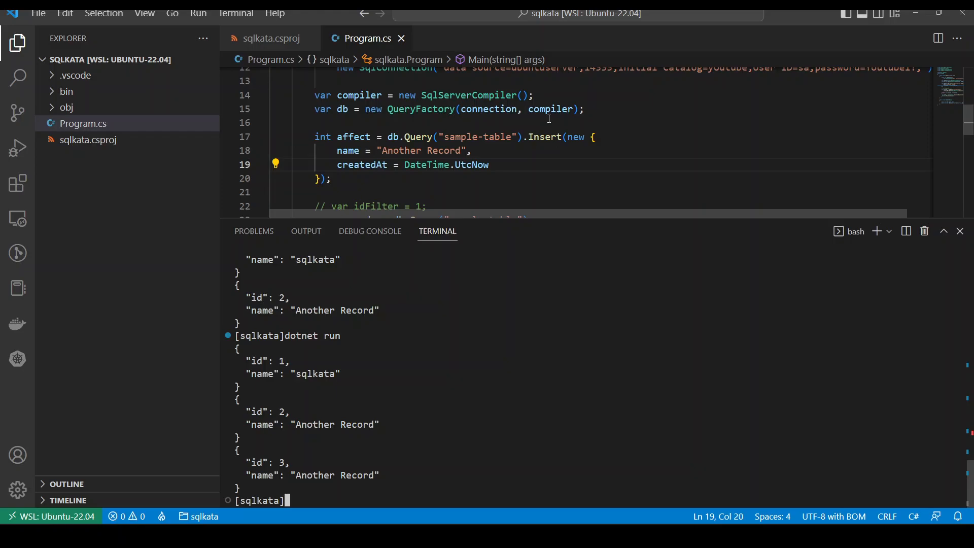
mouse_move(668, 460)
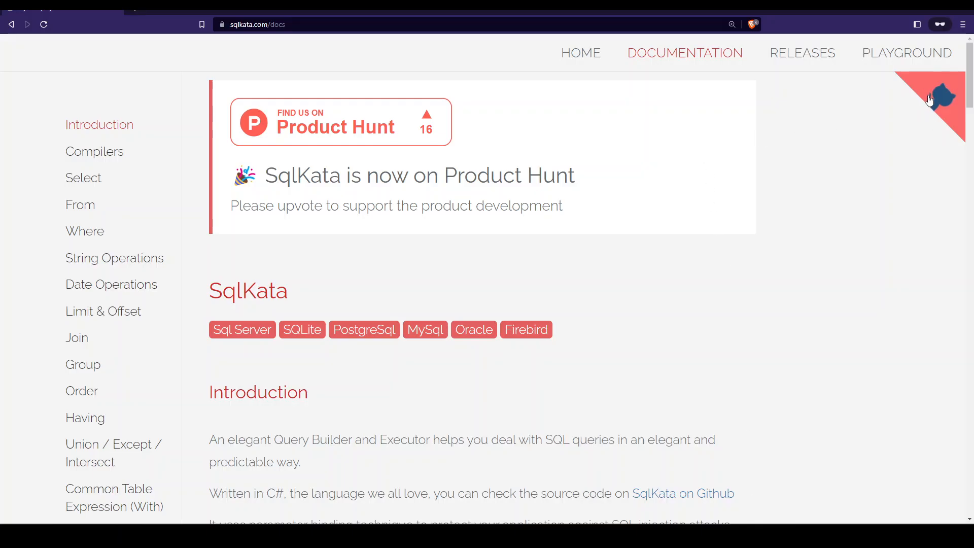
mouse_move(549, 220)
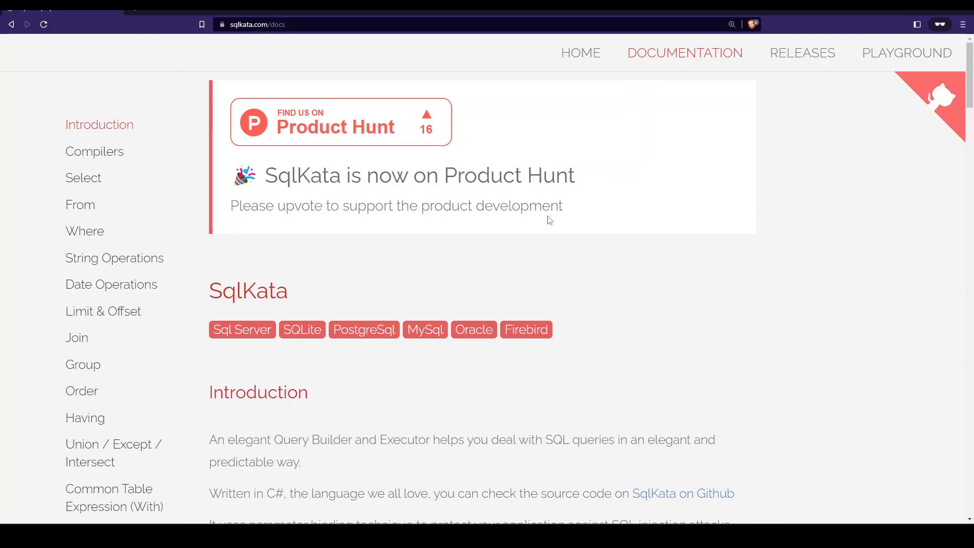
mouse_move(683, 375)
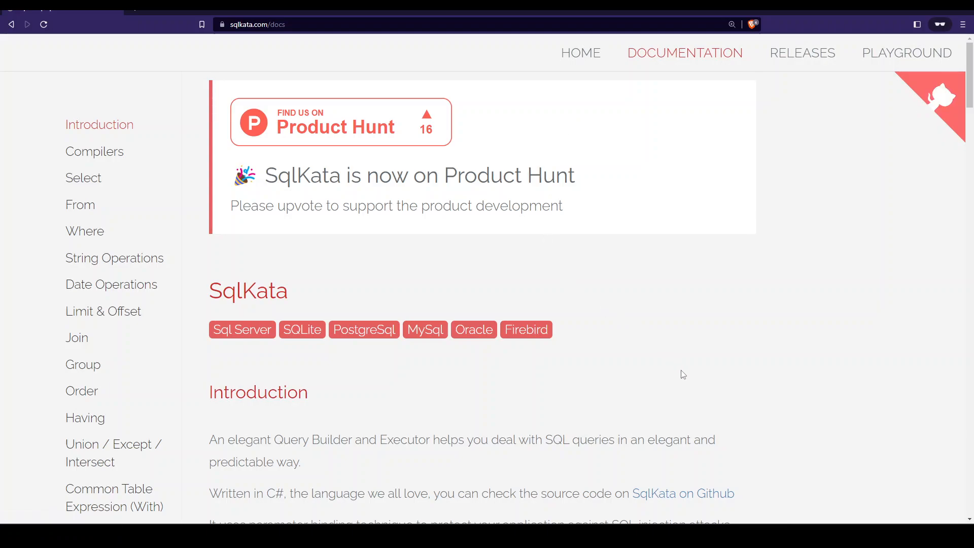
mouse_move(478, 282)
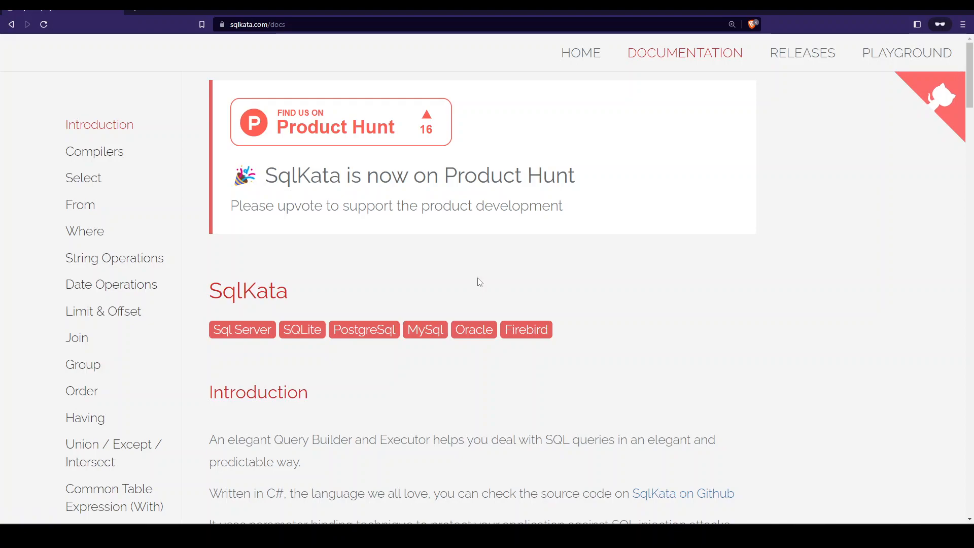
mouse_move(730, 507)
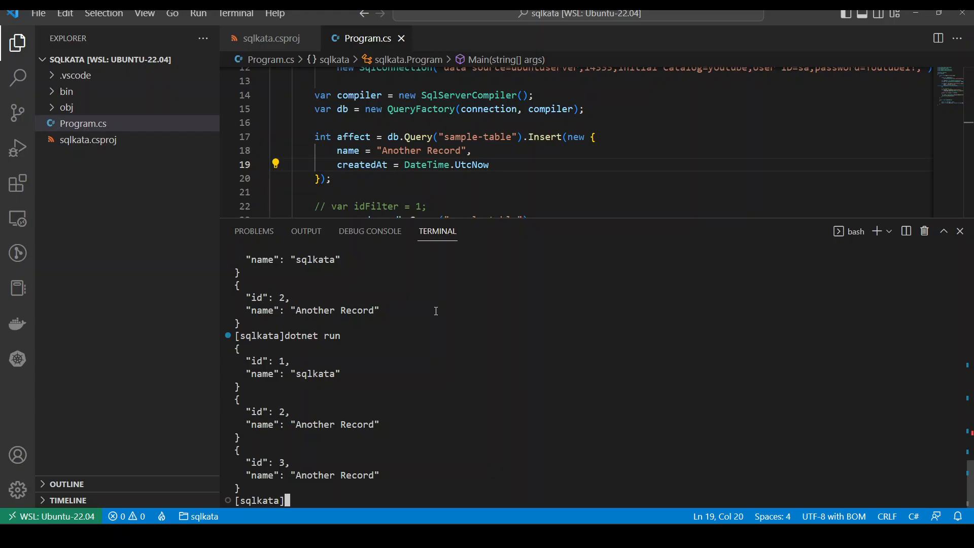
mouse_move(458, 336)
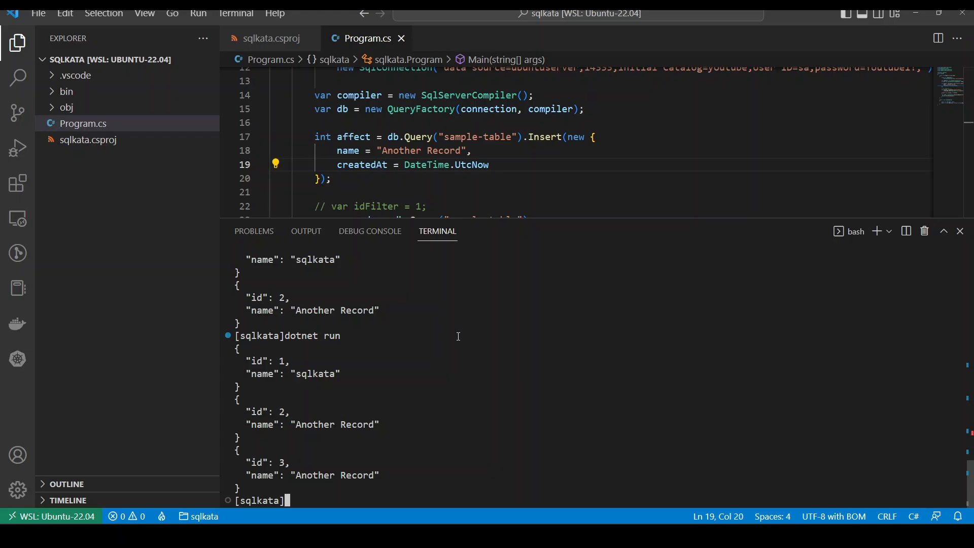